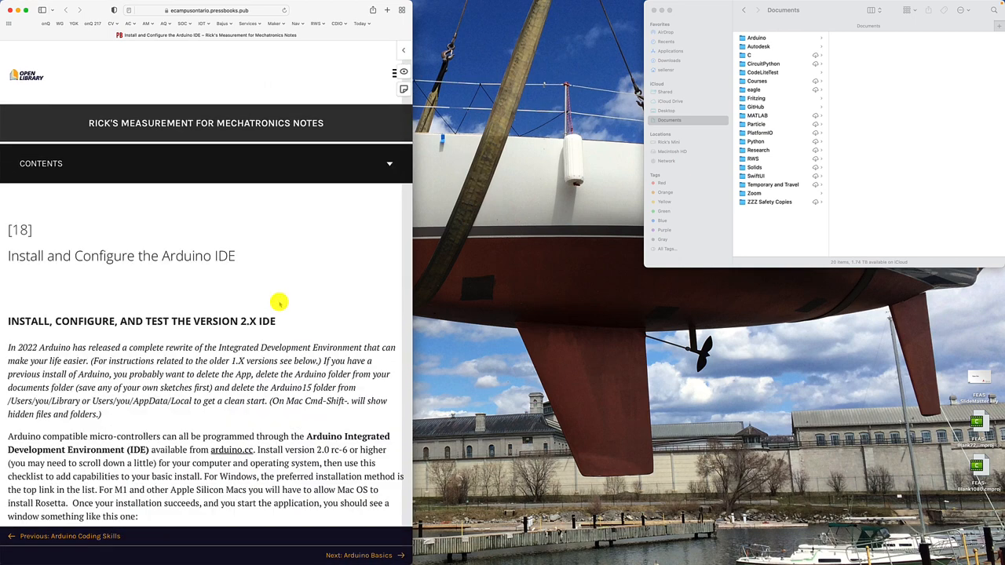
mouse_move(413, 258)
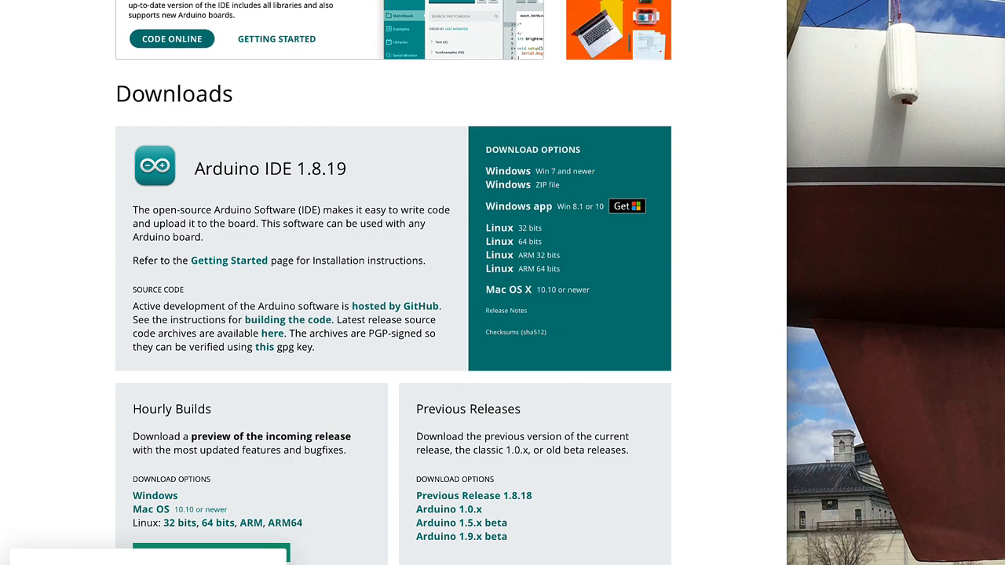
Scroll the Software page past IDE 1.8.19 to the Arduino IDE 2.0 RC (2.0.0-rc8) downloads.
left_click(574, 9)
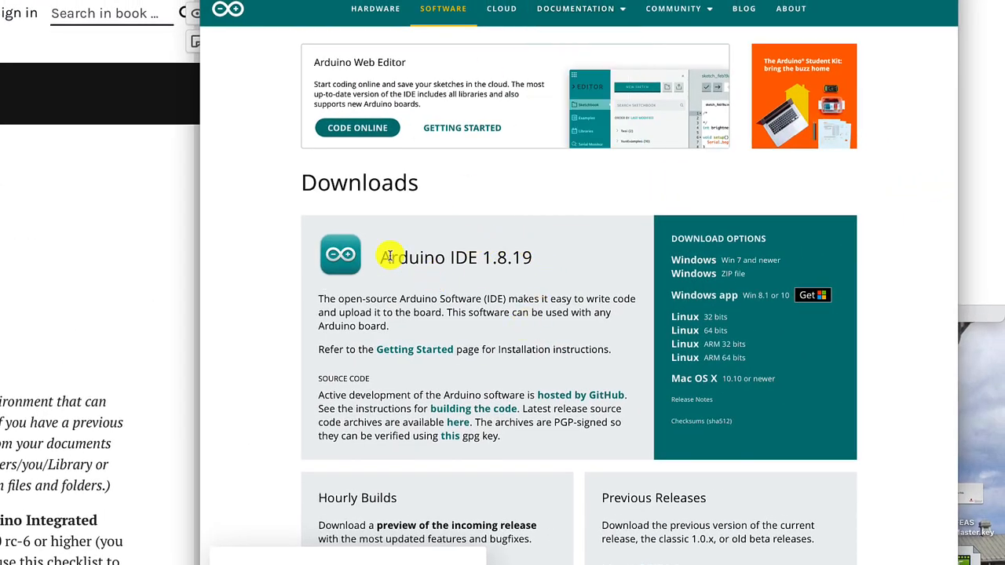
mouse_move(515, 257)
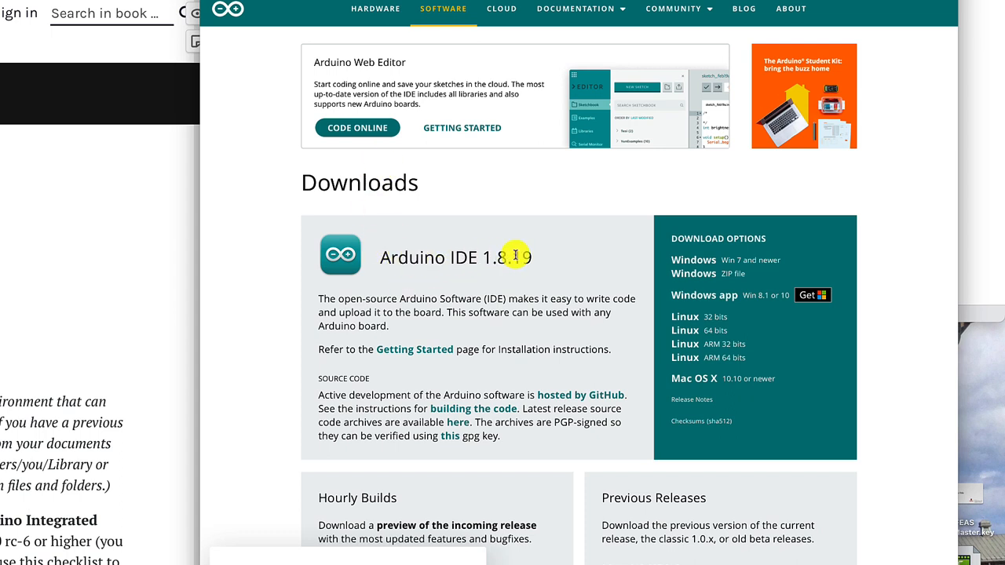
mouse_move(541, 266)
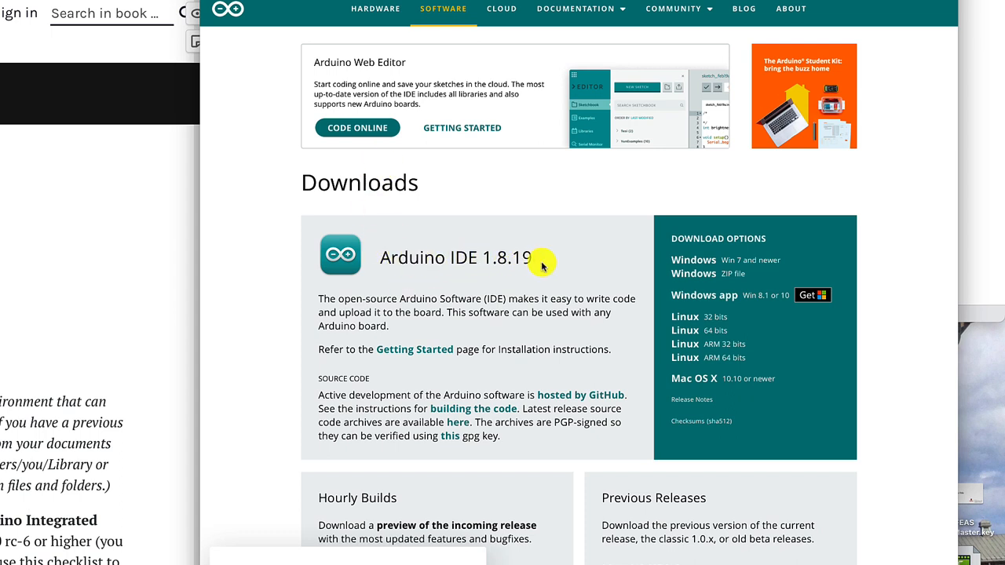
scroll("down", 3)
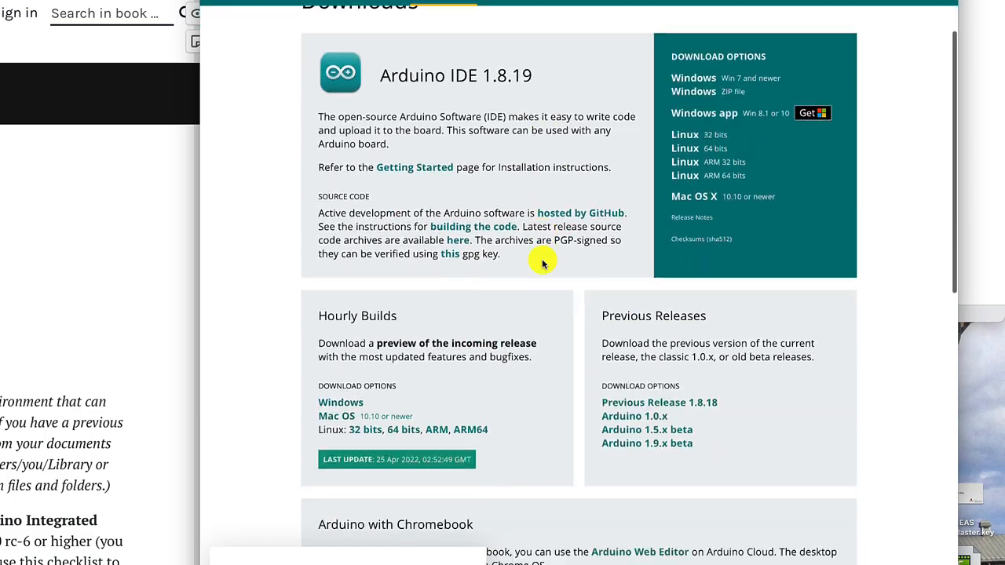
scroll("down", 3)
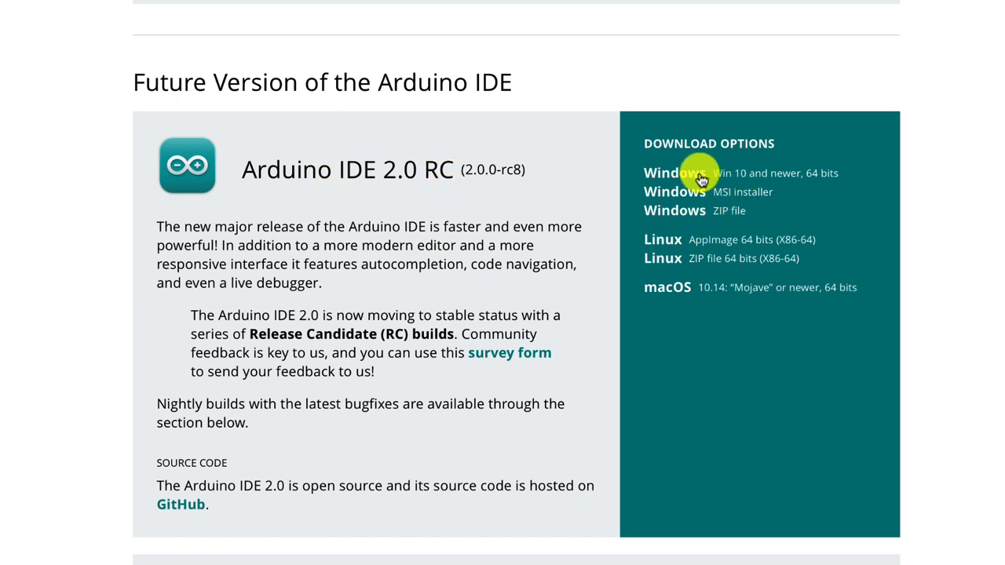
mouse_move(802, 176)
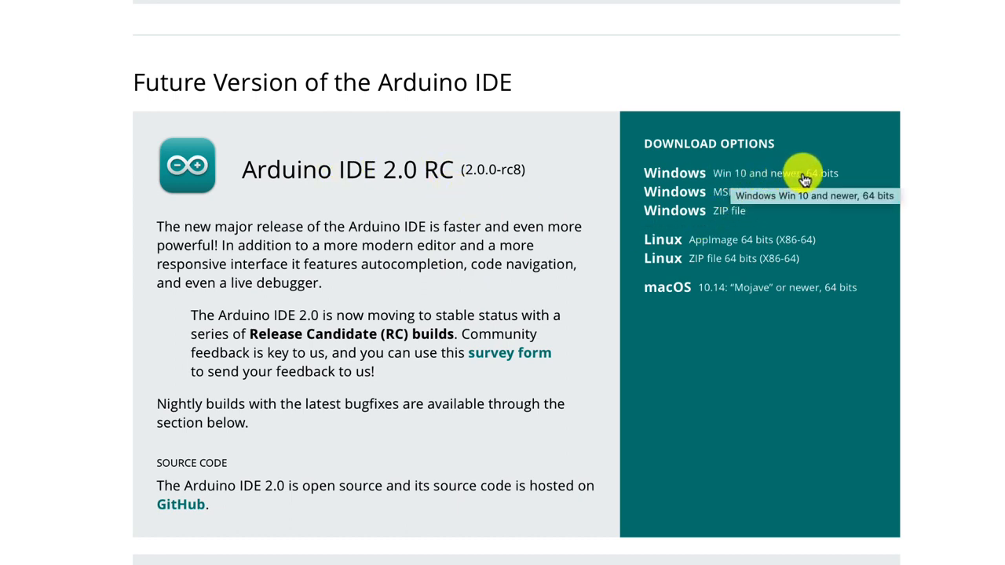
mouse_move(735, 176)
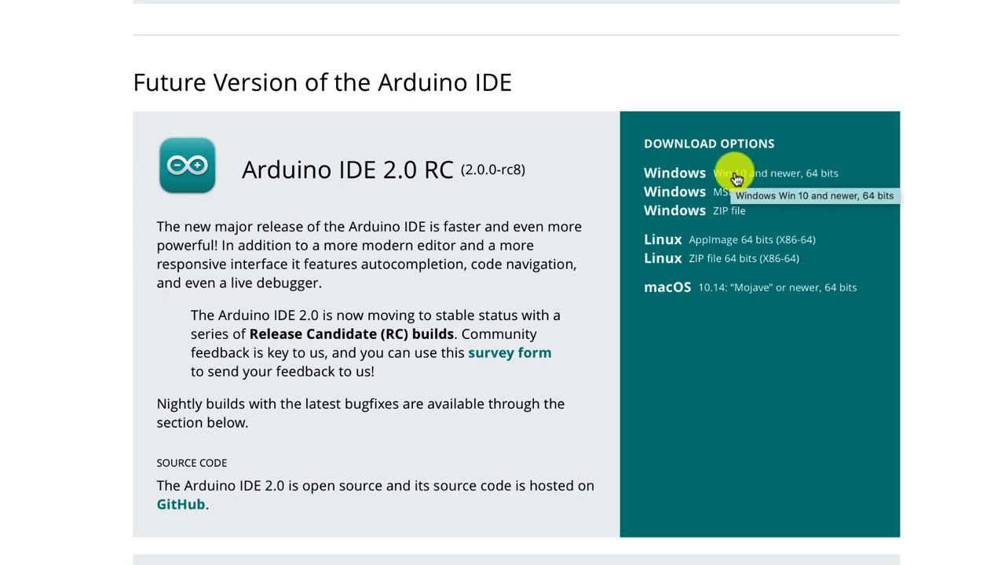
mouse_move(683, 286)
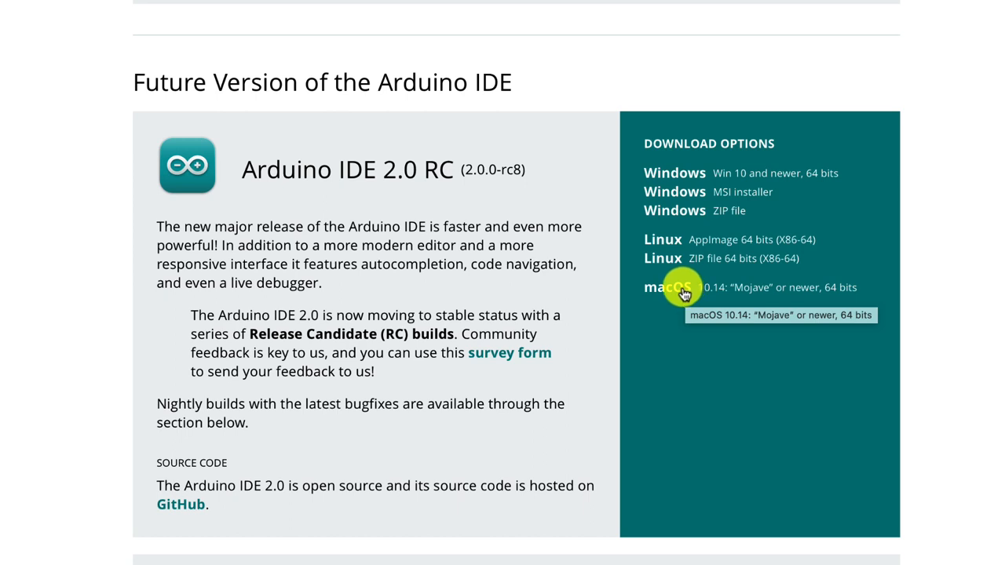
mouse_move(515, 170)
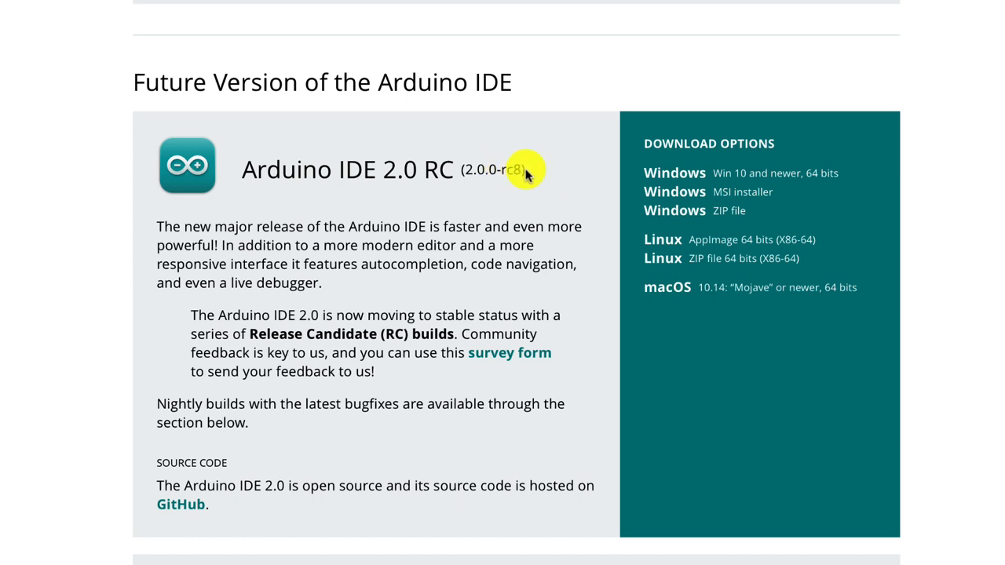
mouse_move(716, 288)
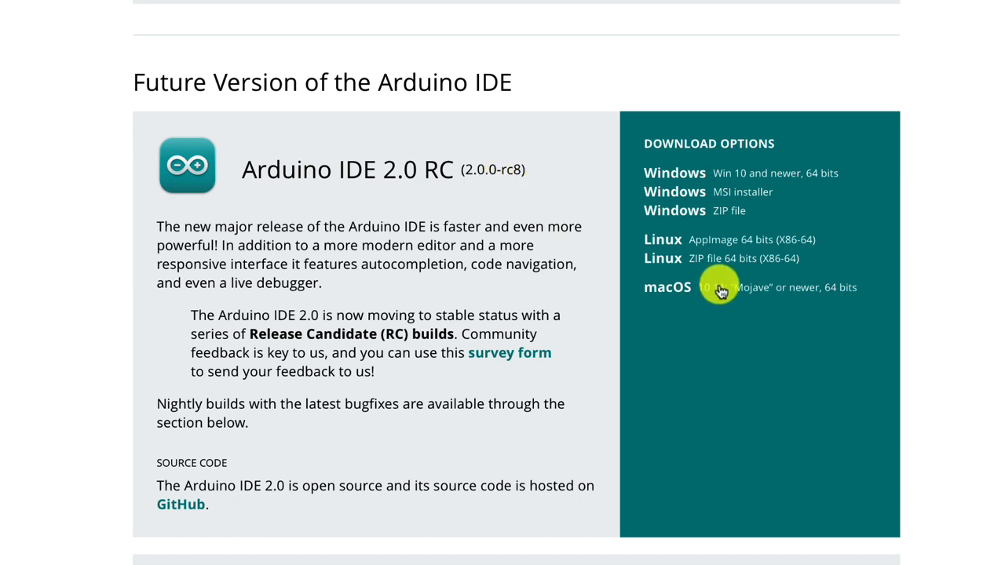
mouse_move(710, 291)
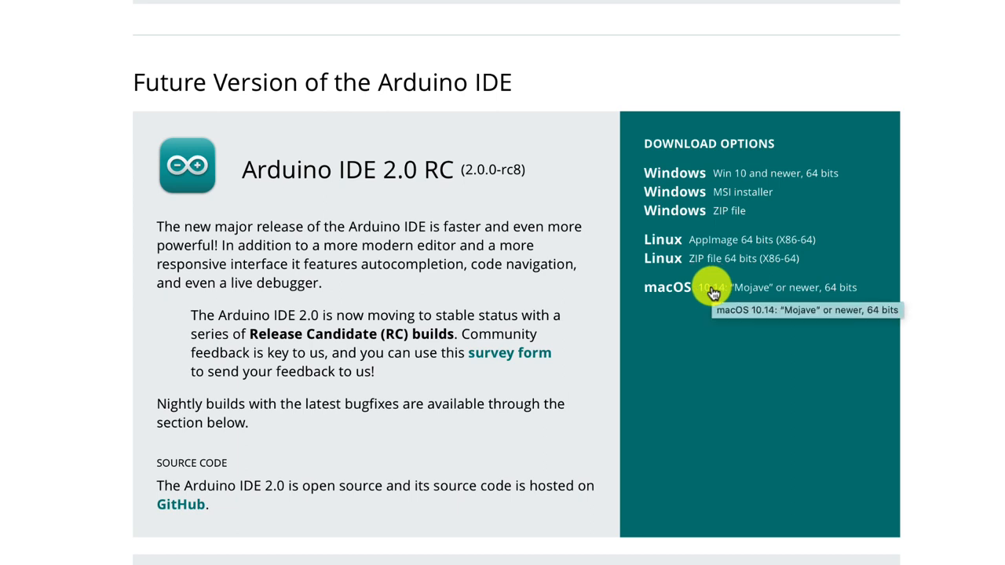
mouse_move(713, 291)
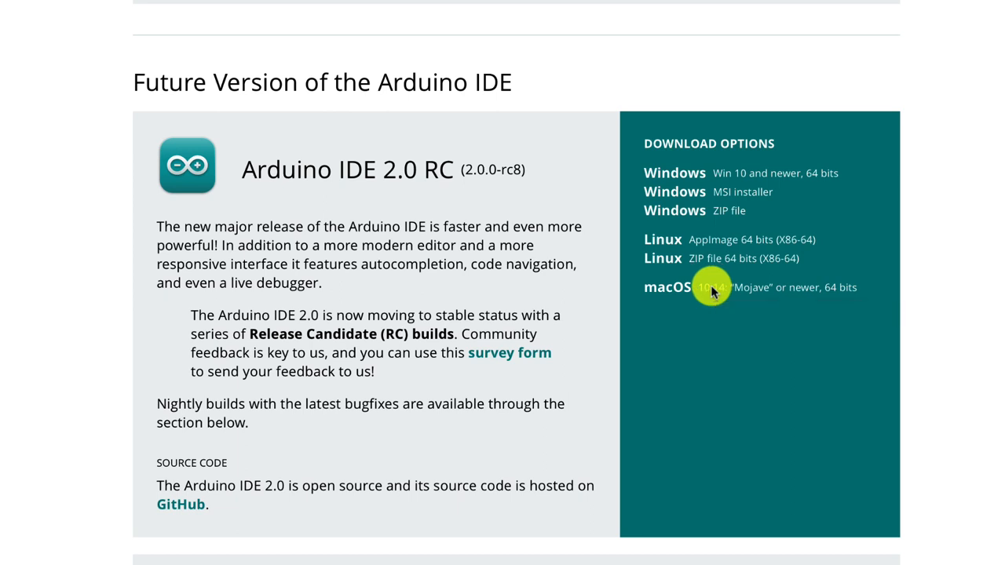
Start the macOS download of IDE 2.0.0-rc8 via Just Download and check it in the Downloads stack.
left_click(711, 286)
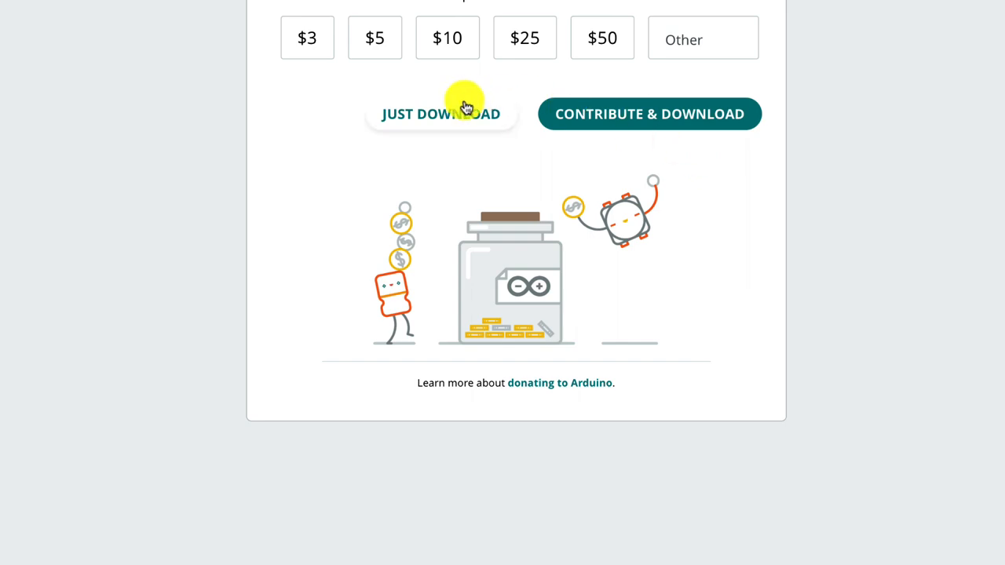
mouse_move(441, 113)
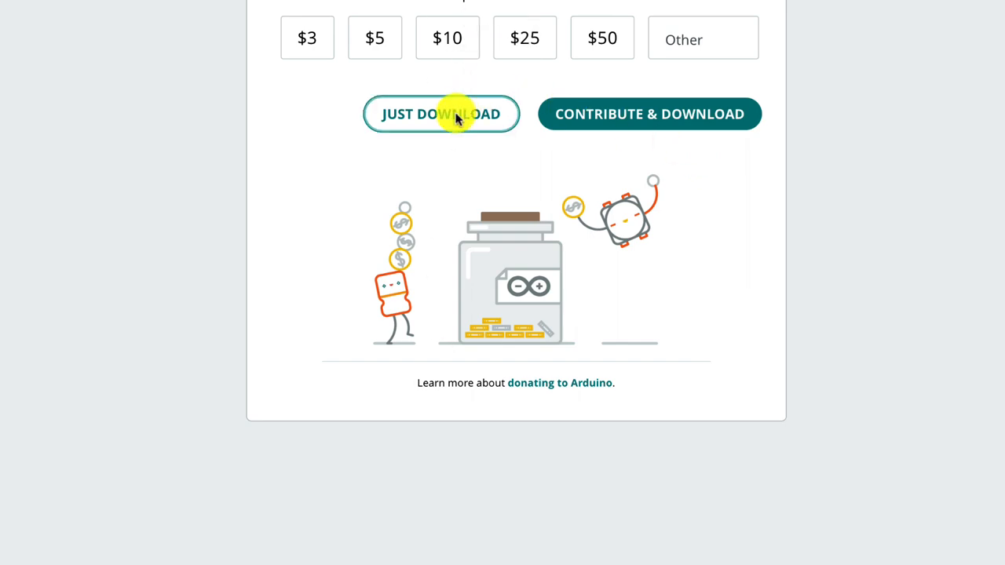
mouse_move(606, 176)
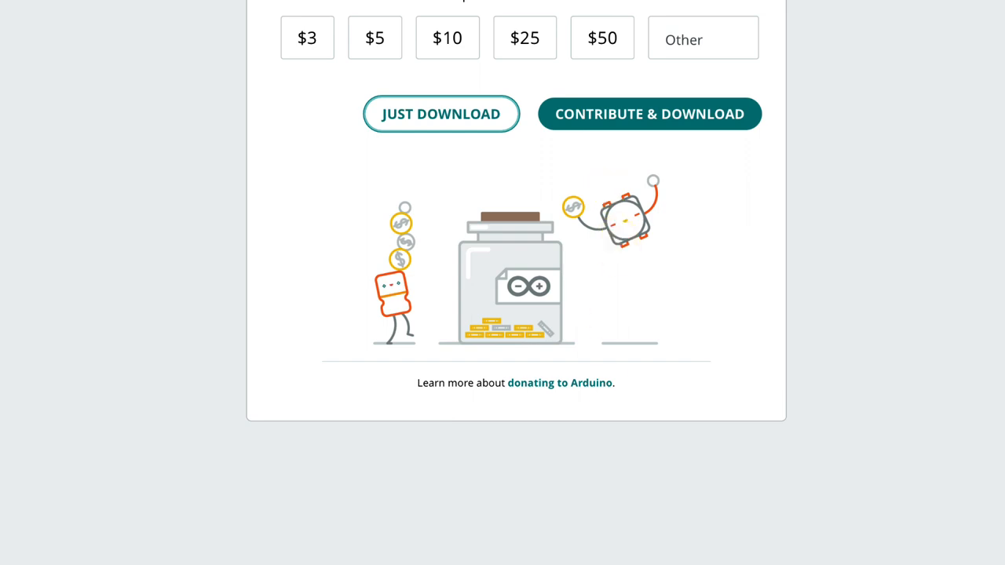
scroll("down", 3)
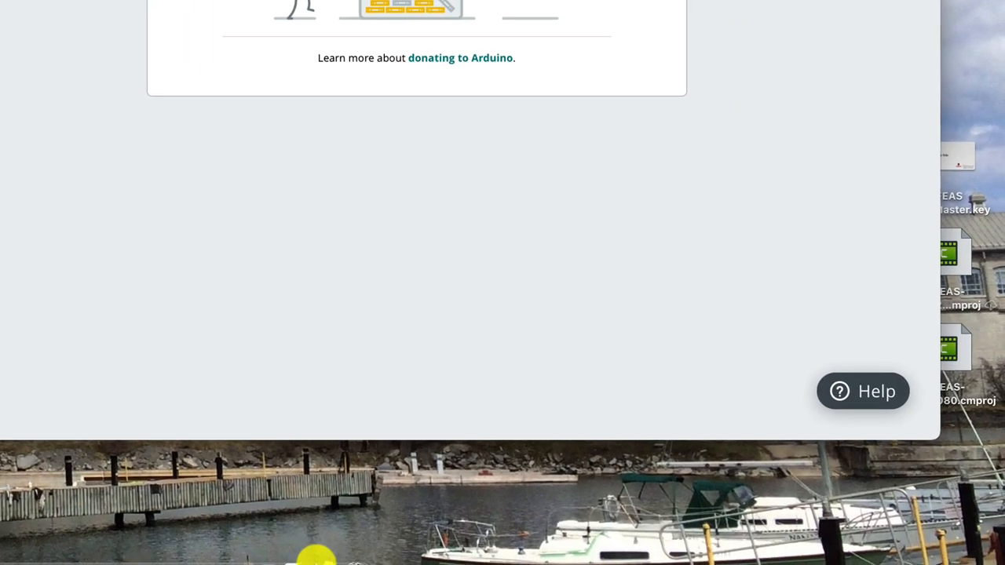
left_click(328, 537)
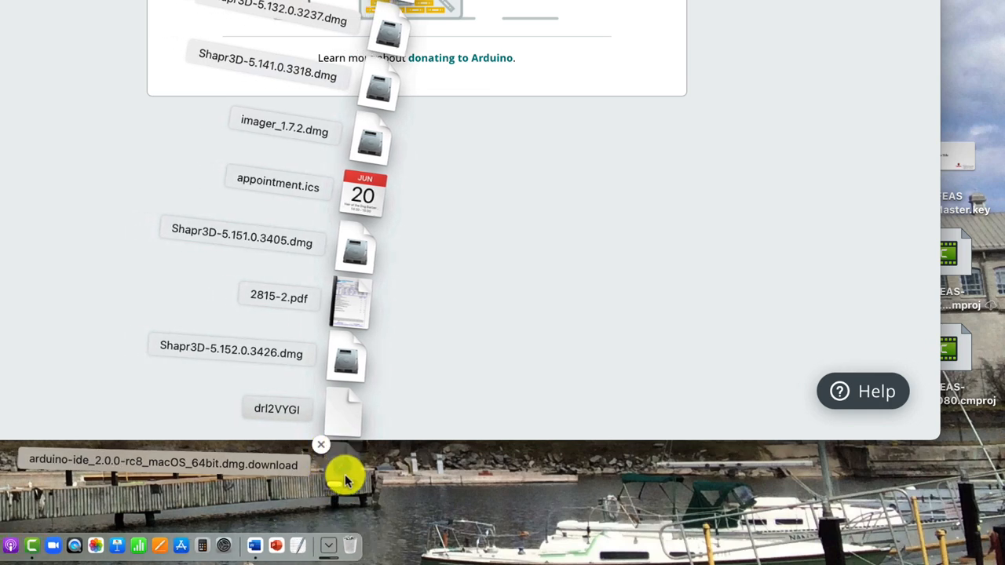
mouse_move(408, 486)
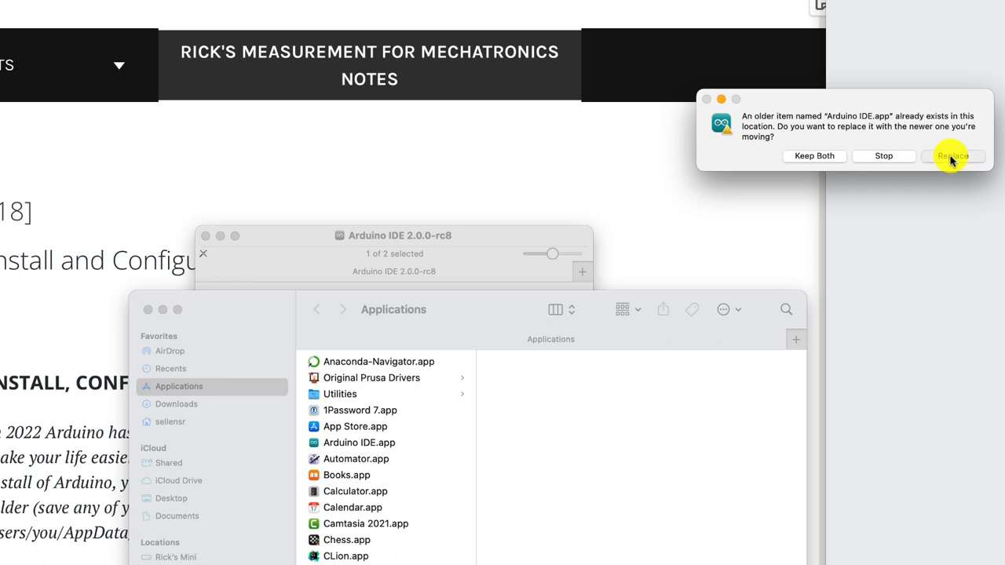
Replace the older Arduino IDE in Applications with the newly copied Arduino IDE.app.
left_click(953, 155)
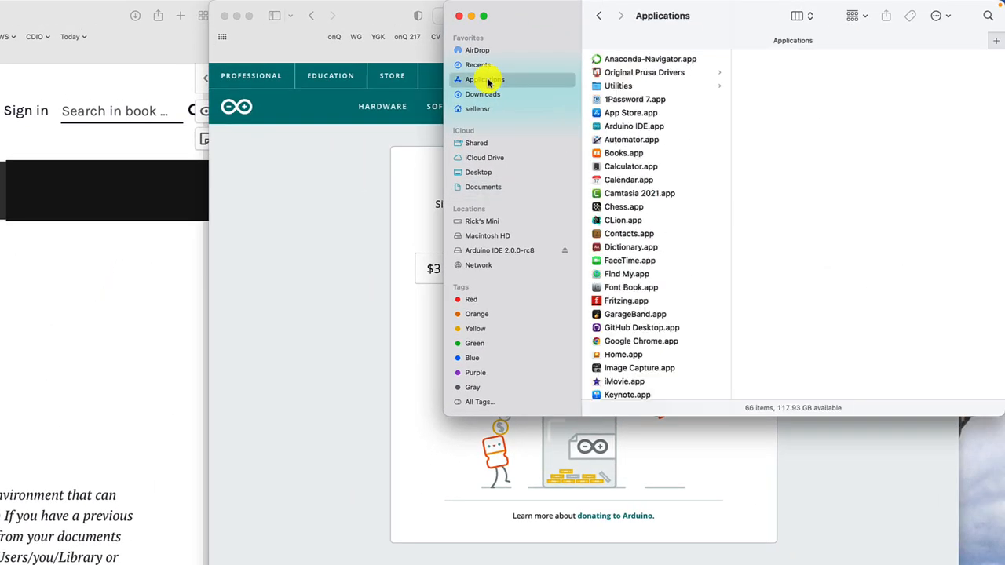
mouse_move(628, 113)
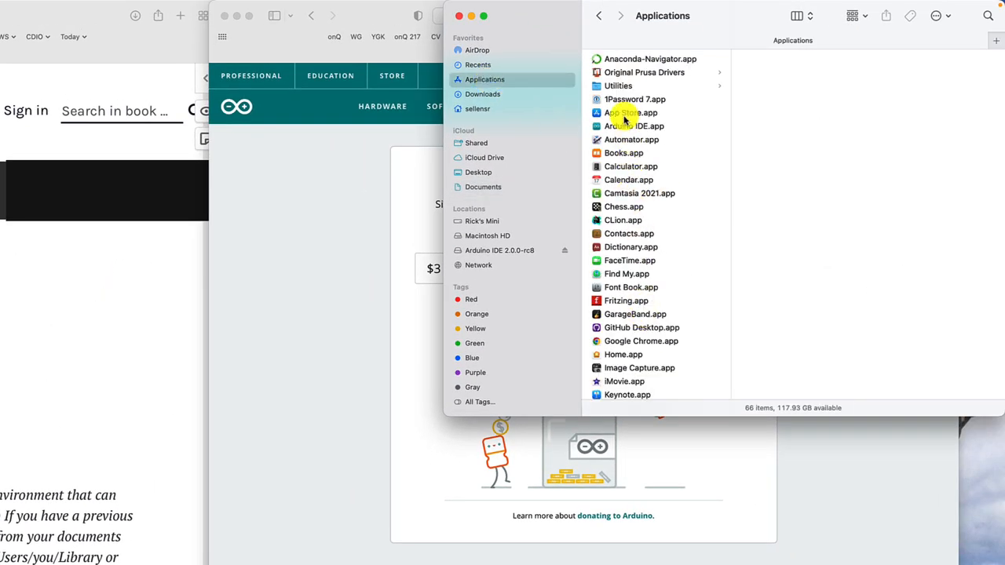
Launch Arduino IDE 2.0.0-rc8 from Applications, approving the downloaded-app security prompt.
left_click(634, 126)
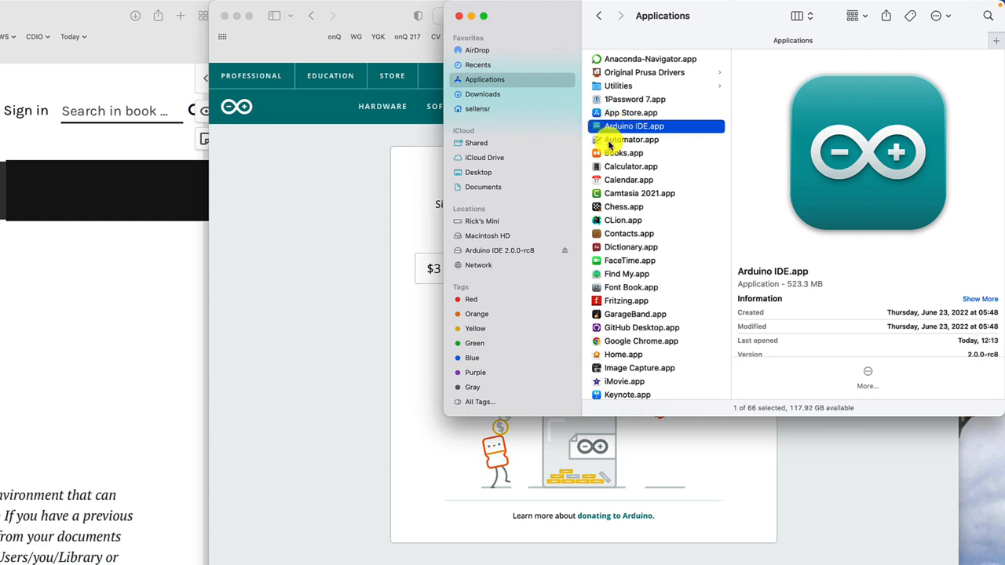
double_click(634, 126)
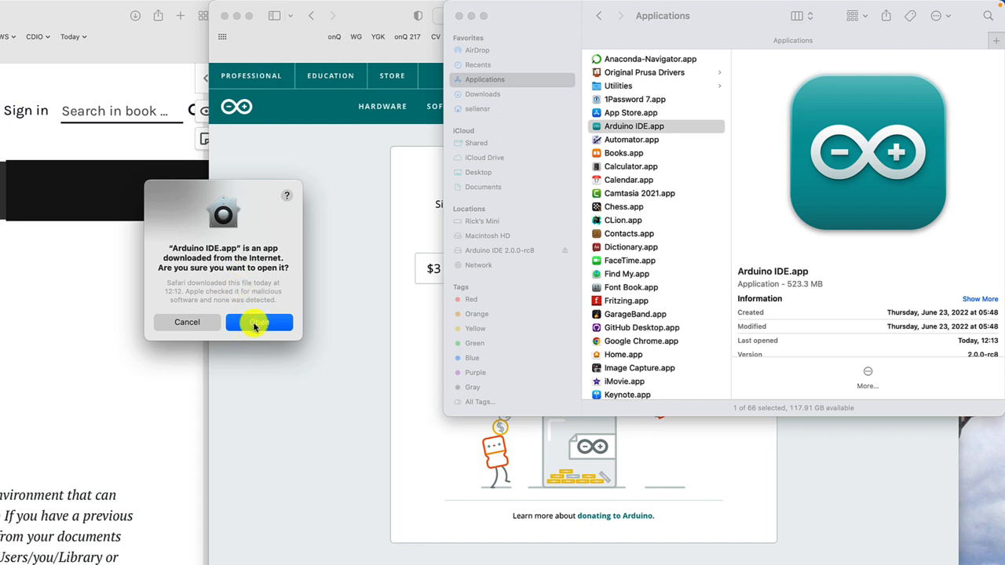
left_click(259, 322)
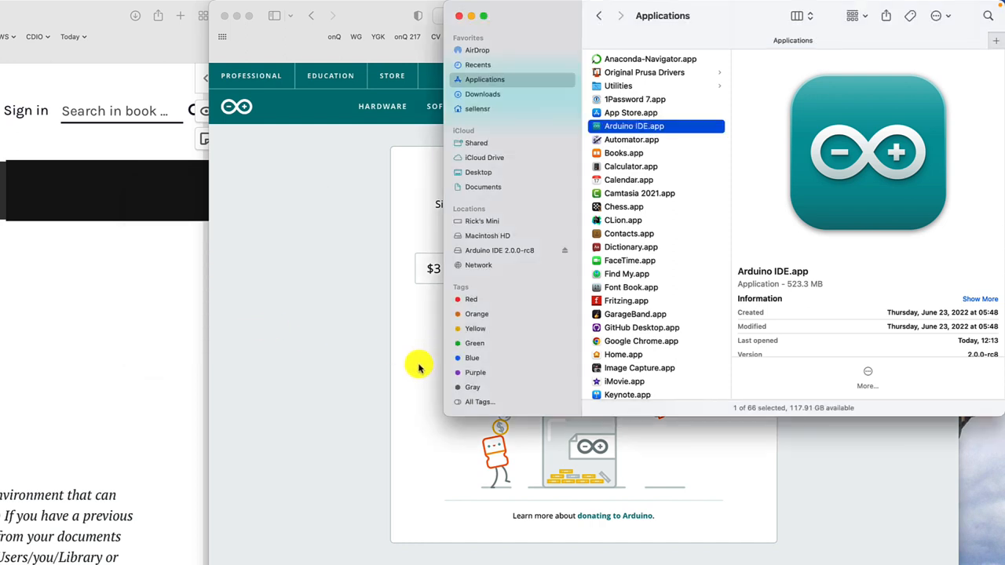
mouse_move(307, 415)
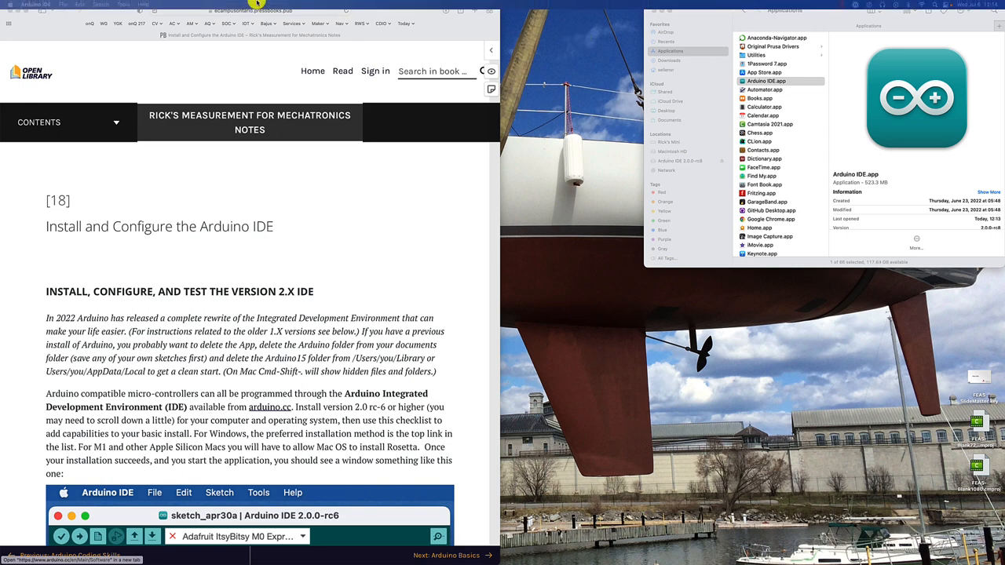
left_click(63, 5)
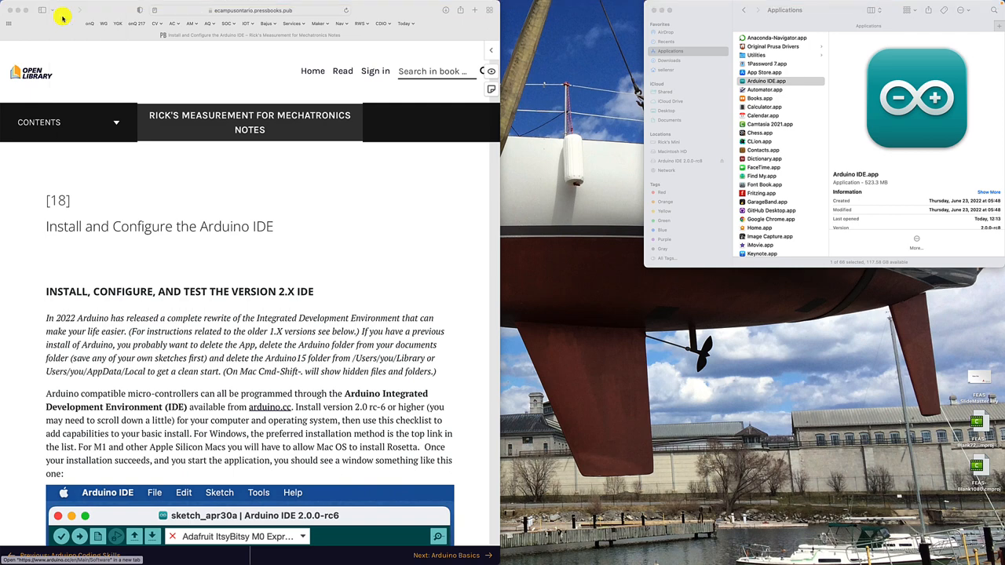
double_click(766, 82)
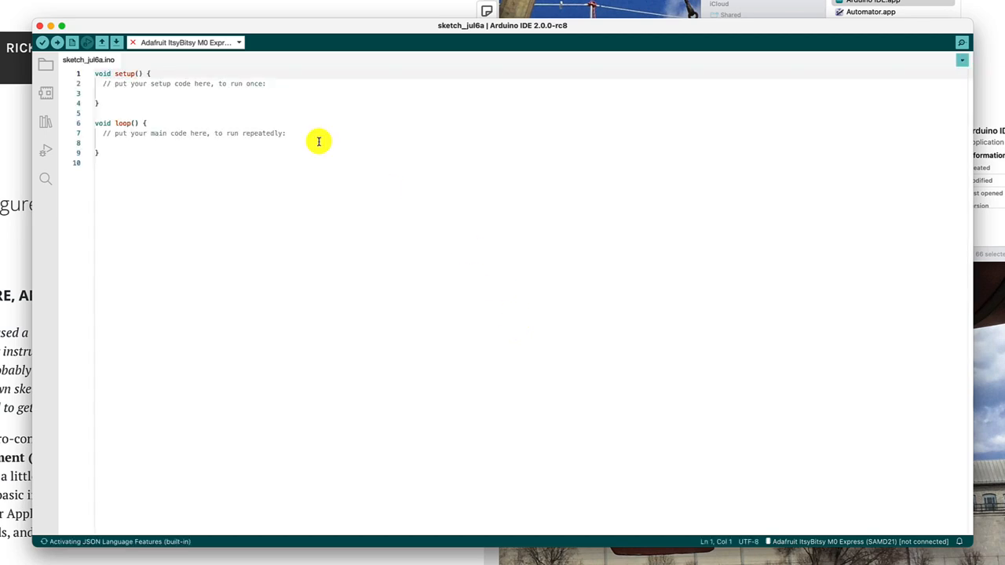
mouse_move(214, 110)
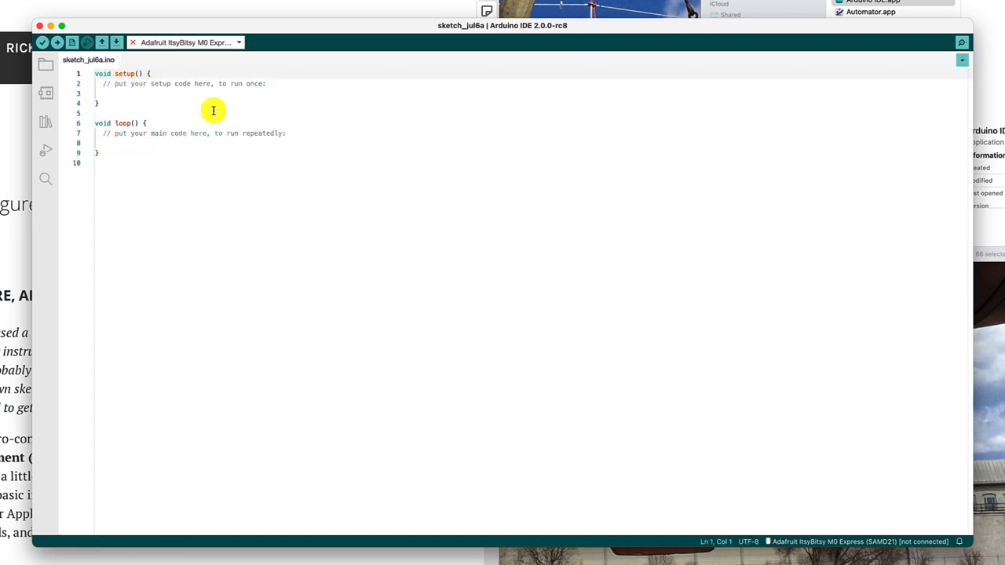
mouse_move(121, 144)
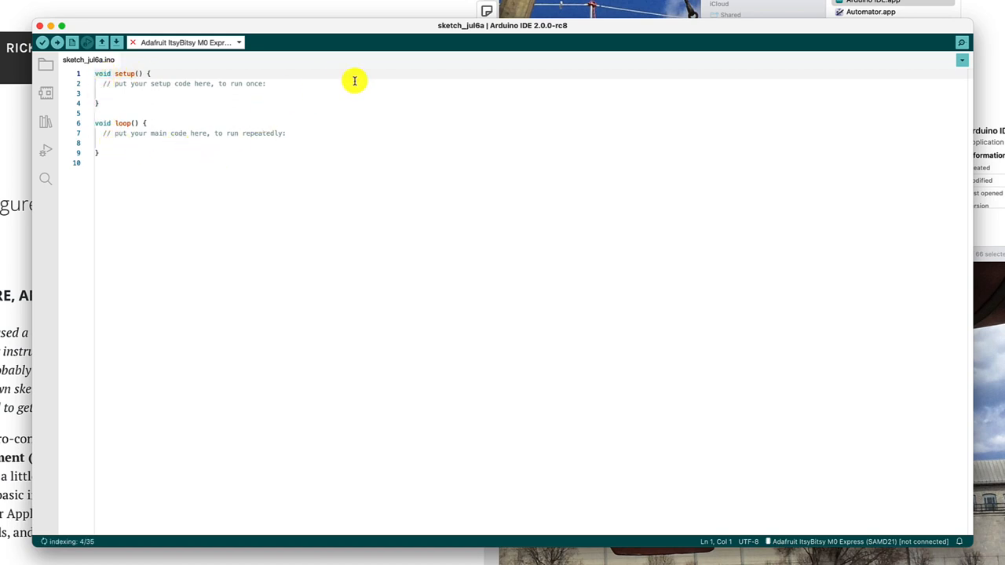
mouse_move(971, 207)
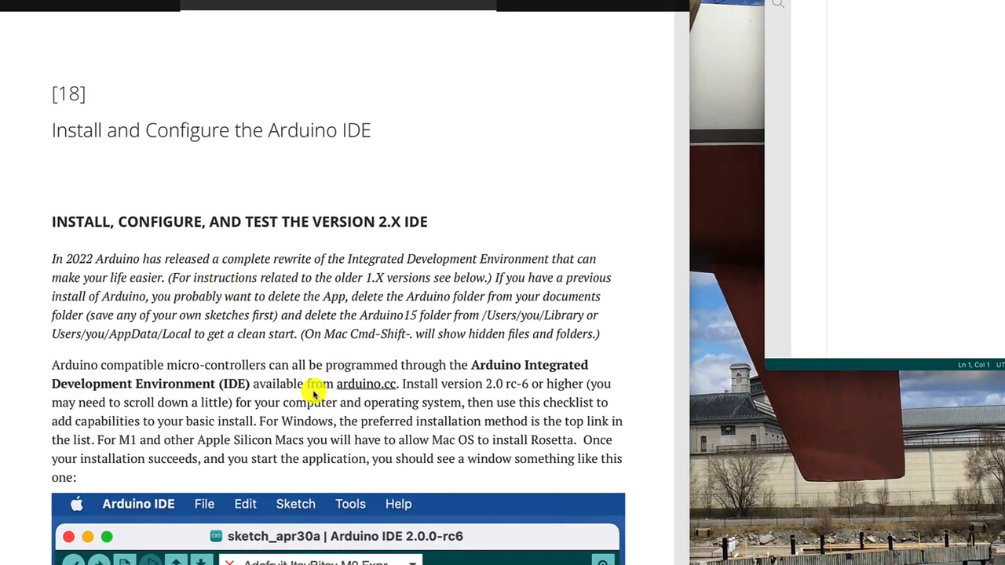
Scroll the web book chapter to 'Install Support for Additional Boards' with the Adafruit board-index URL.
scroll("down", 3)
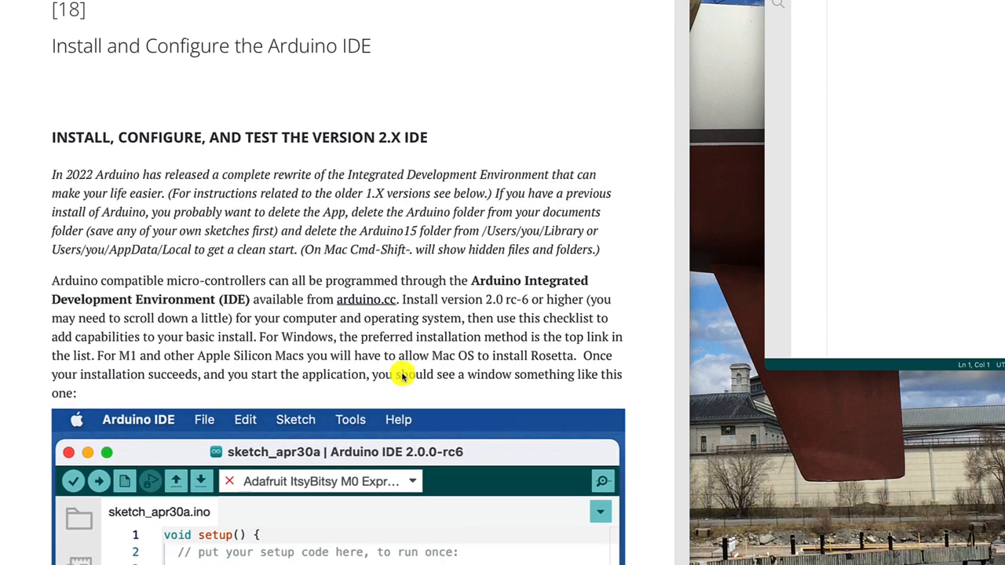
scroll("down", 3)
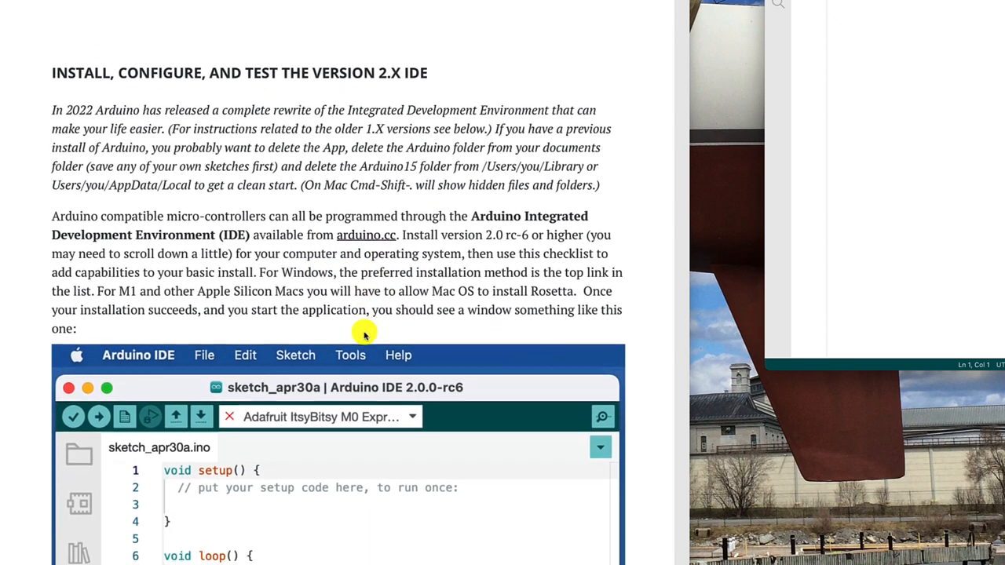
scroll("down", 3)
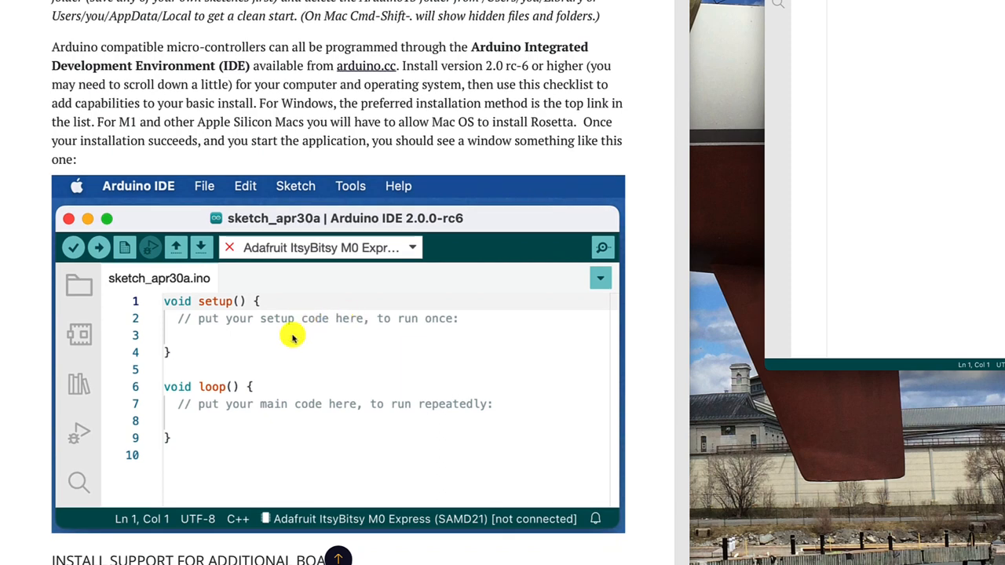
scroll("down", 3)
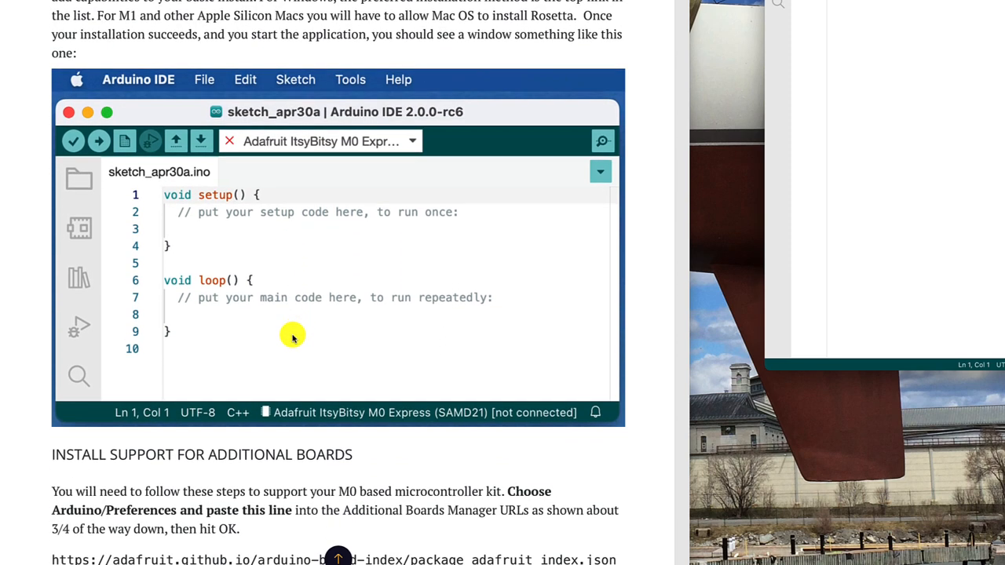
scroll("down", 3)
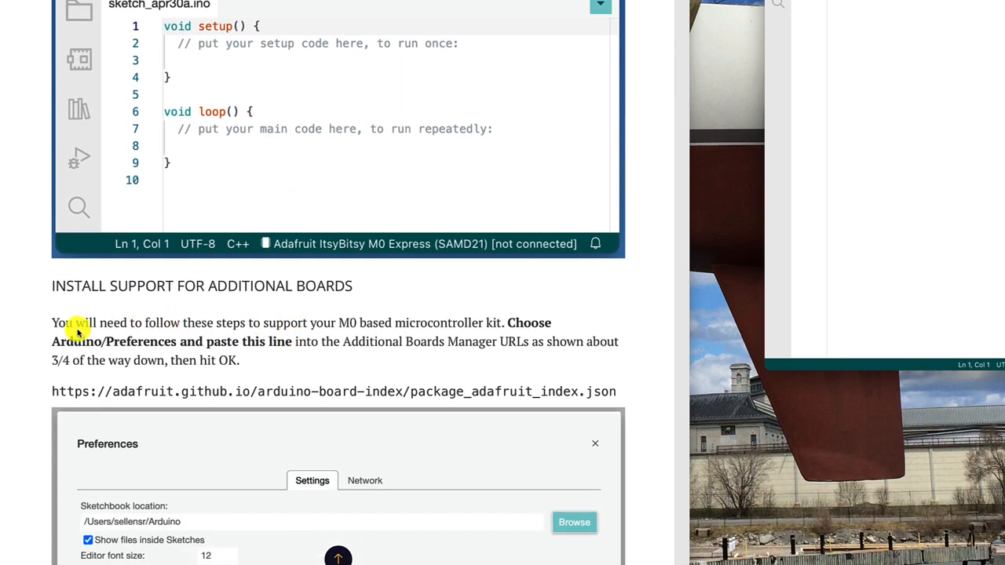
mouse_move(191, 336)
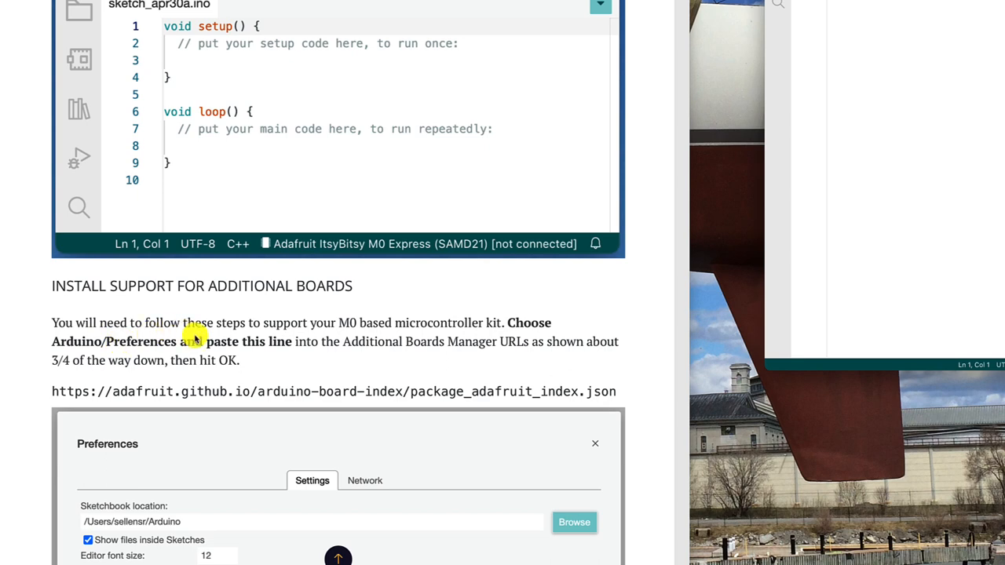
scroll("down", 3)
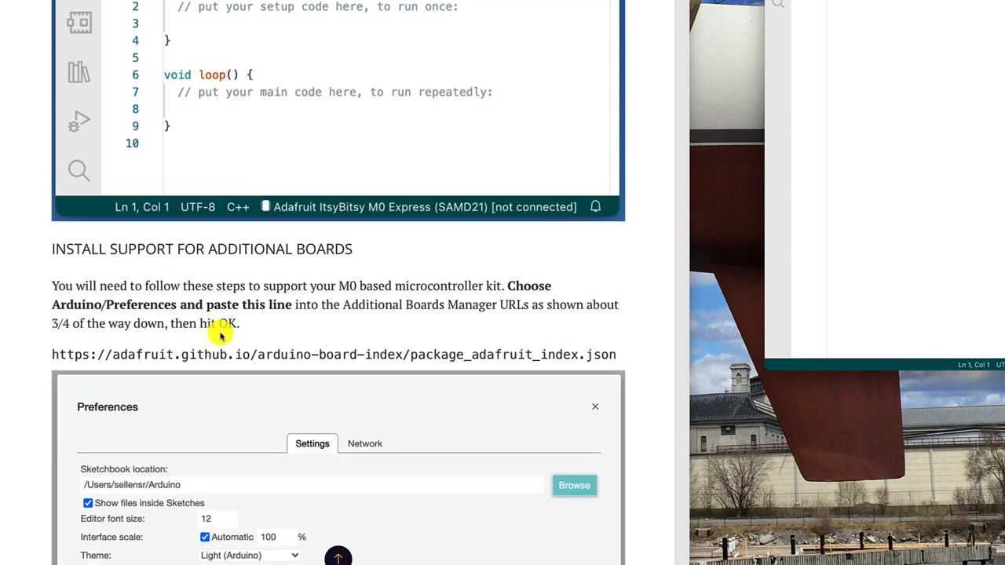
scroll("down", 3)
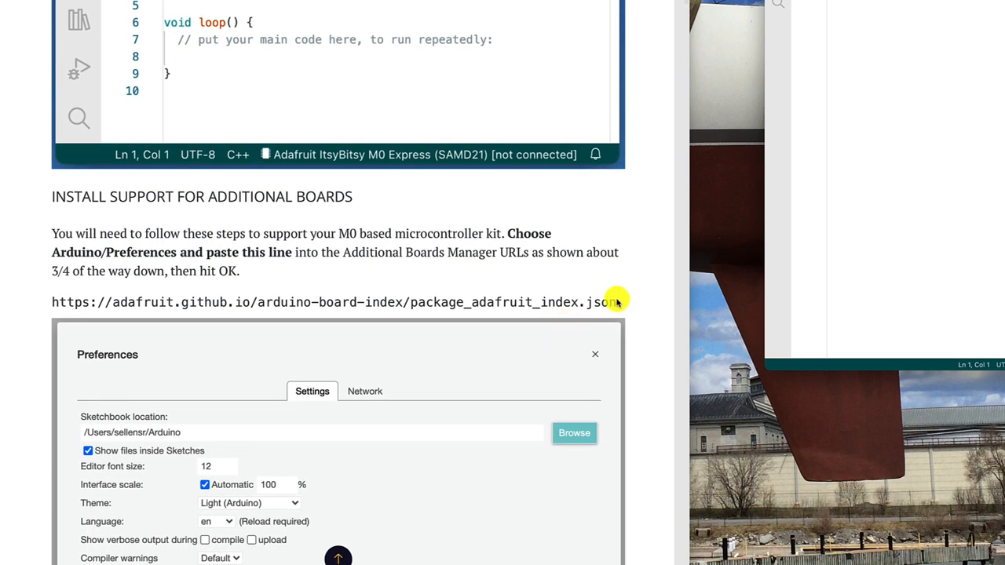
mouse_move(615, 304)
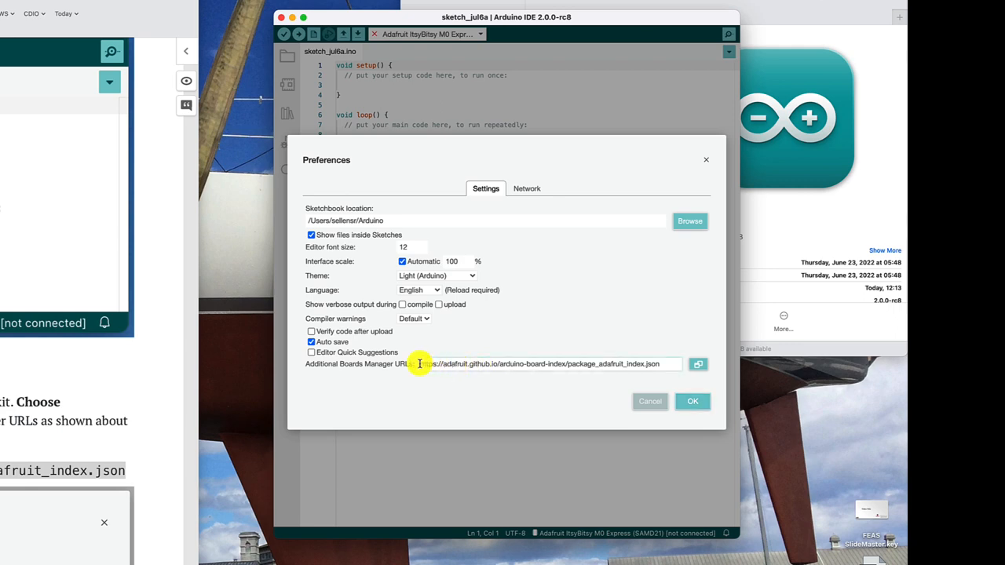
triple_click(534, 365)
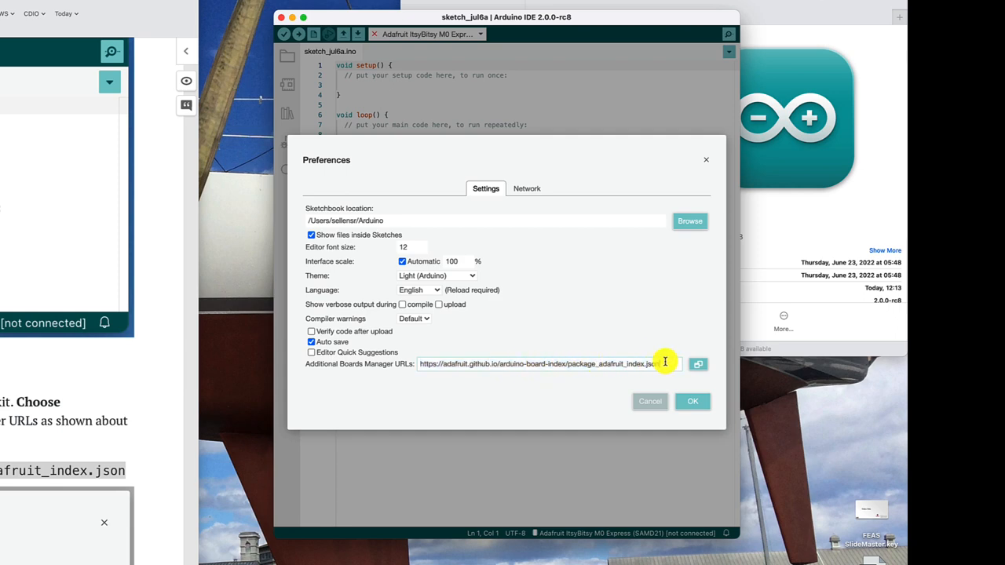
left_click(693, 402)
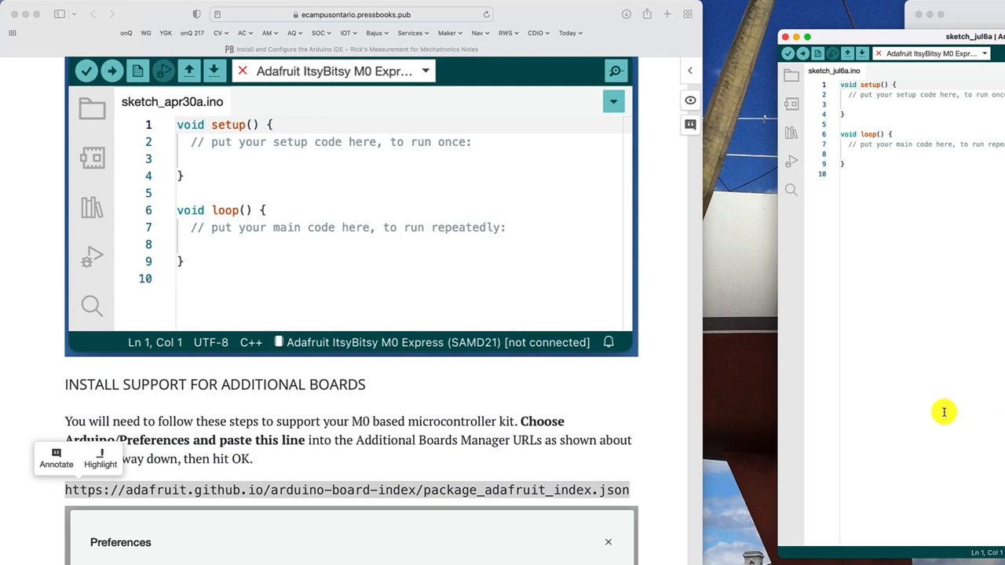
Scroll the web book past the Preferences screenshot to the Boards Manager SAMD instructions.
scroll("down", 3)
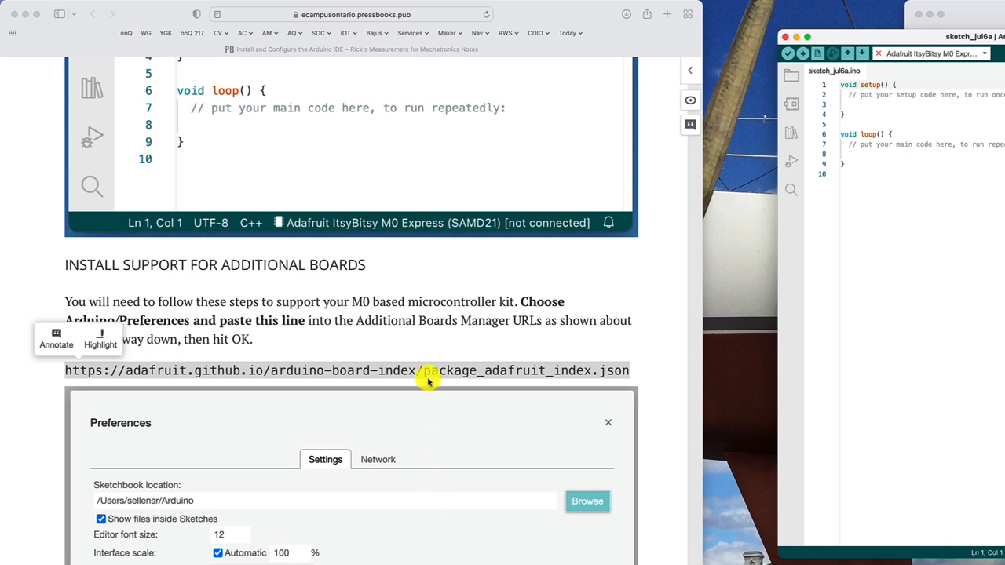
scroll("down", 3)
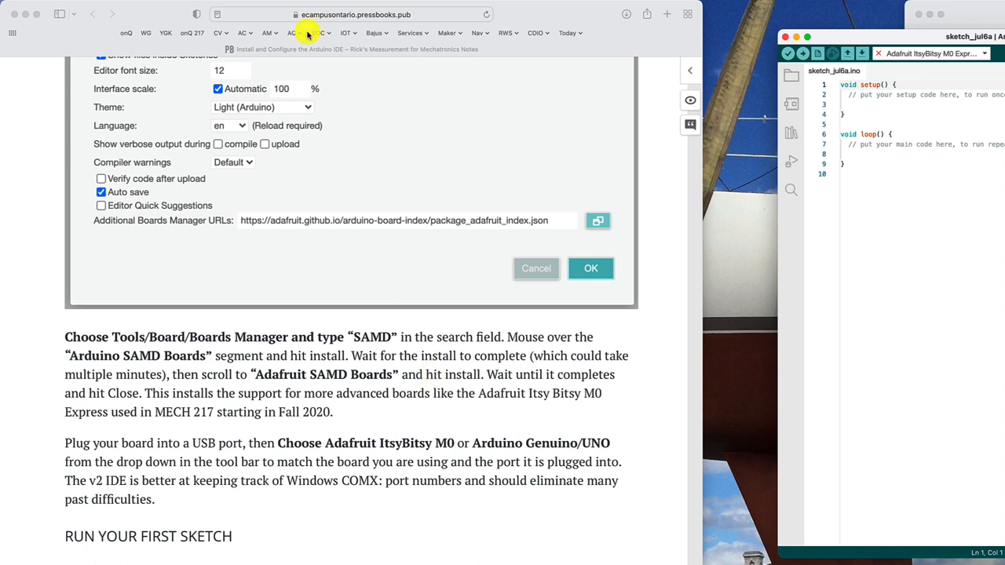
In Boards Manager filtered for SAMD, install Adafruit SAMD Boards version 1.7.9.
left_click(163, 7)
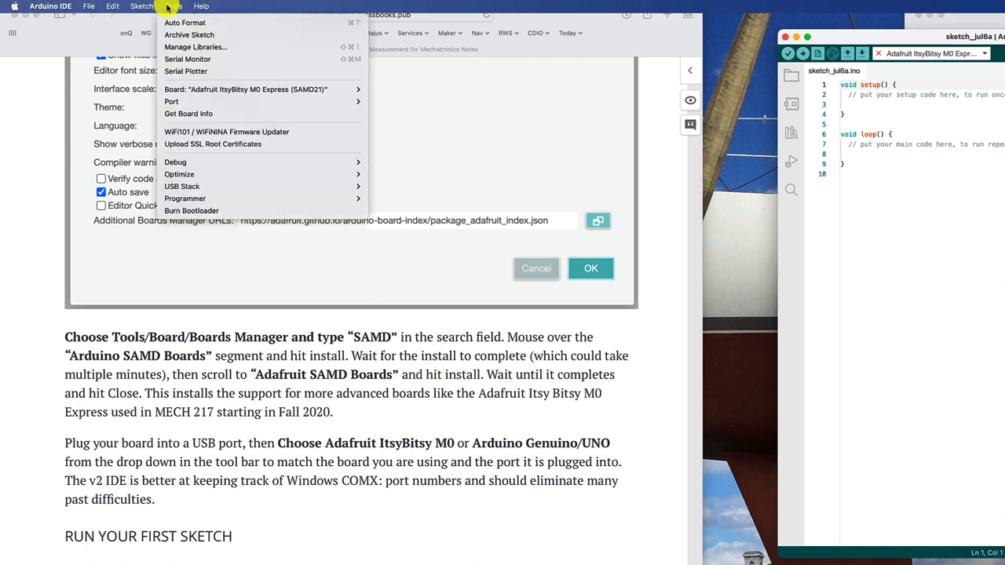
mouse_move(186, 60)
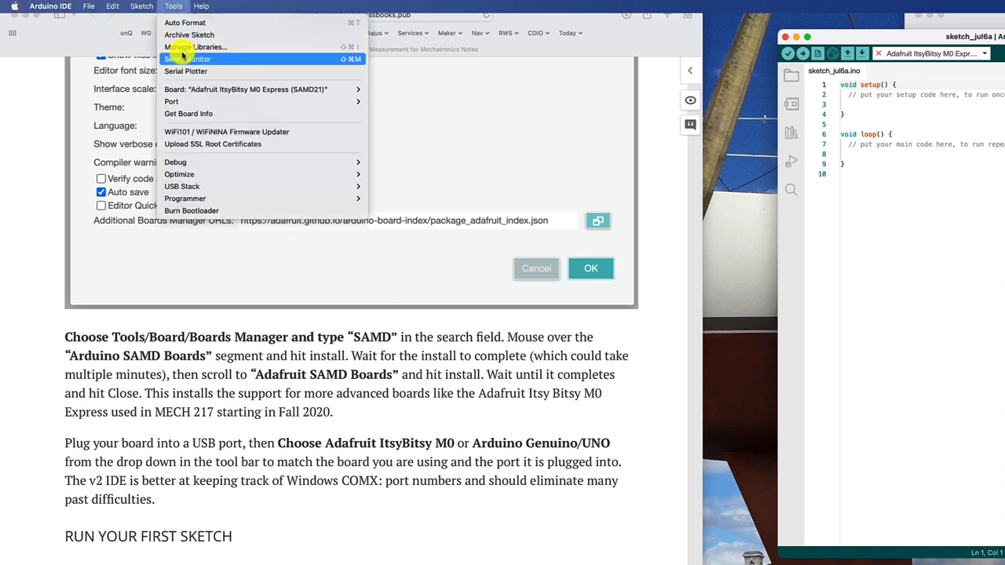
mouse_move(245, 88)
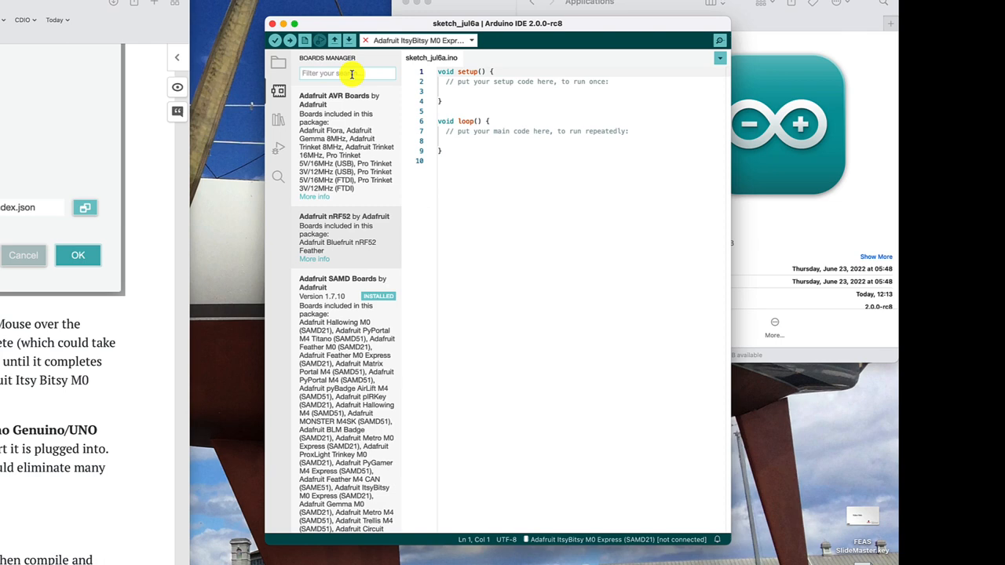
type("SAMD")
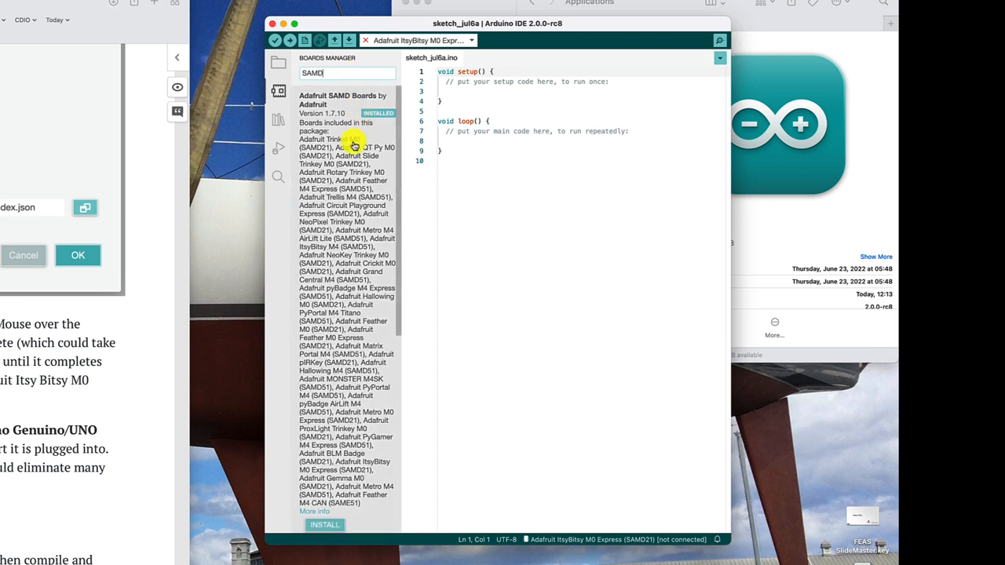
scroll("down", 3)
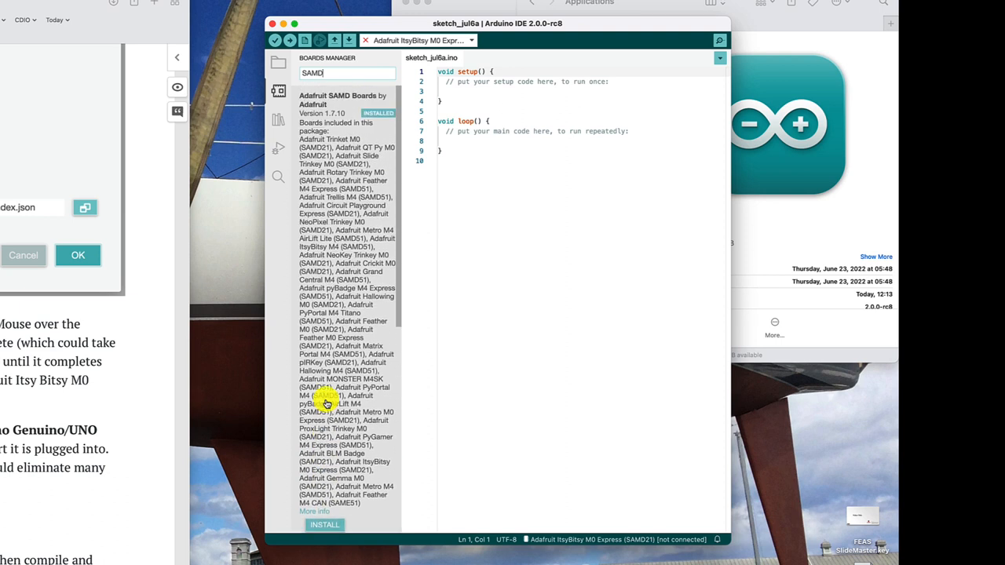
scroll("down", 3)
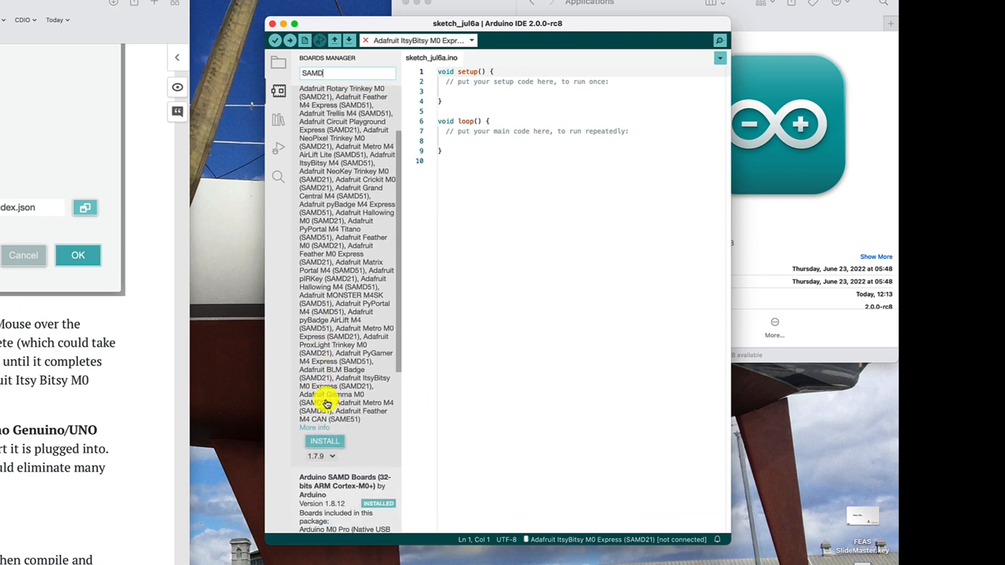
left_click(324, 439)
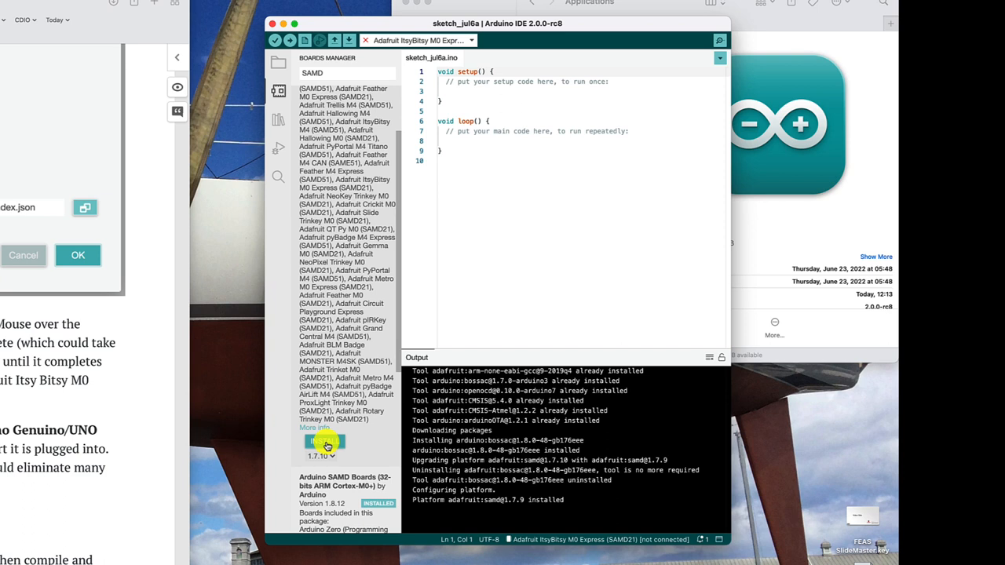
Upgrade Arduino SAMD Boards (32-bits ARM Cortex-M0+) to version 1.8.13 in Boards Manager.
scroll("down", 3)
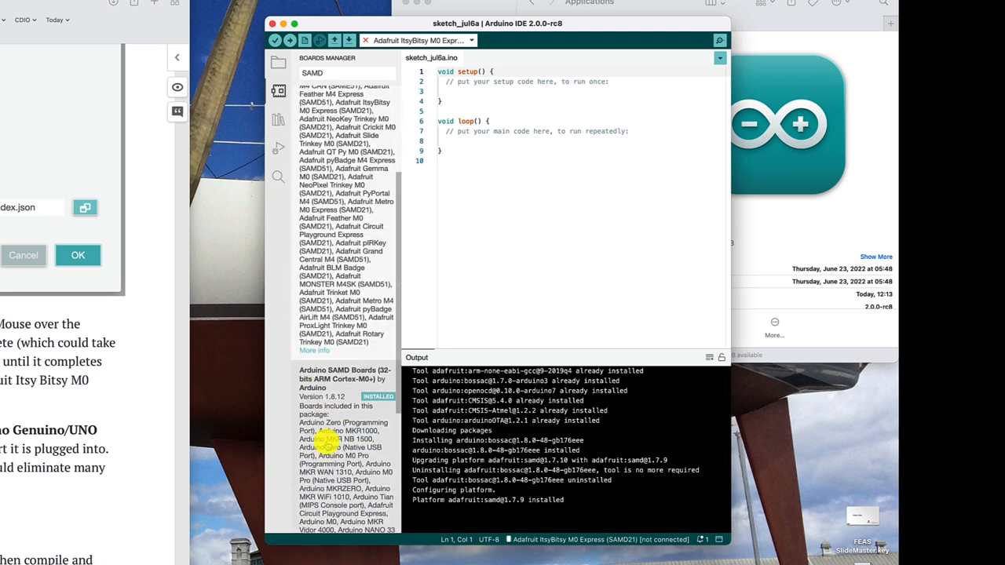
scroll("down", 3)
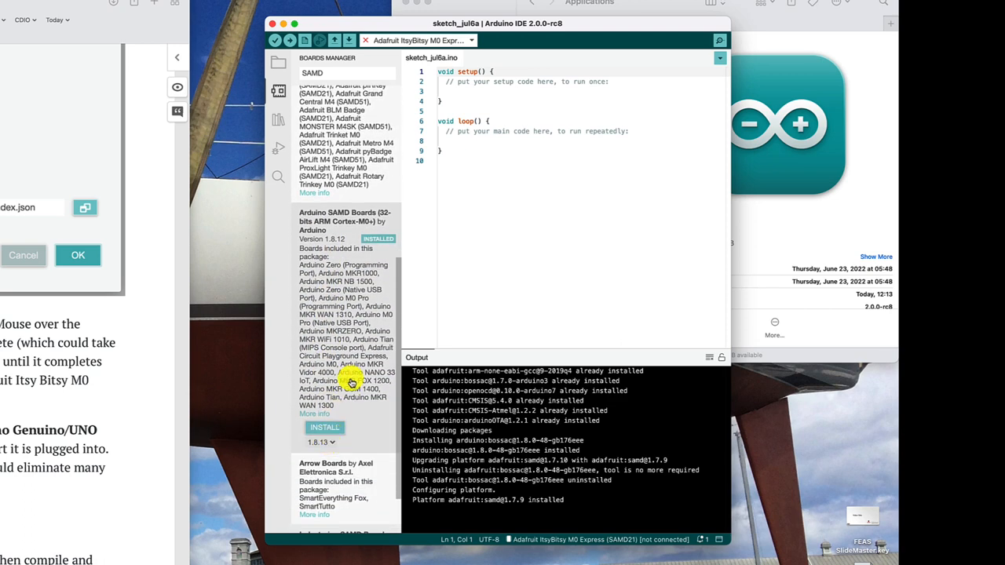
scroll("down", 3)
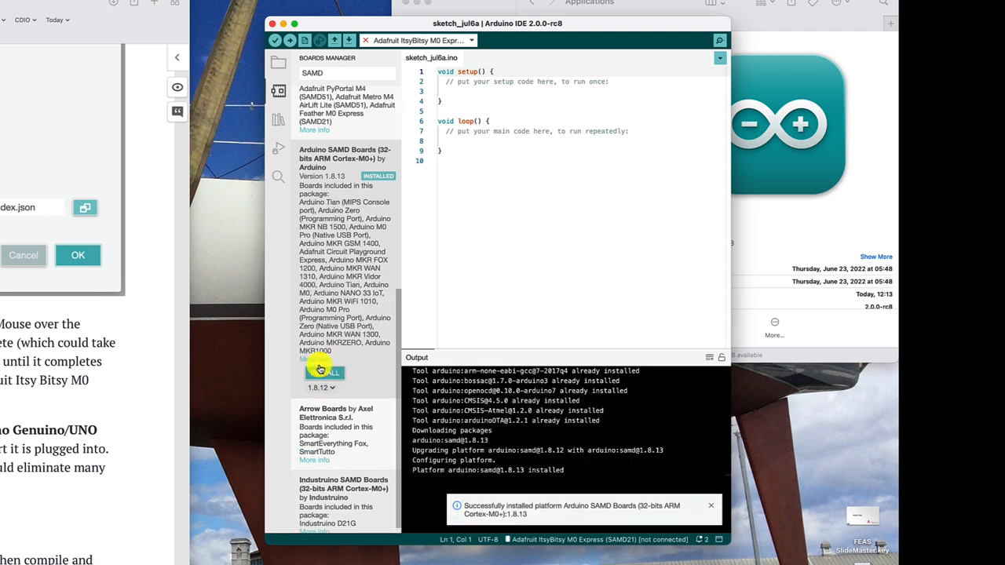
scroll("up", 3)
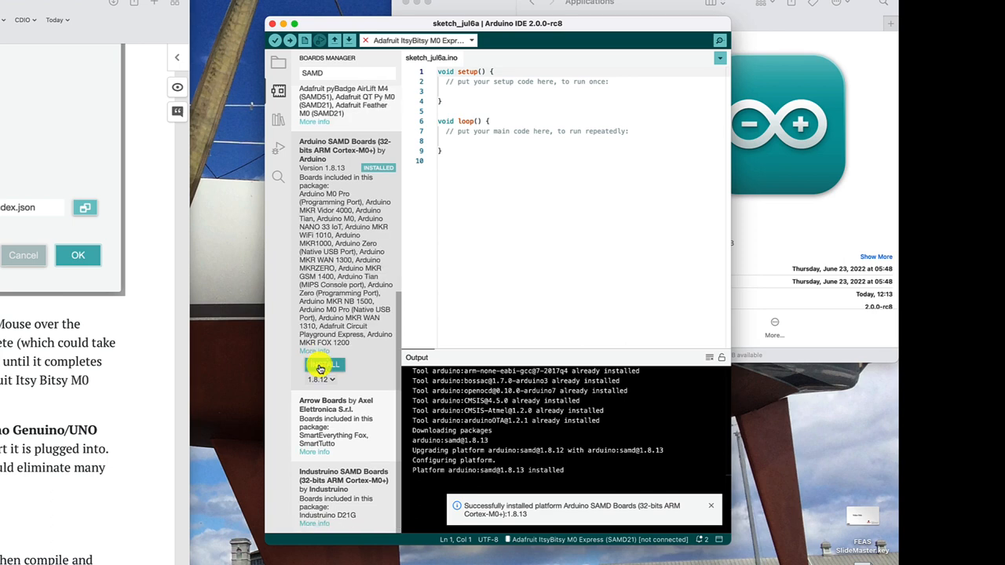
left_click(710, 505)
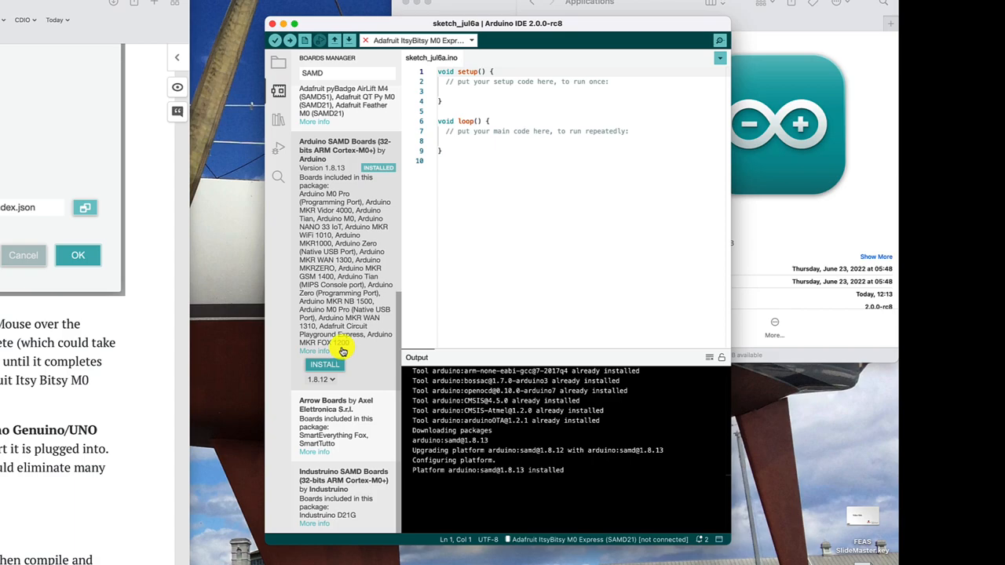
scroll("up", 3)
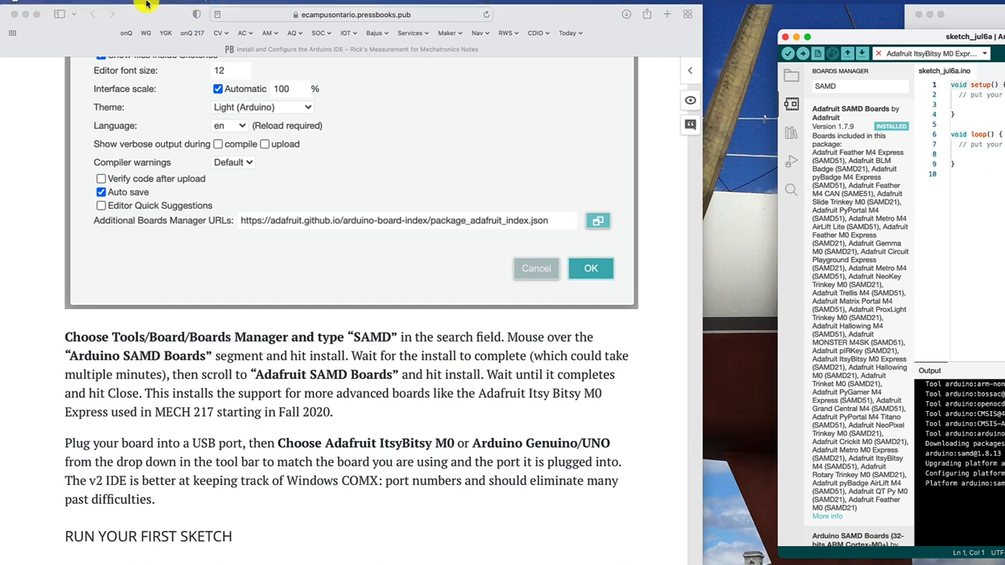
Review the board selection options to confirm Adafruit ItsyBitsy M0 Express is available.
left_click(173, 6)
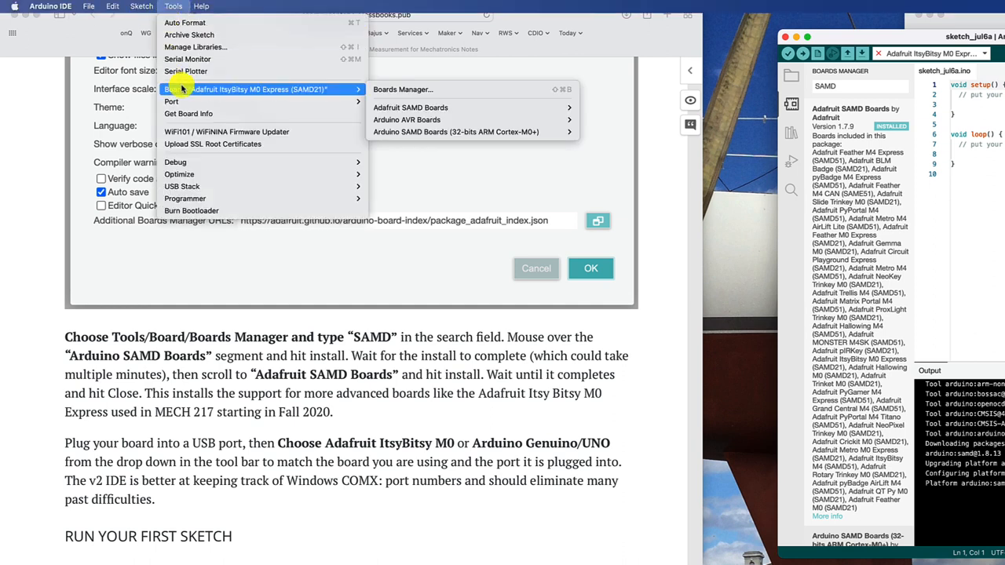
mouse_move(402, 88)
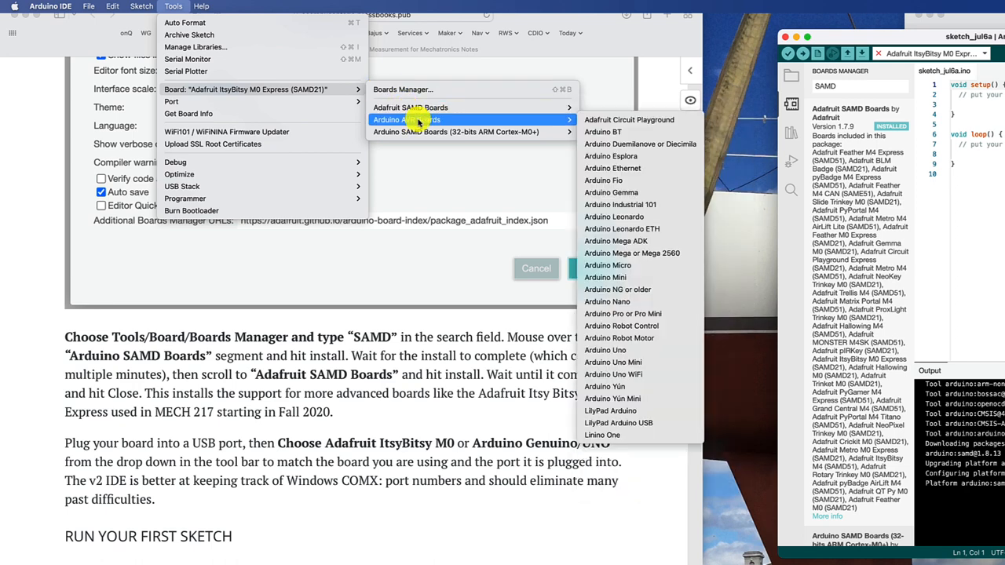
mouse_move(410, 106)
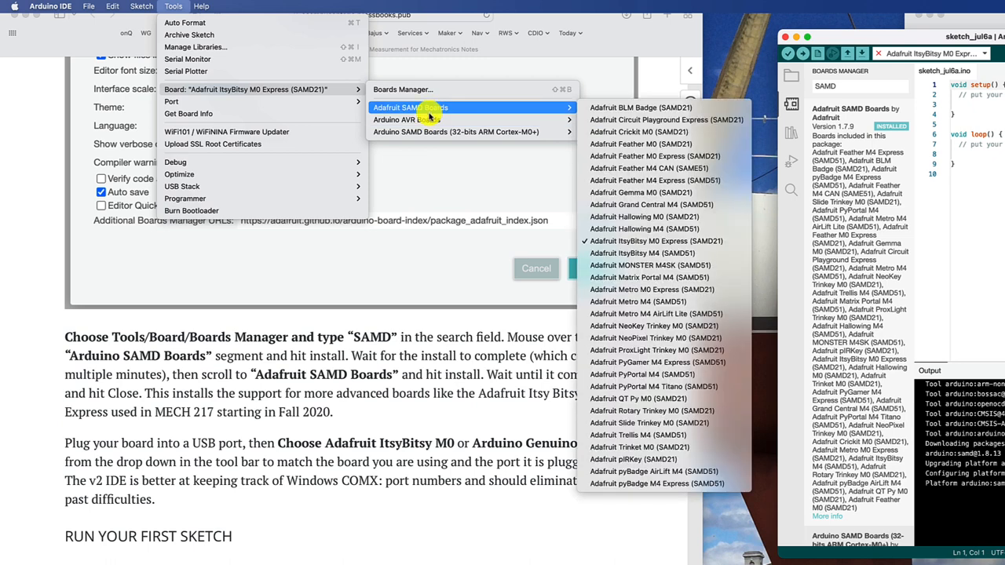
mouse_move(385, 314)
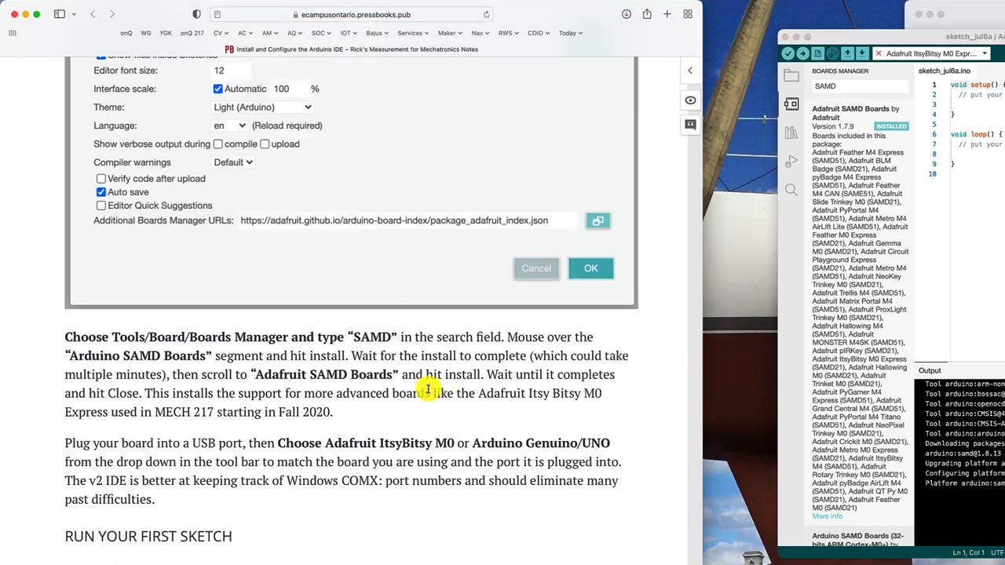
scroll("down", 3)
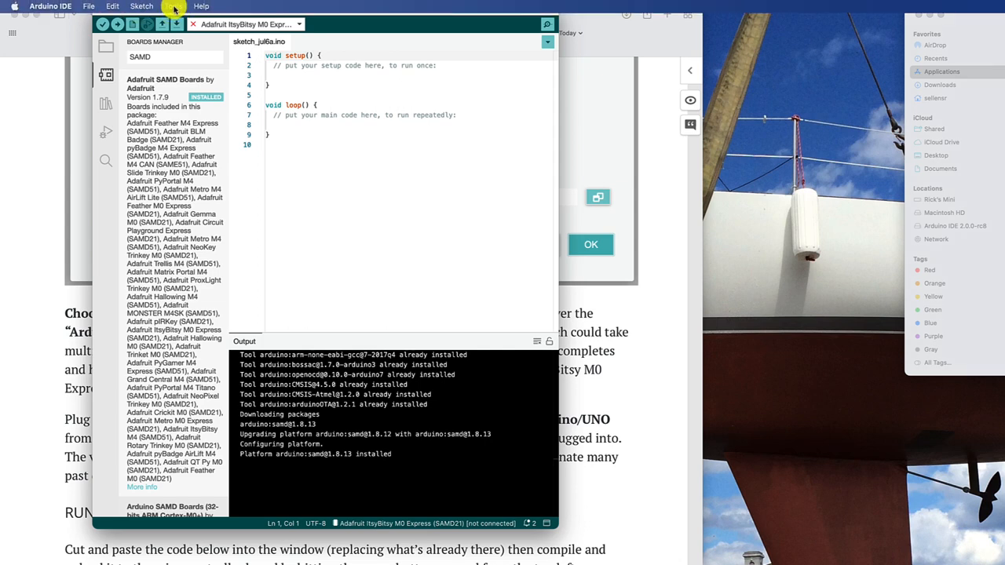
Select Adafruit ItsyBitsy M0 Express as the board and its usbmodem serial port.
left_click(172, 7)
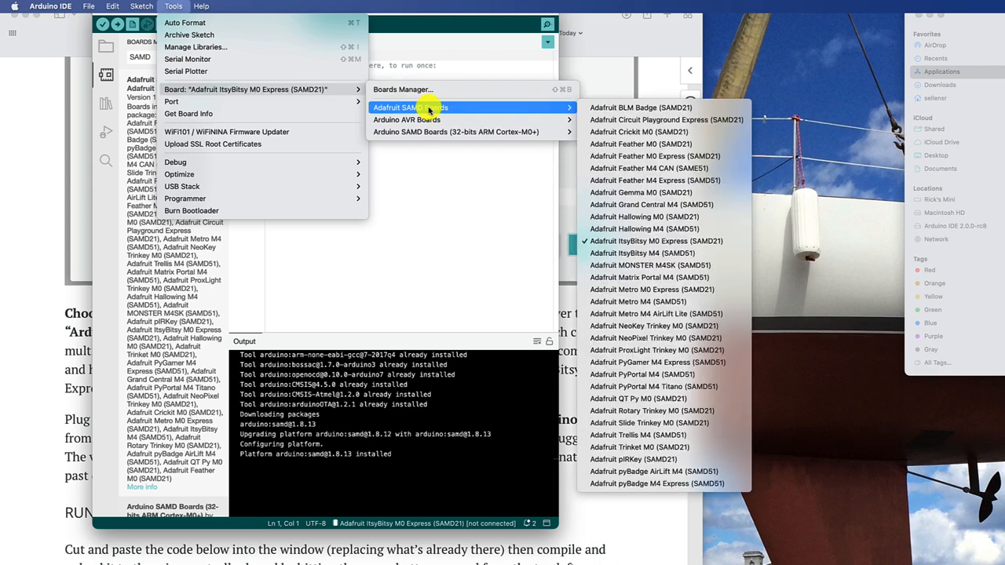
mouse_move(432, 107)
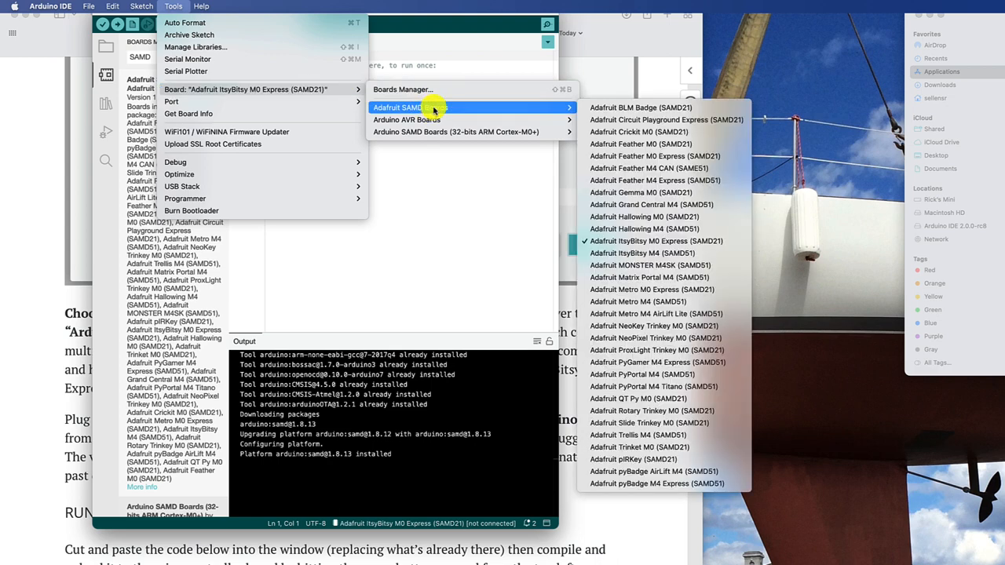
mouse_move(643, 242)
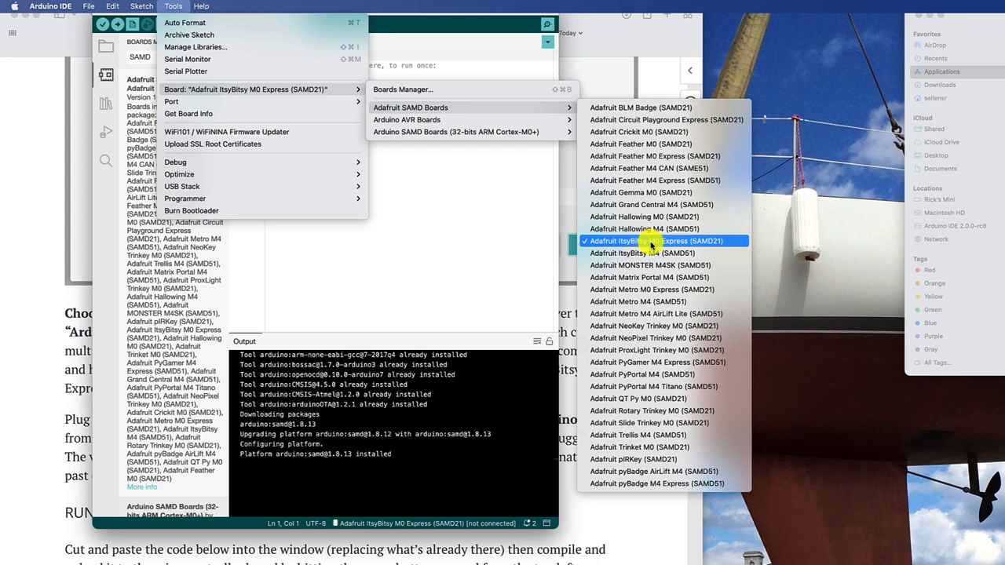
left_click(655, 242)
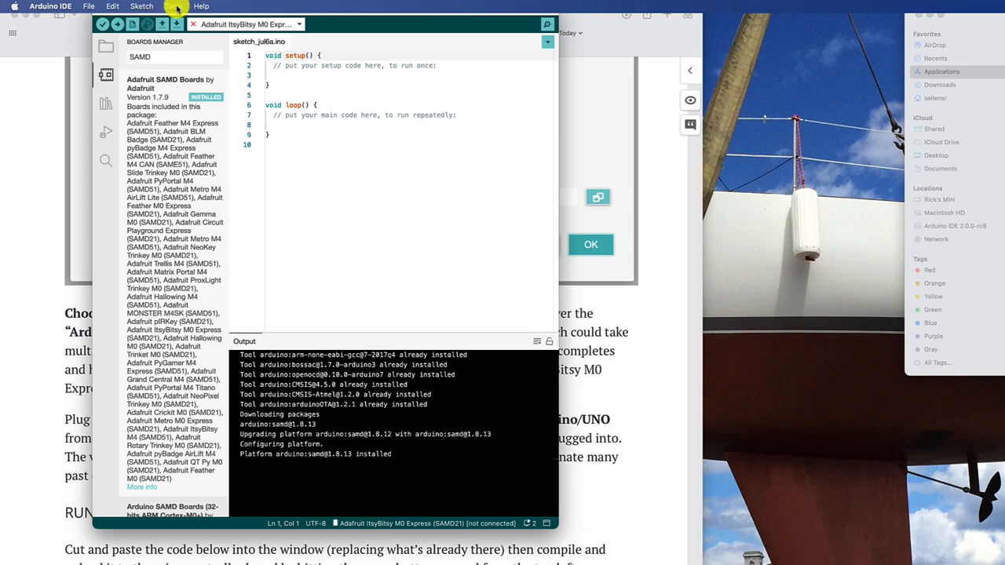
left_click(173, 6)
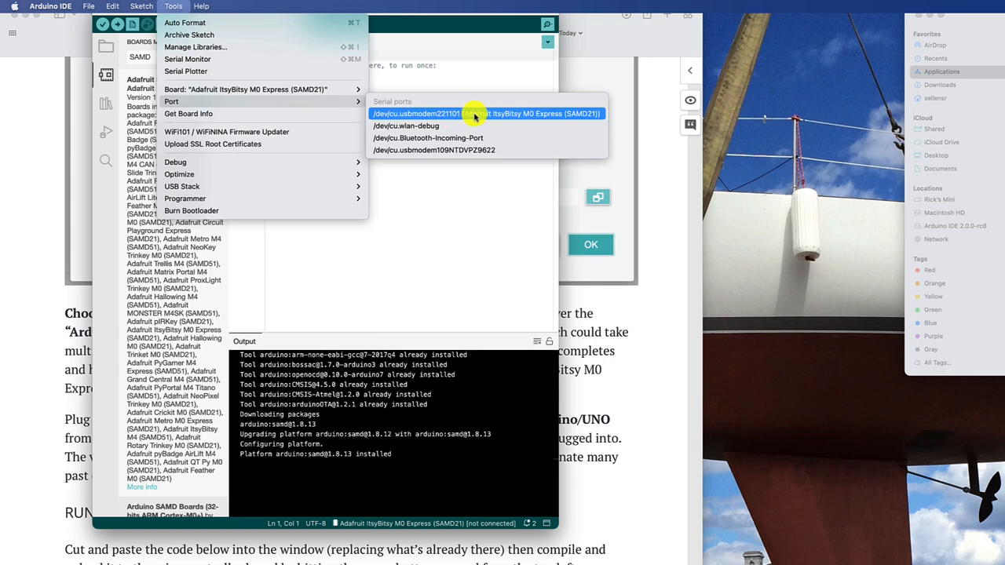
left_click(485, 113)
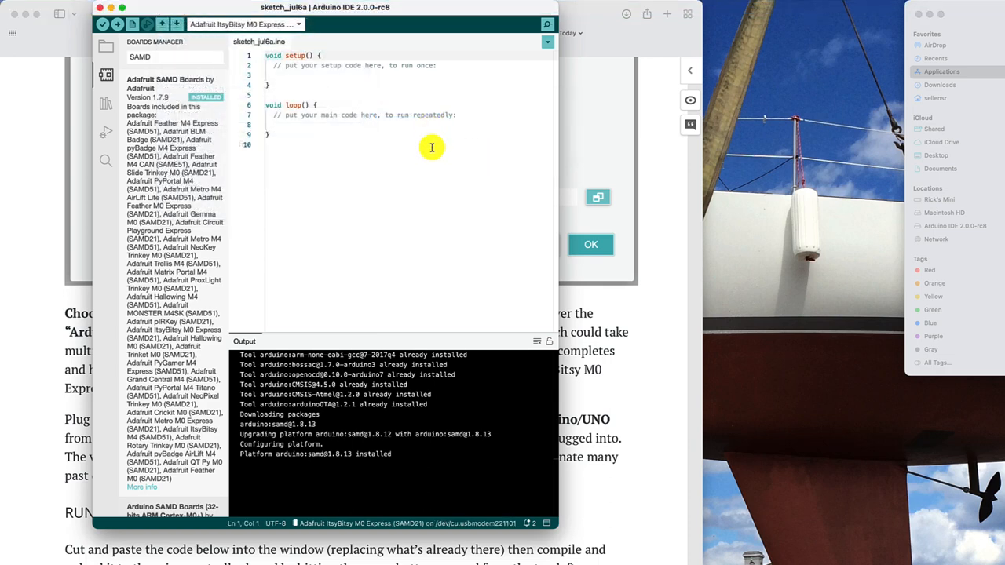
mouse_move(307, 44)
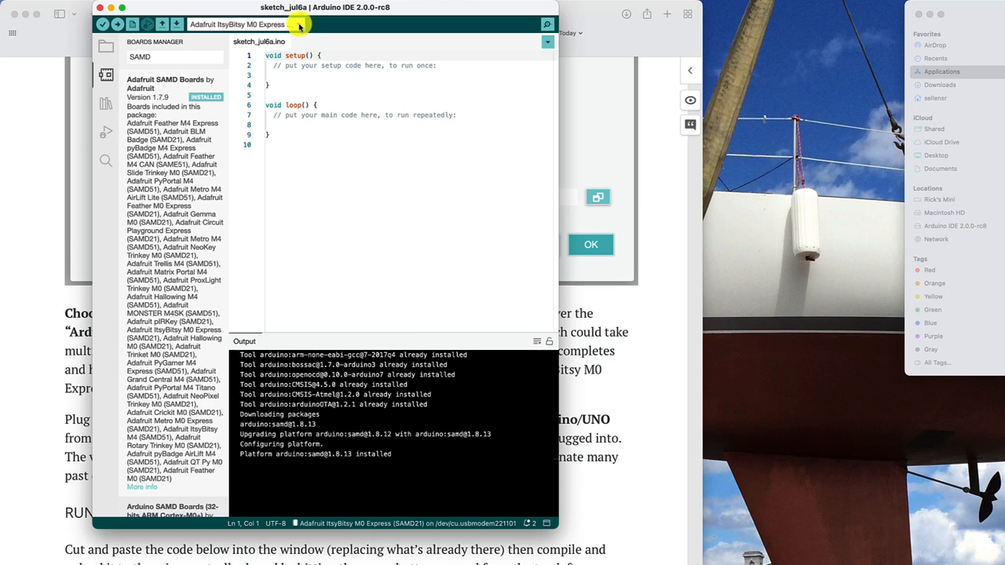
mouse_move(562, 123)
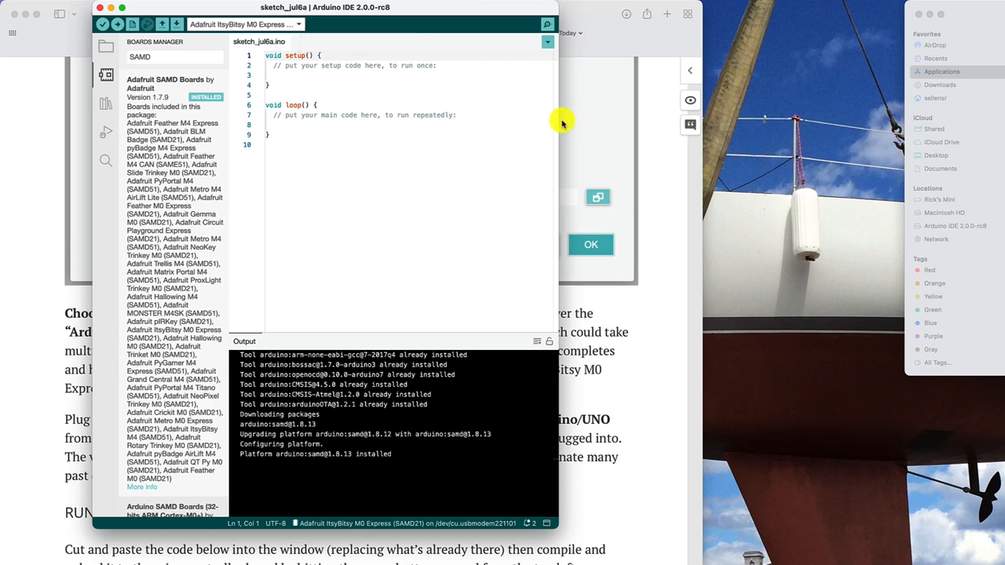
left_click(590, 245)
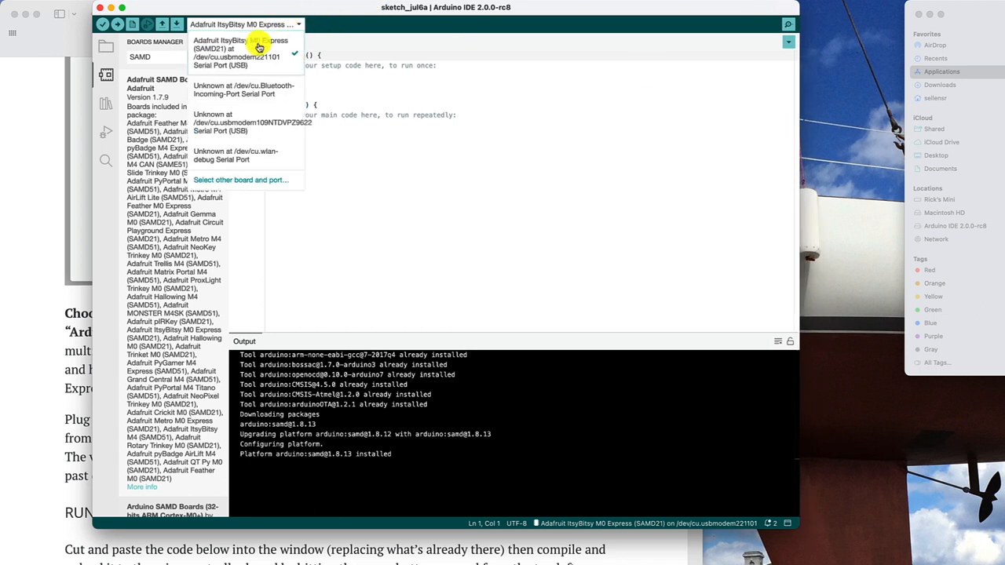
mouse_move(248, 94)
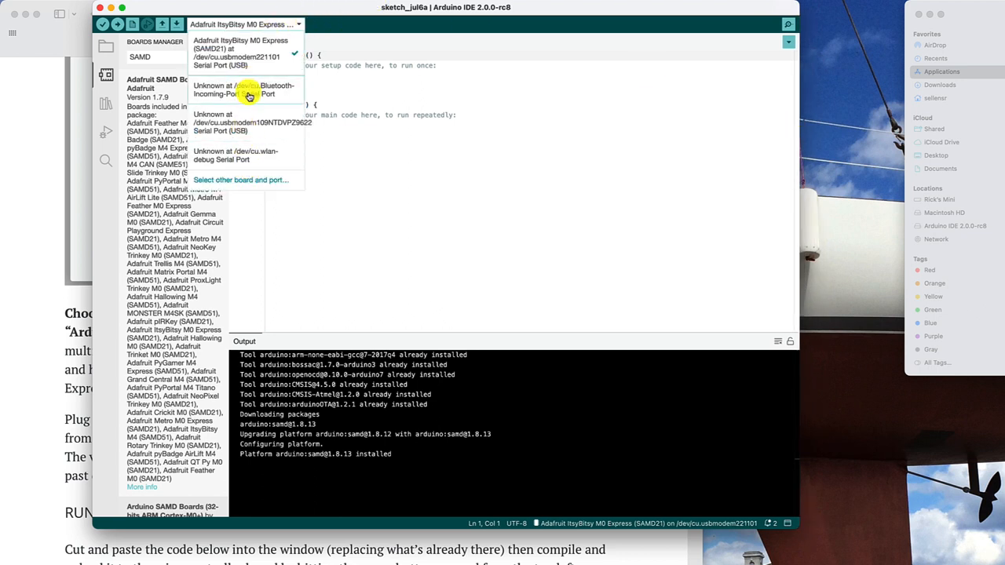
mouse_move(248, 55)
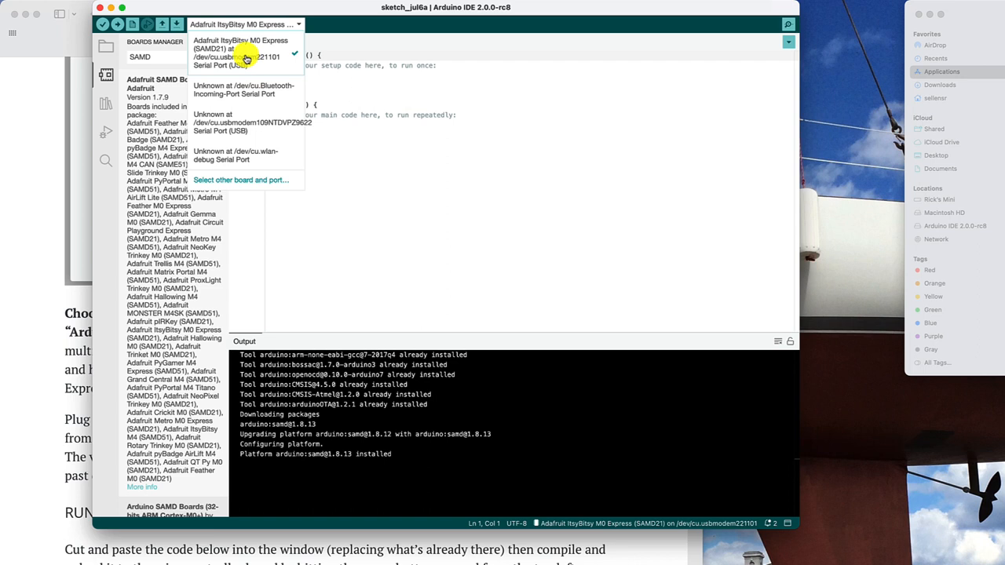
left_click(530, 242)
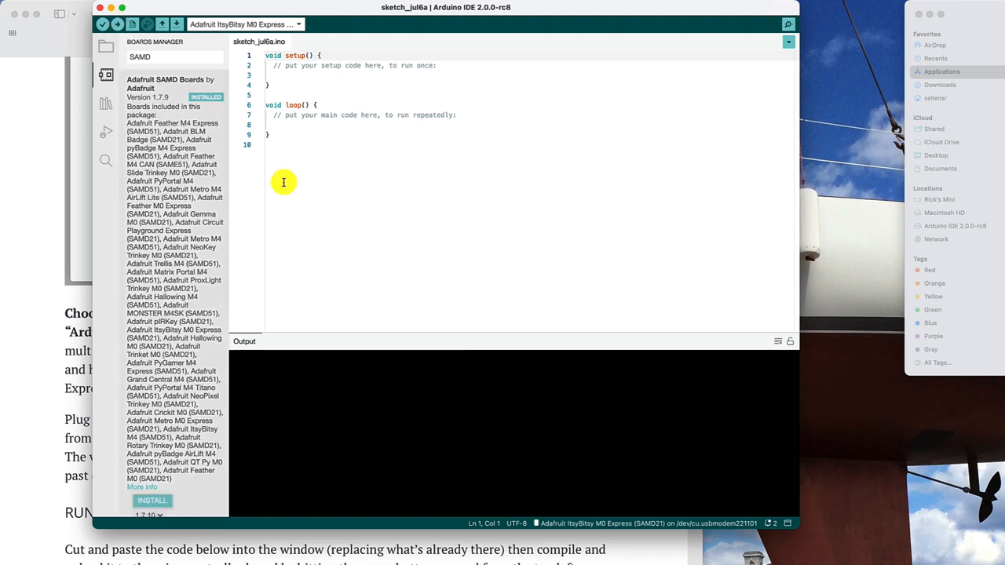
Upload the blank sketch to the ItsyBitsy M0 Express and wait for verification.
left_click(102, 23)
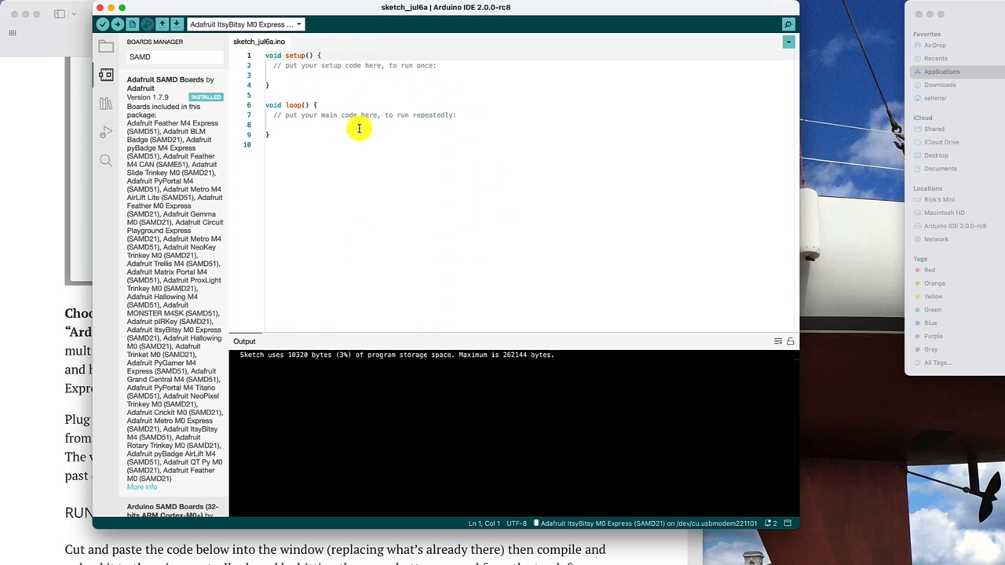
mouse_move(474, 141)
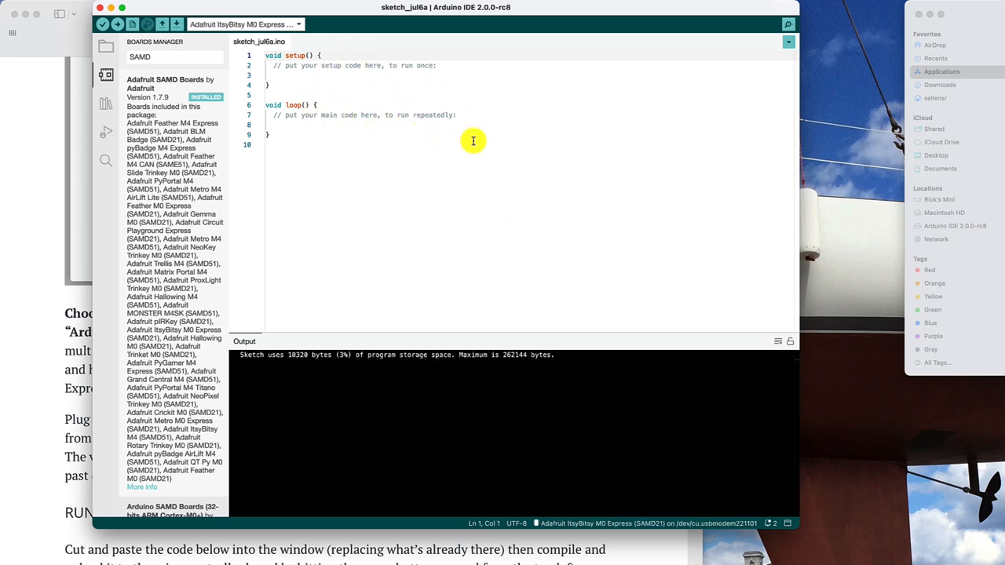
left_click(116, 25)
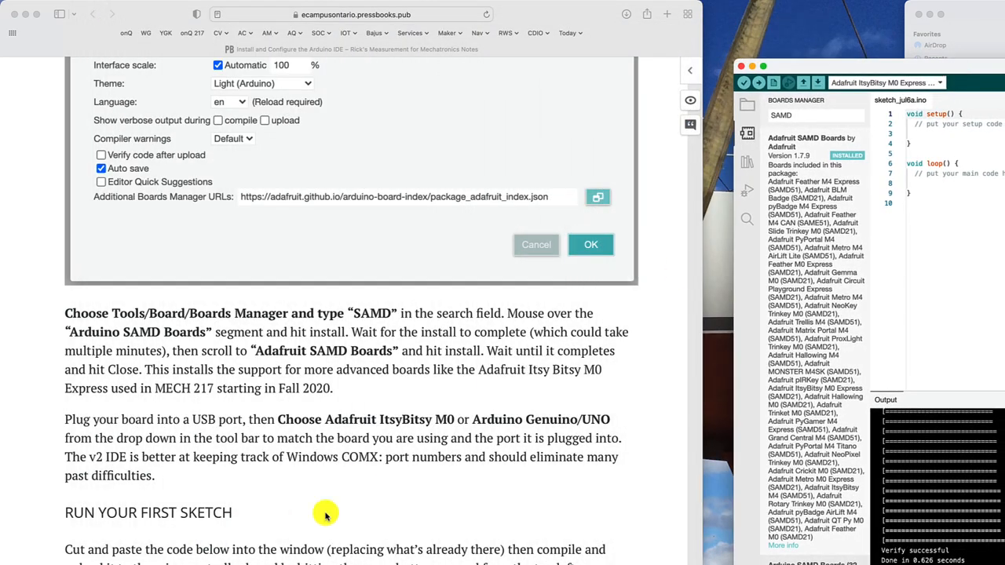
Scroll the tutorial page down to the Run Your First Sketch code listing.
scroll("down", 3)
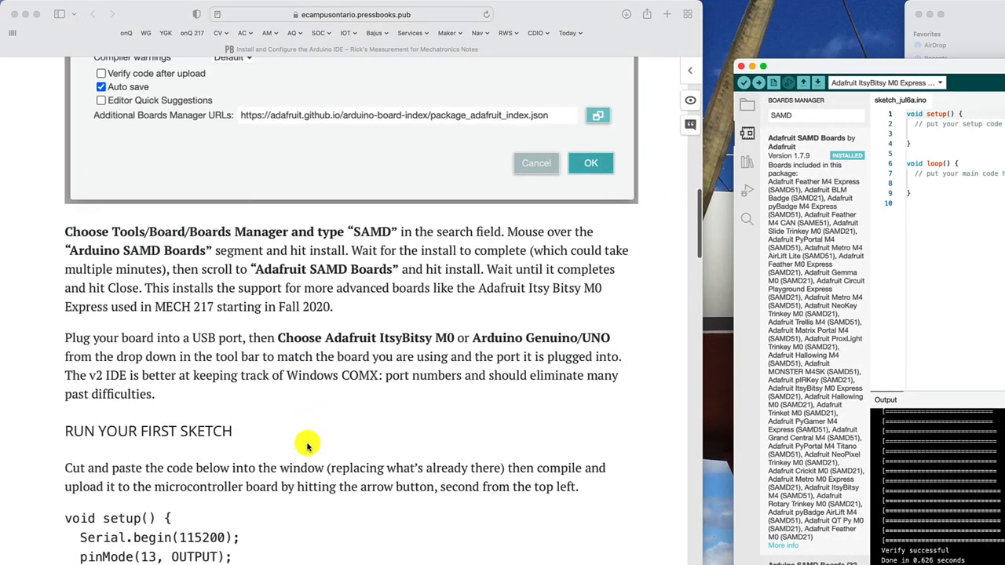
scroll("down", 3)
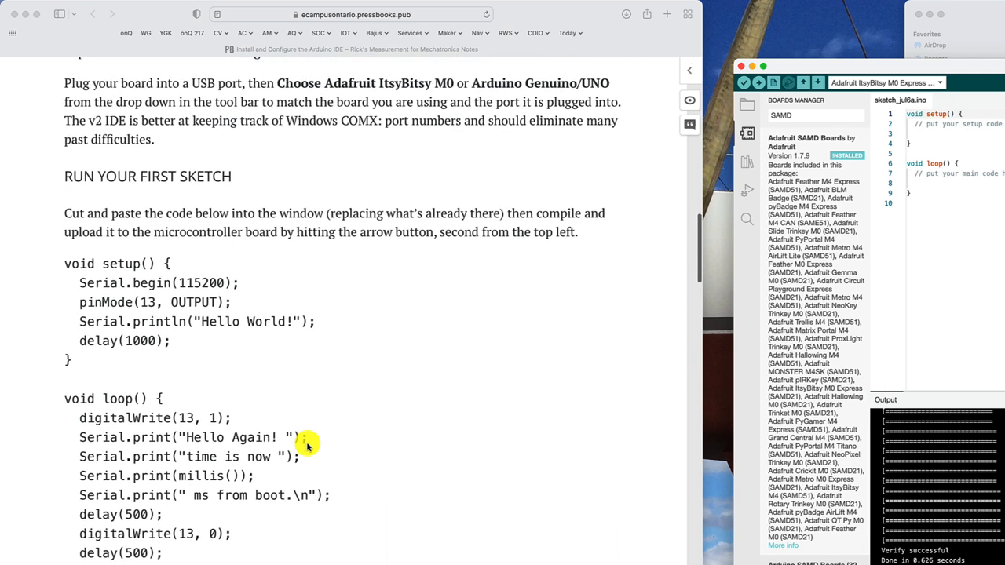
scroll("down", 3)
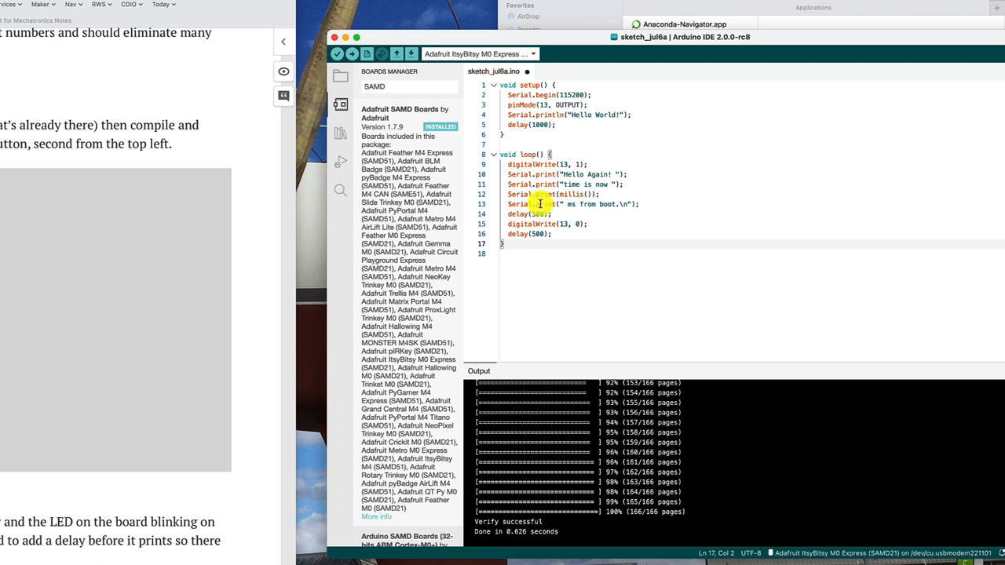
mouse_move(430, 171)
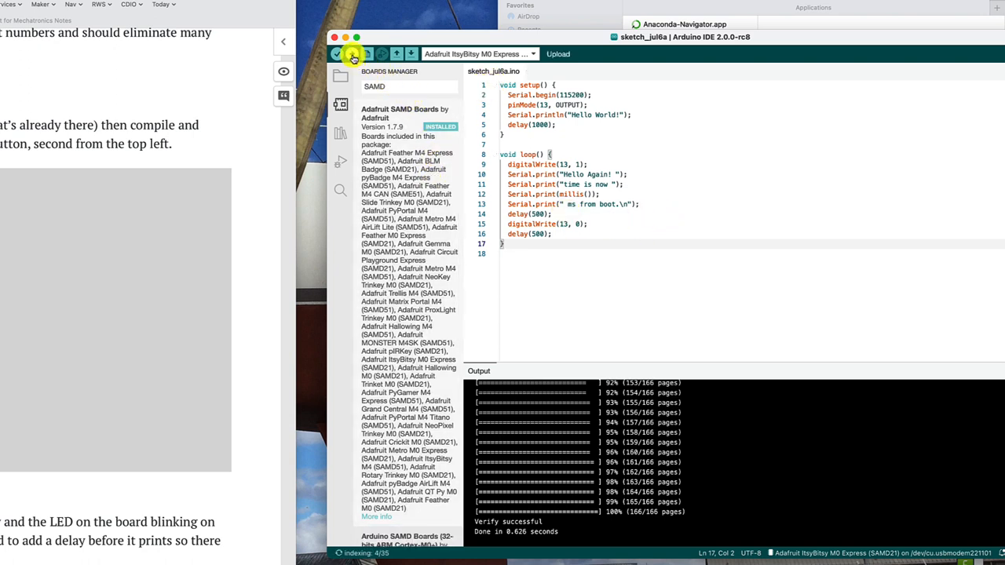
Upload the pasted Hello World blinking sketch to the ItsyBitsy M0 Express.
left_click(338, 53)
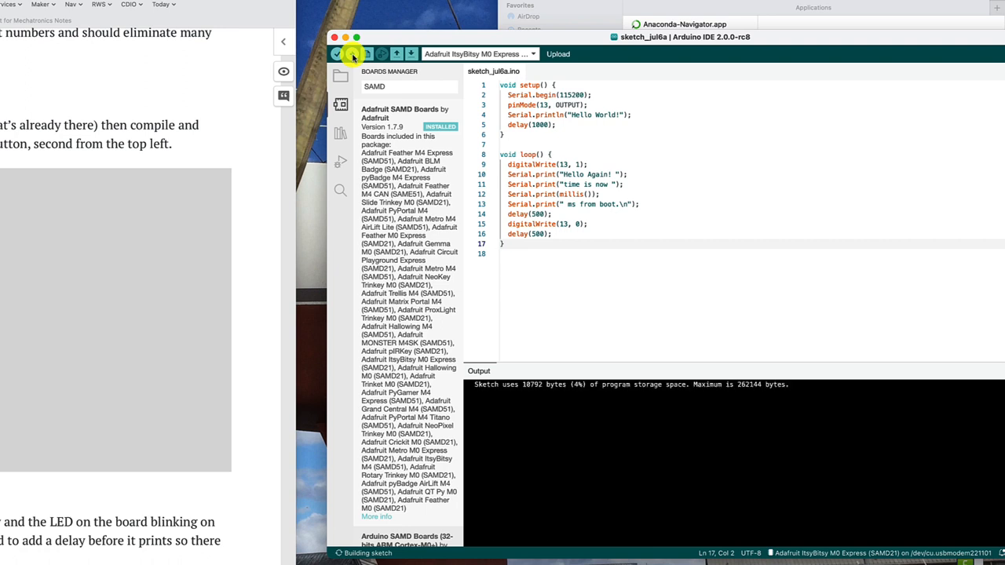
left_click(557, 53)
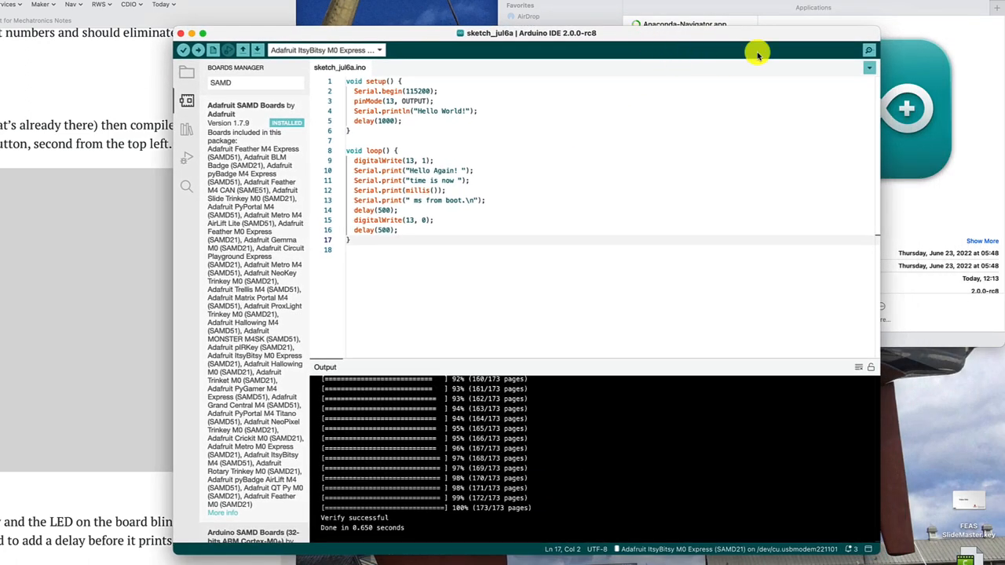
mouse_move(868, 51)
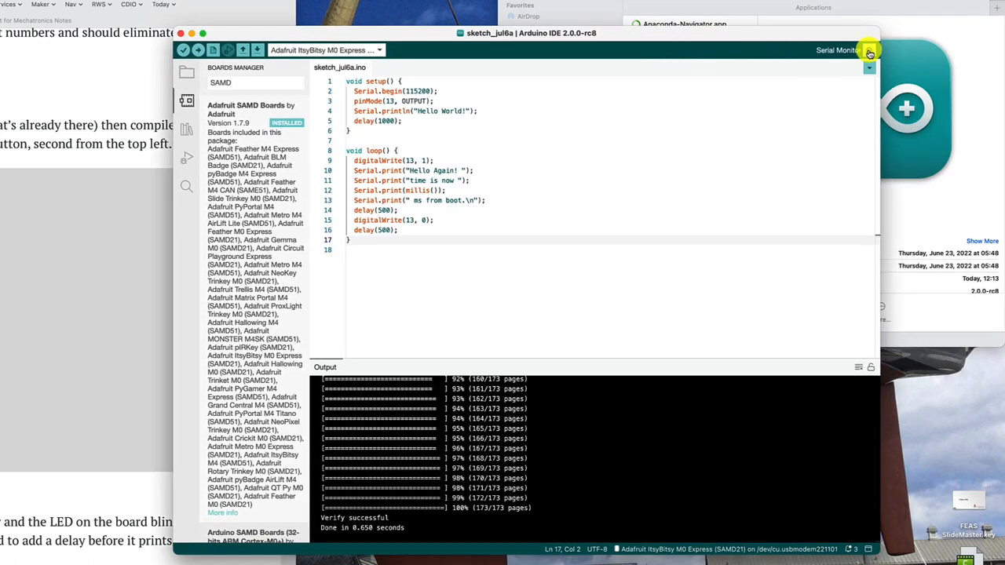
Show the Serial Monitor streaming the board's repeating Hello Again messages.
left_click(838, 50)
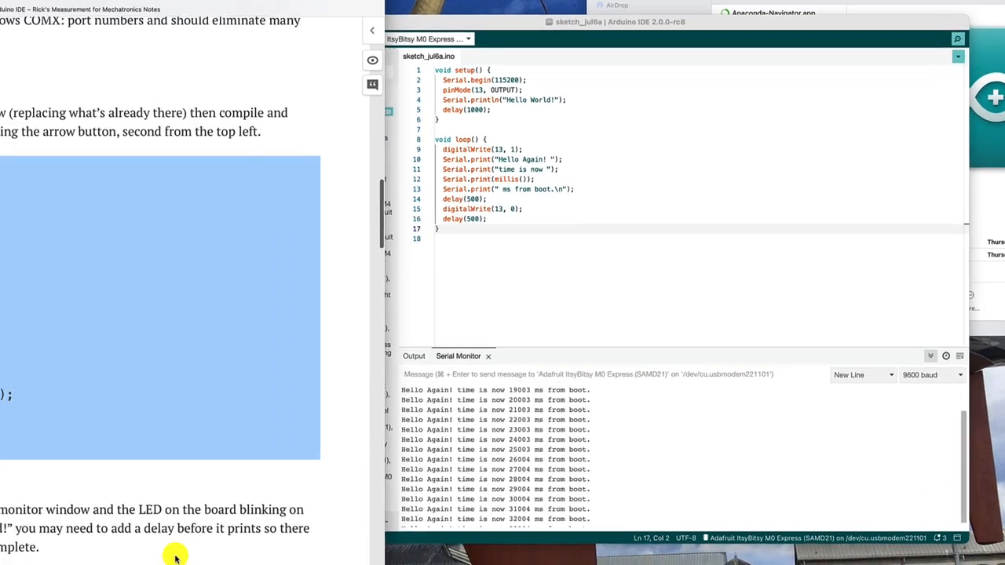
Scroll the book page down to the Installing Arduino Libraries heading.
scroll("down", 3)
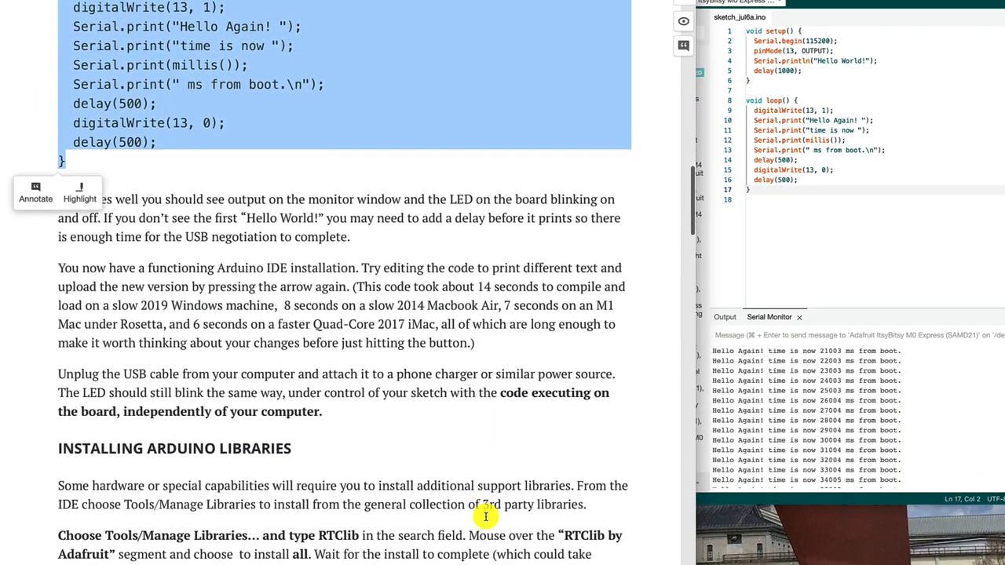
scroll("down", 3)
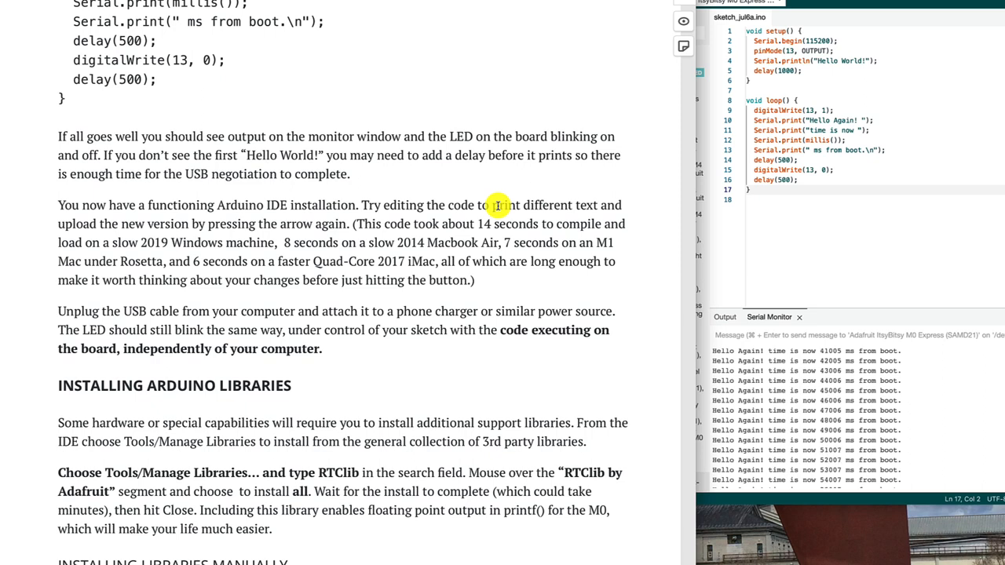
mouse_move(655, 256)
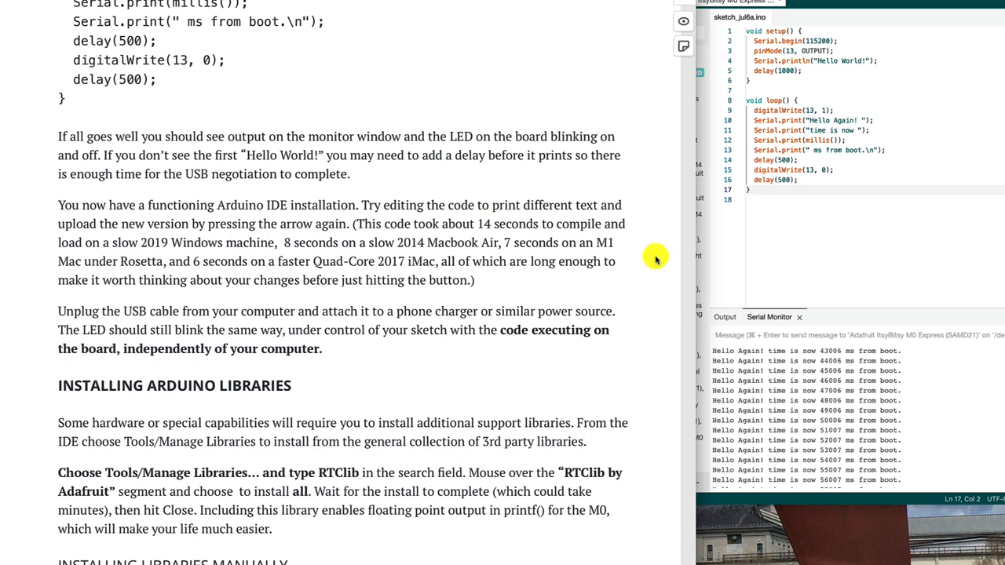
scroll("down", 3)
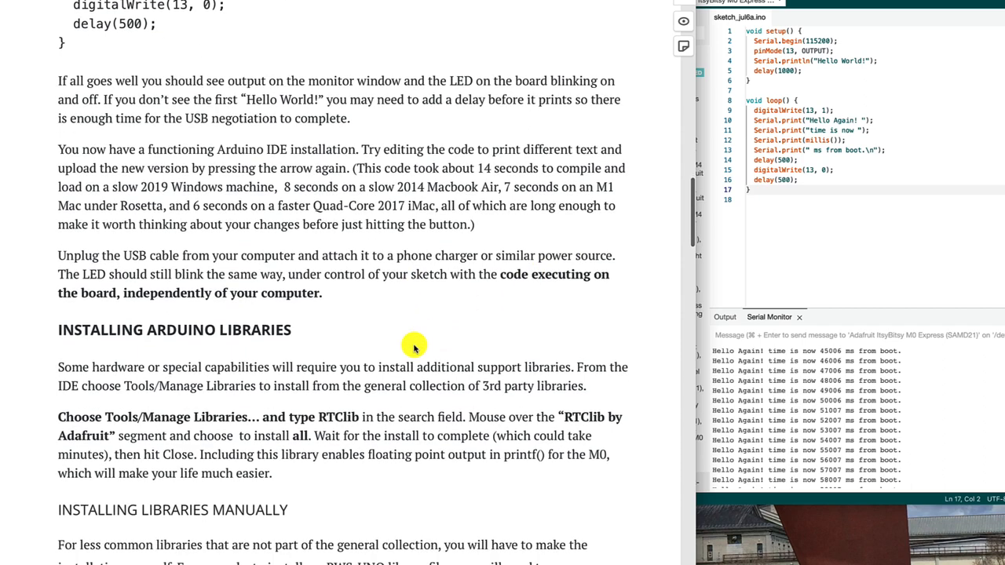
scroll("down", 3)
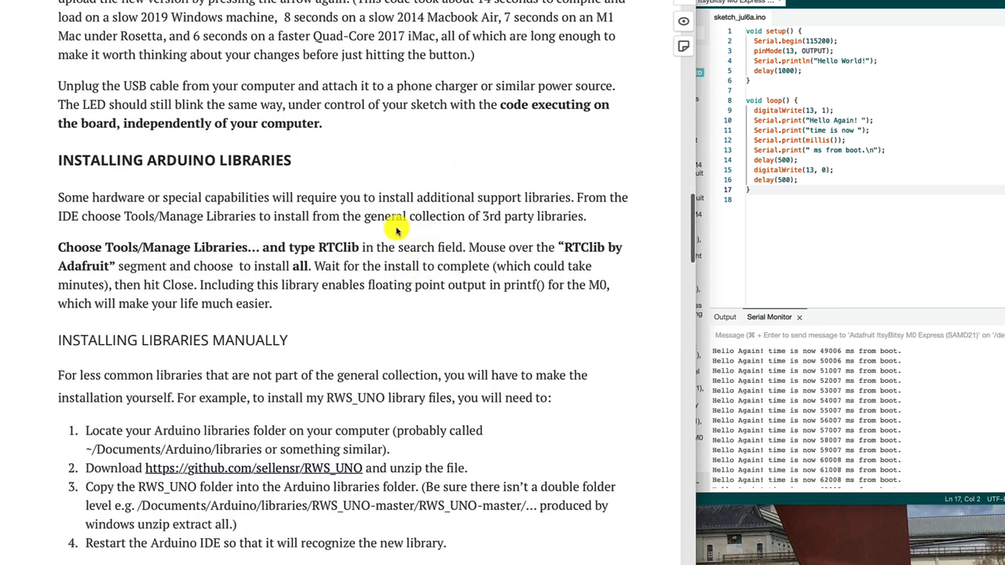
mouse_move(934, 251)
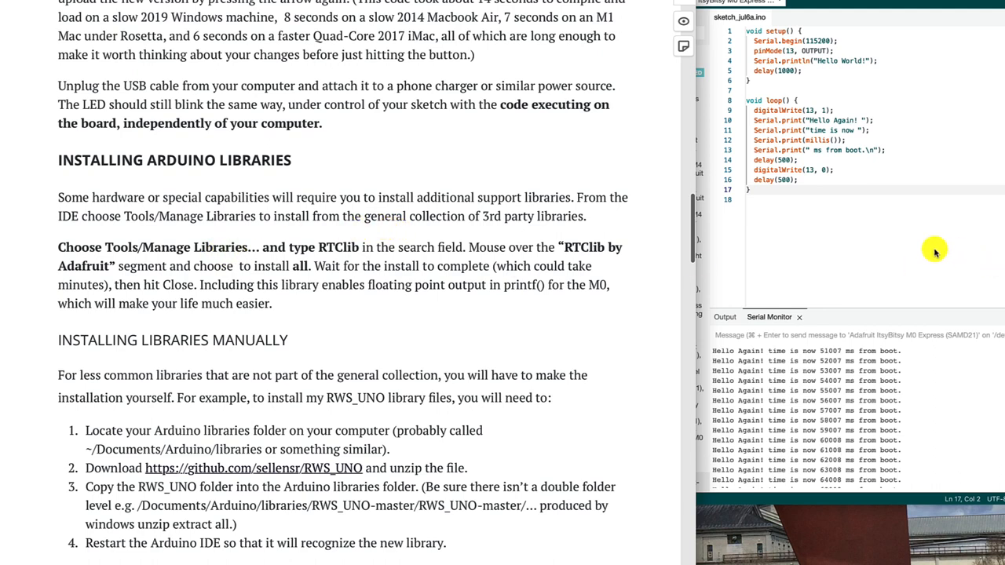
Search the Library Manager for RTClib.
left_click(586, 50)
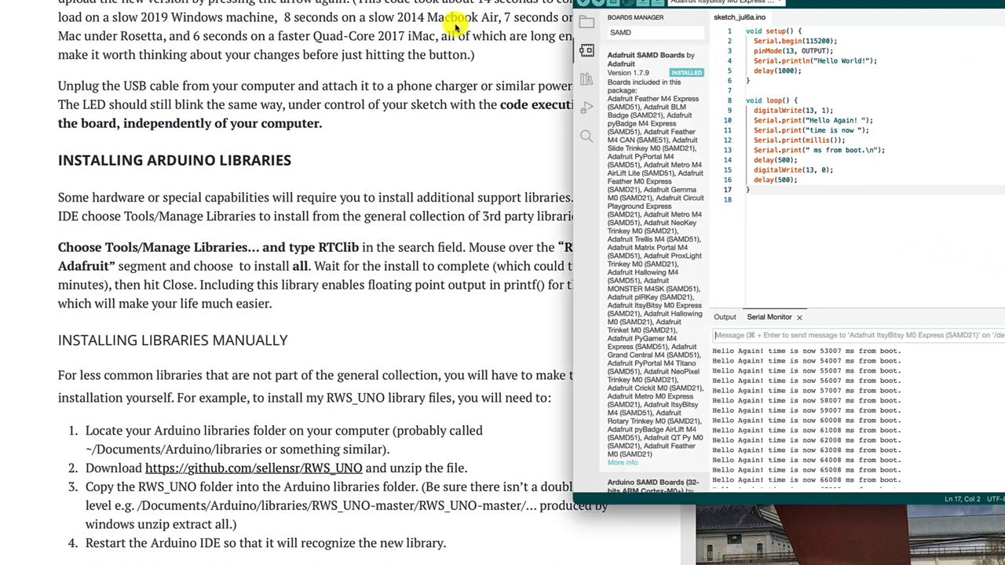
left_click(455, 25)
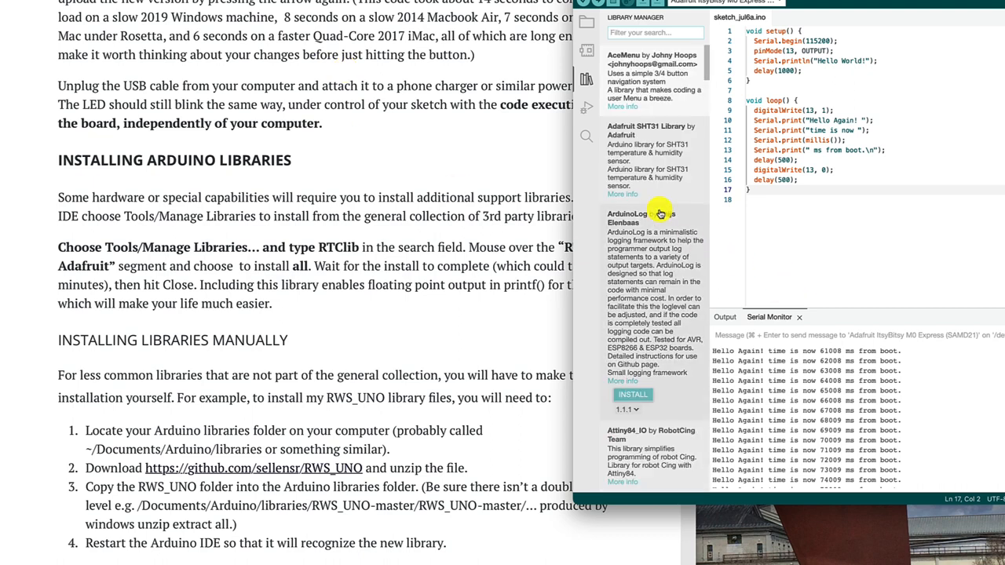
left_click(631, 394)
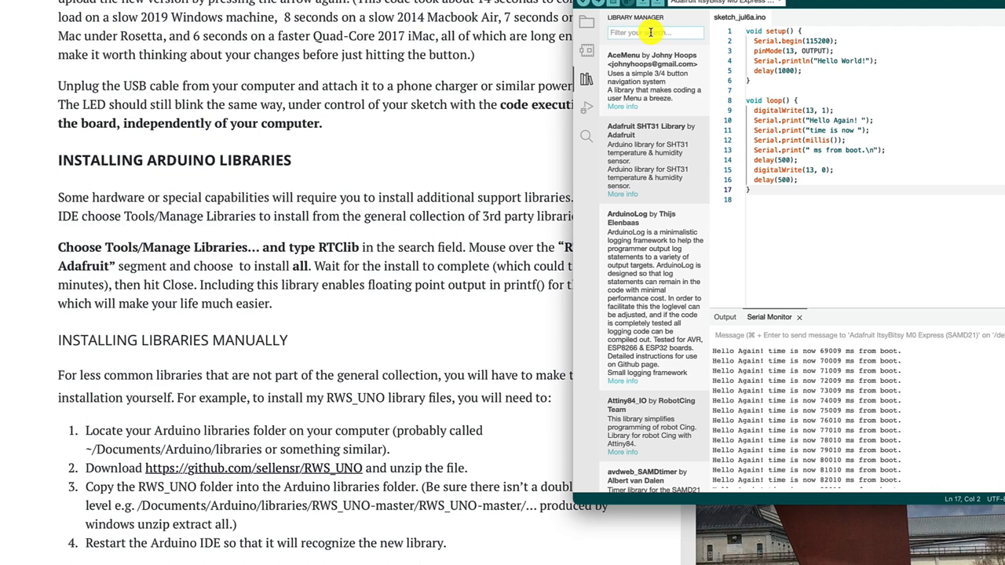
type("RTI")
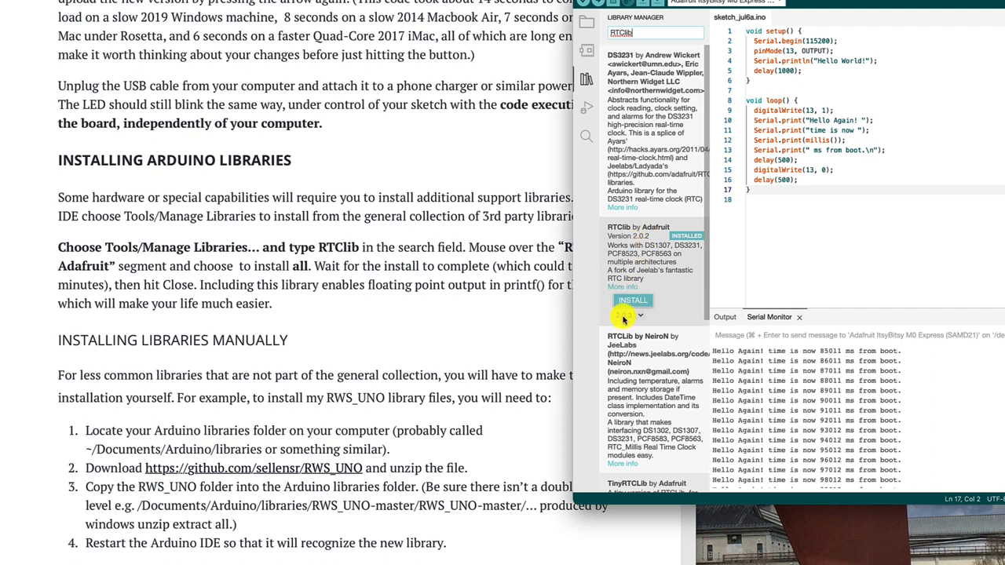
Start installing RTClib by Adafruit, reaching the Adafruit BusIO dependency prompt.
left_click(633, 301)
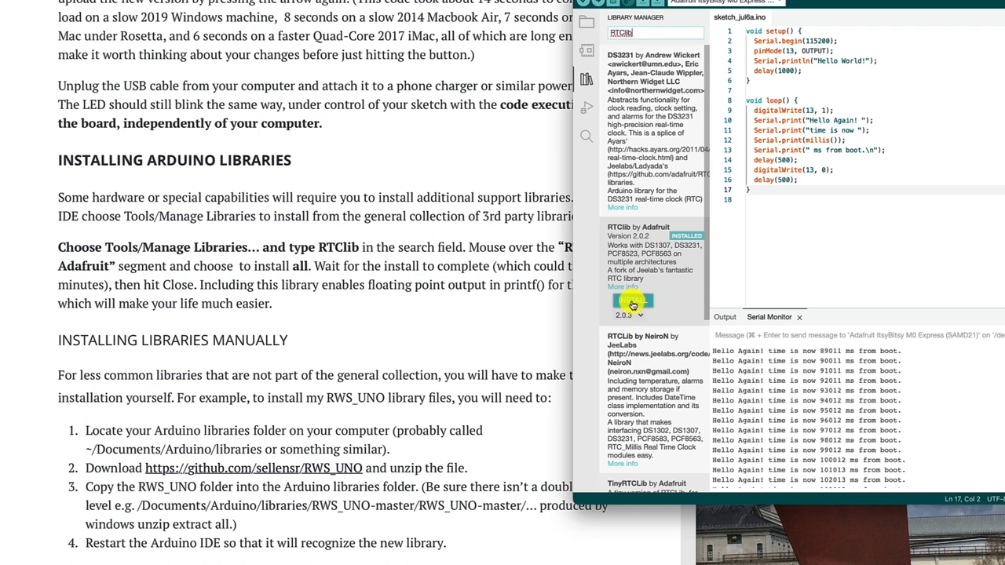
left_click(632, 301)
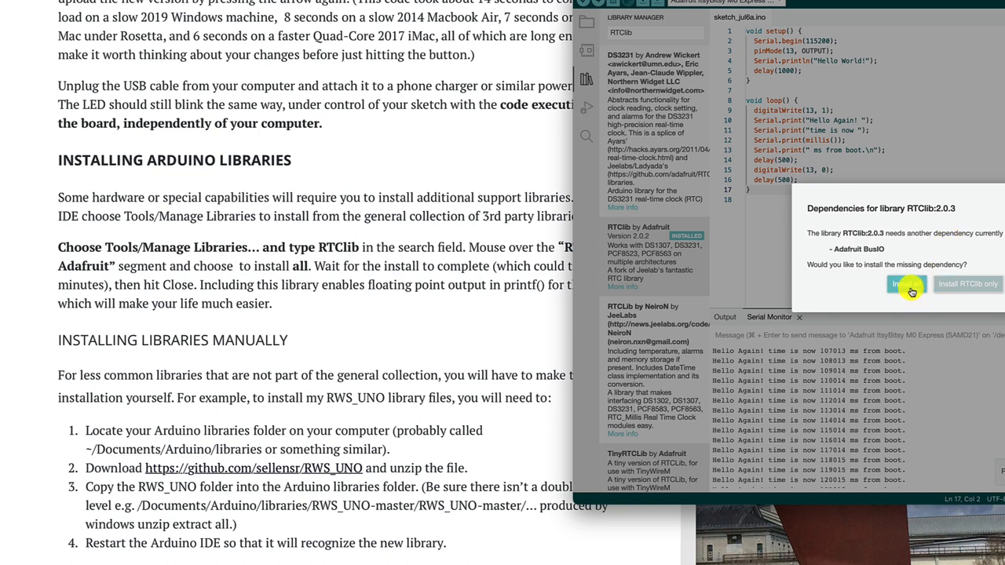
Install RTClib 2.0.3 together with its Adafruit BusIO dependency via Install all.
left_click(902, 283)
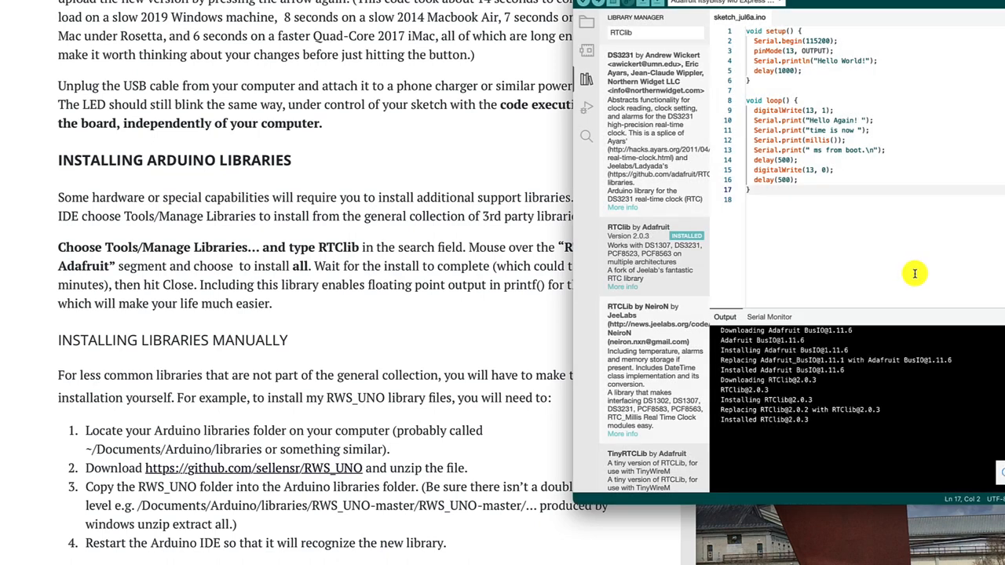
mouse_move(411, 277)
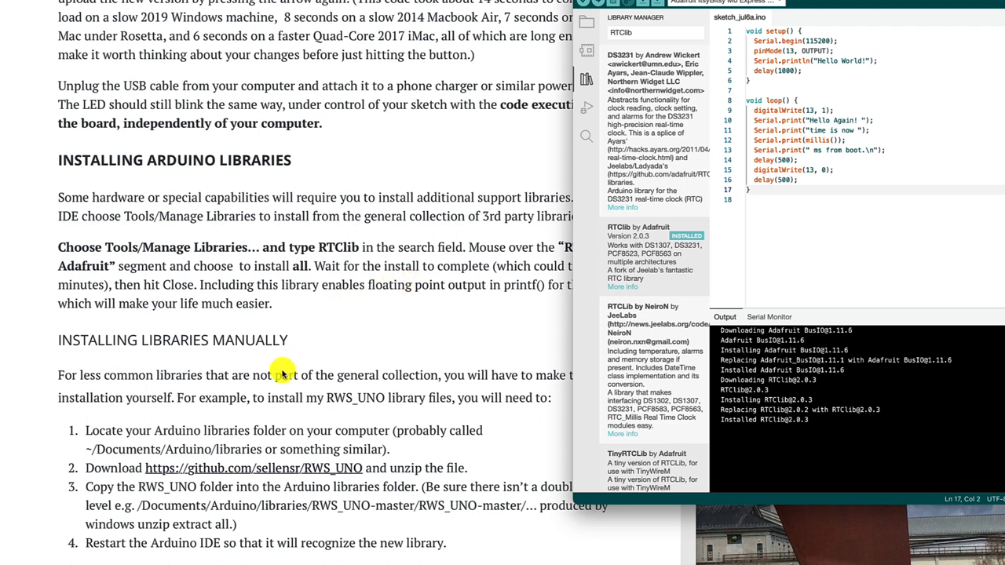
mouse_move(288, 345)
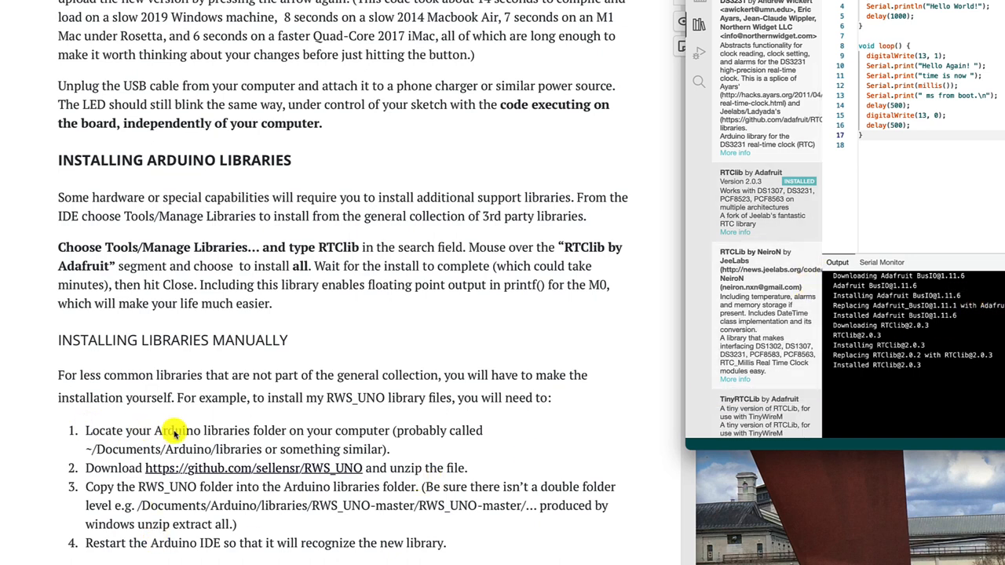
mouse_move(207, 437)
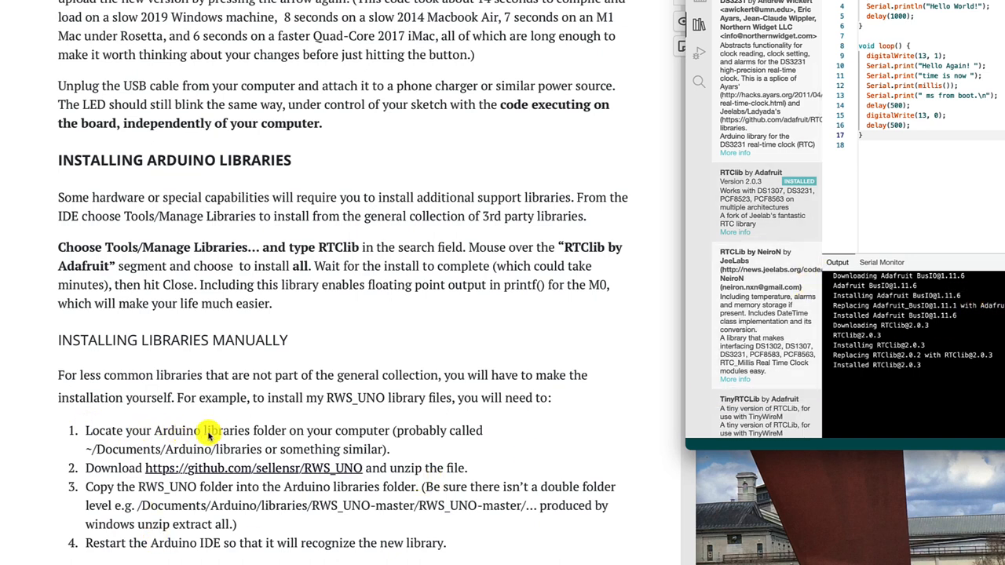
mouse_move(369, 396)
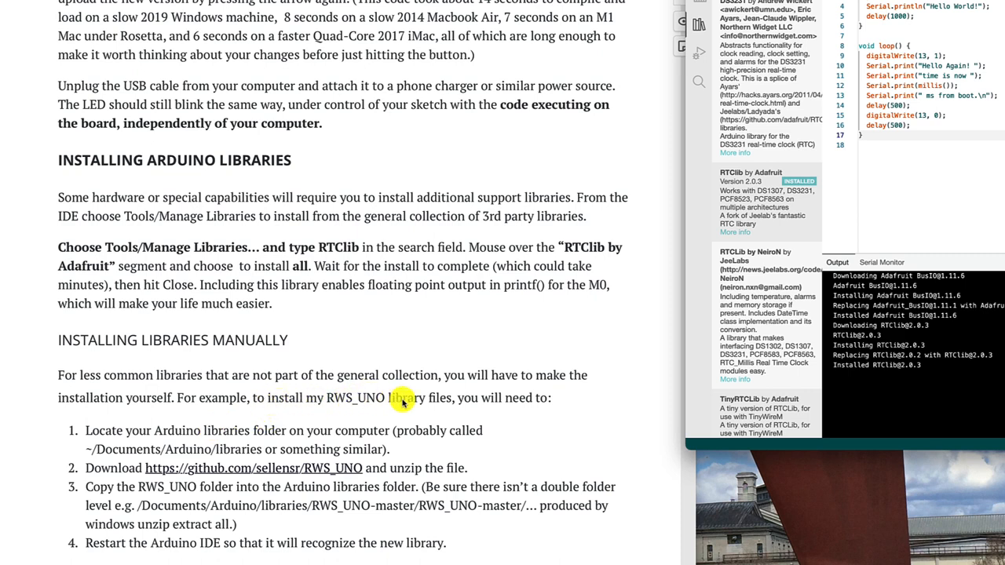
mouse_move(421, 400)
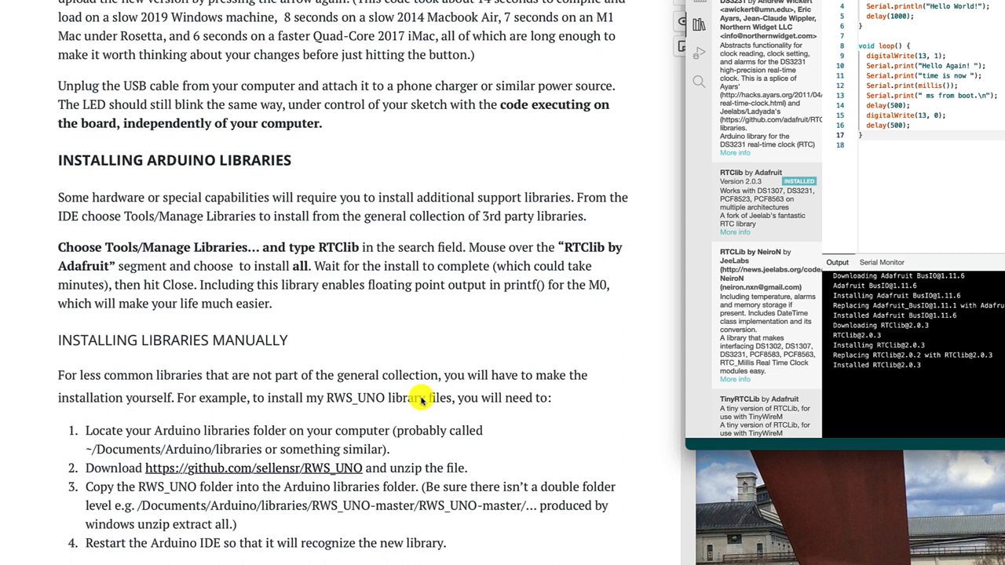
mouse_move(352, 426)
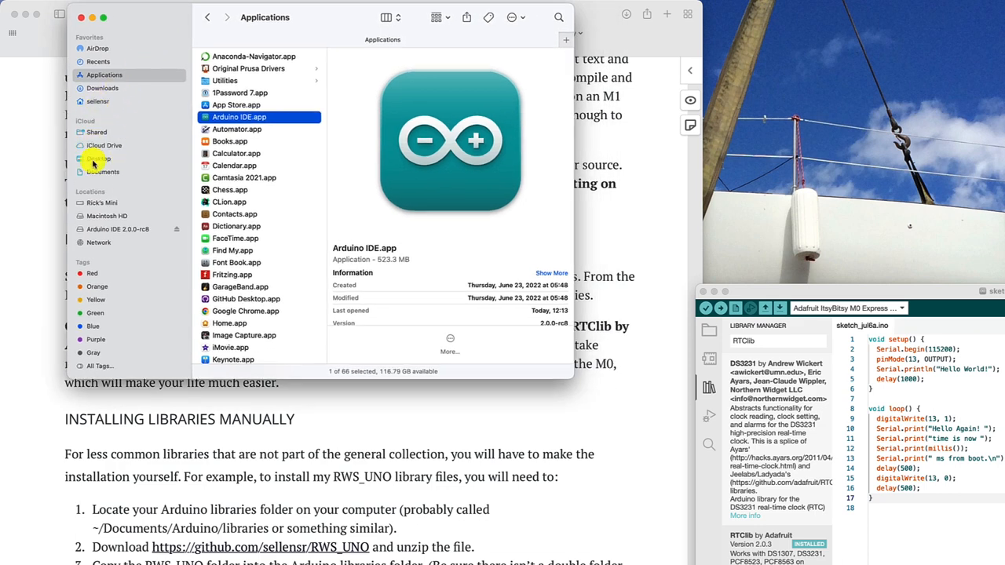
Navigate Finder from Documents into Arduino's libraries folder.
left_click(103, 171)
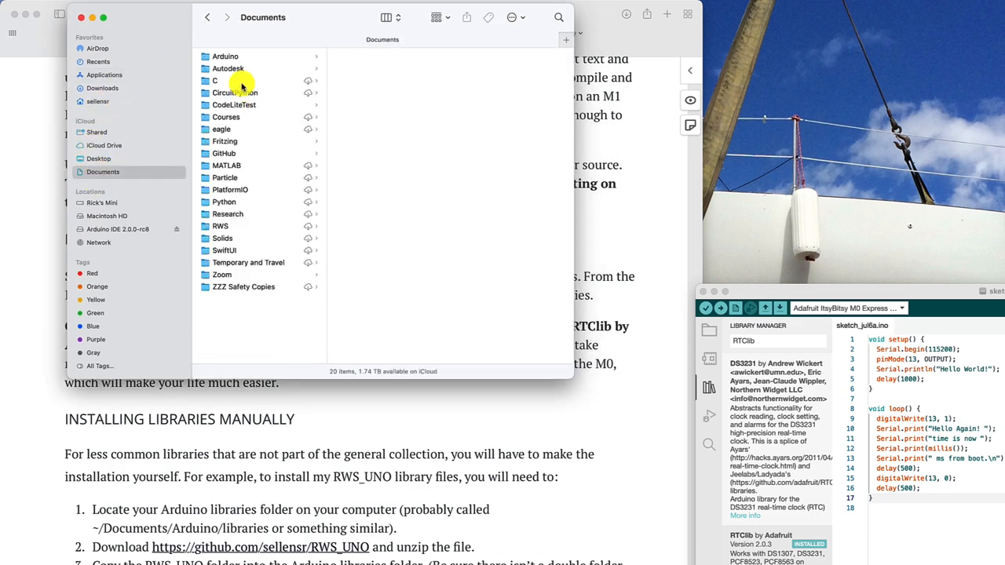
left_click(226, 57)
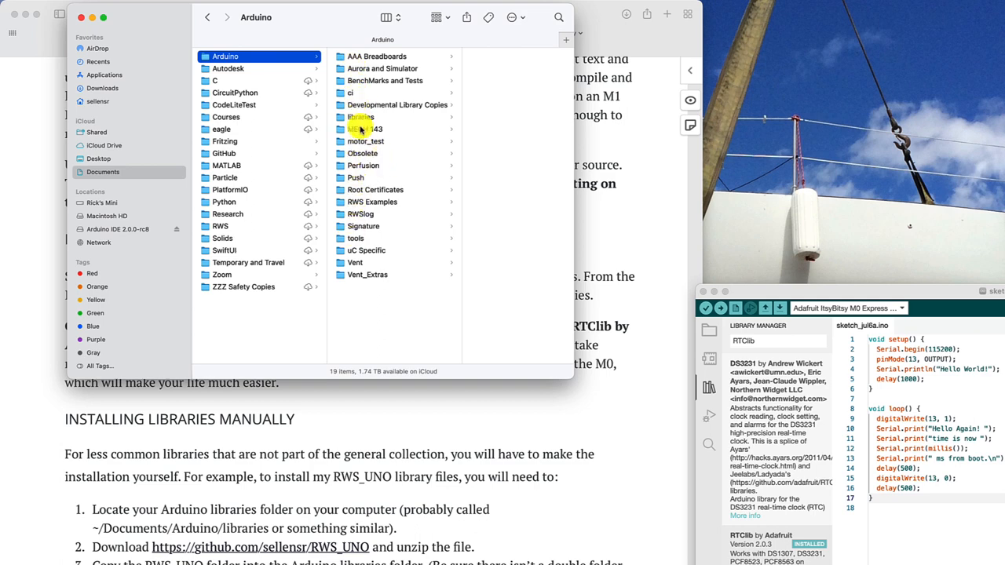
left_click(362, 116)
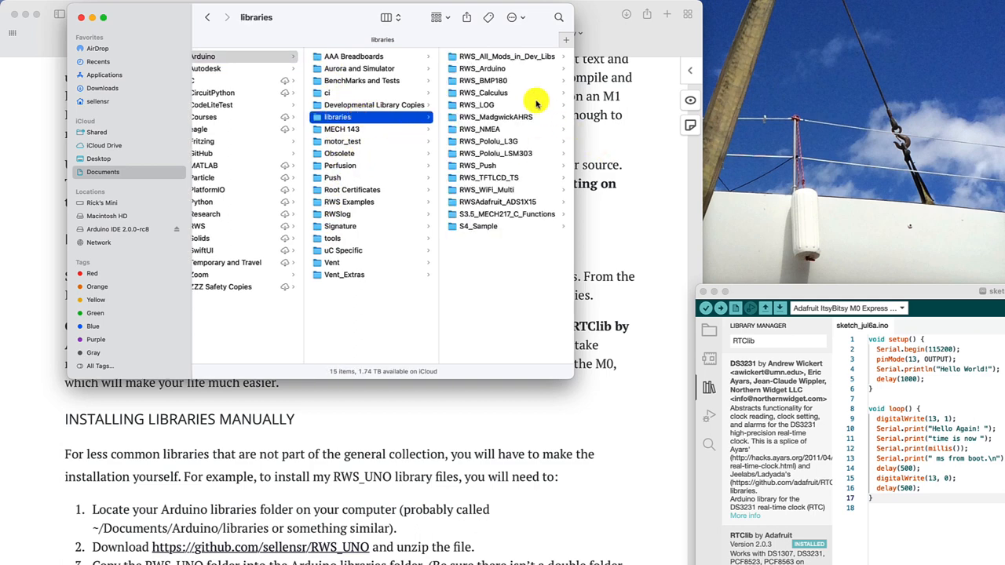
mouse_move(484, 281)
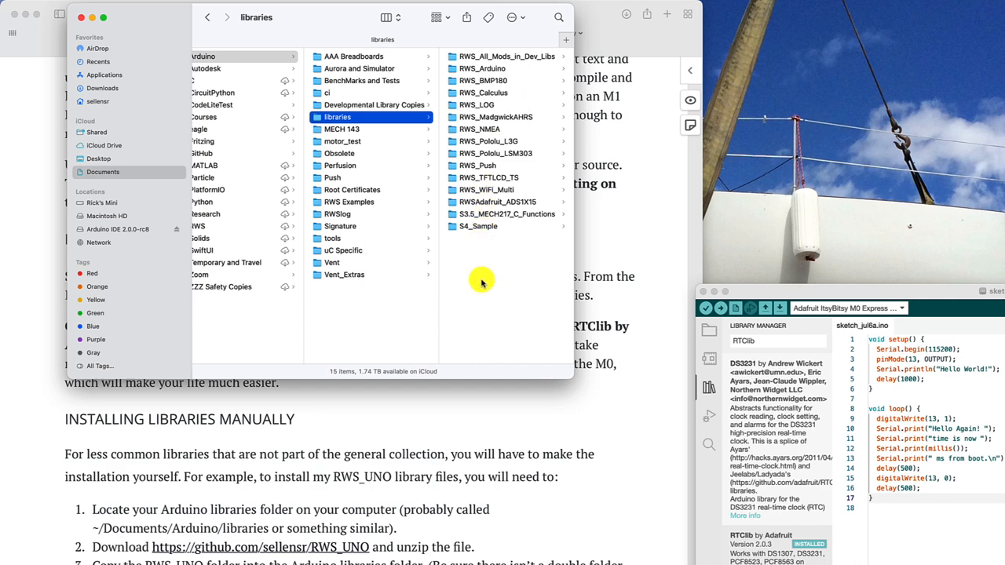
mouse_move(328, 501)
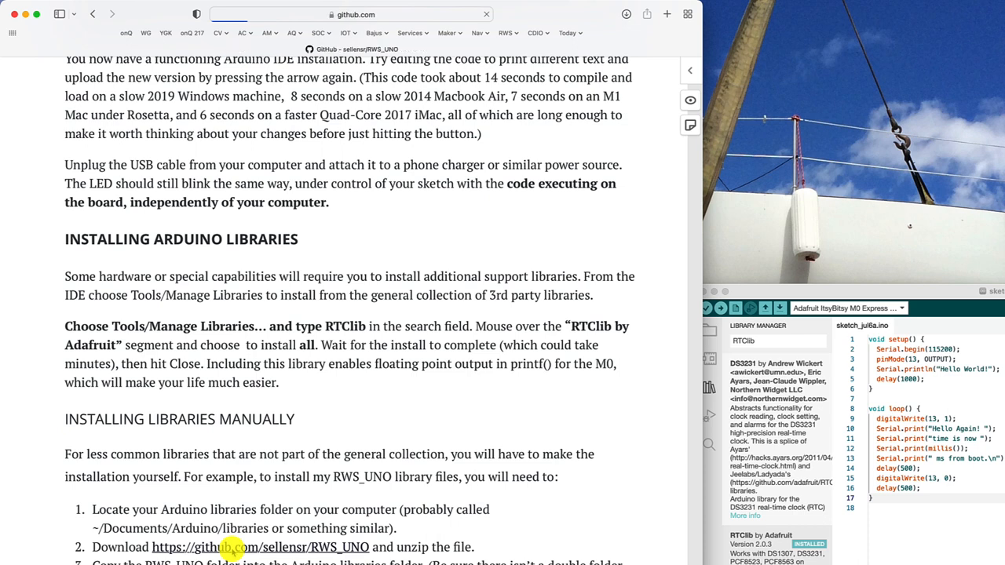
Download the sellensr/RWS_UNO repository from GitHub as a ZIP.
left_click(260, 547)
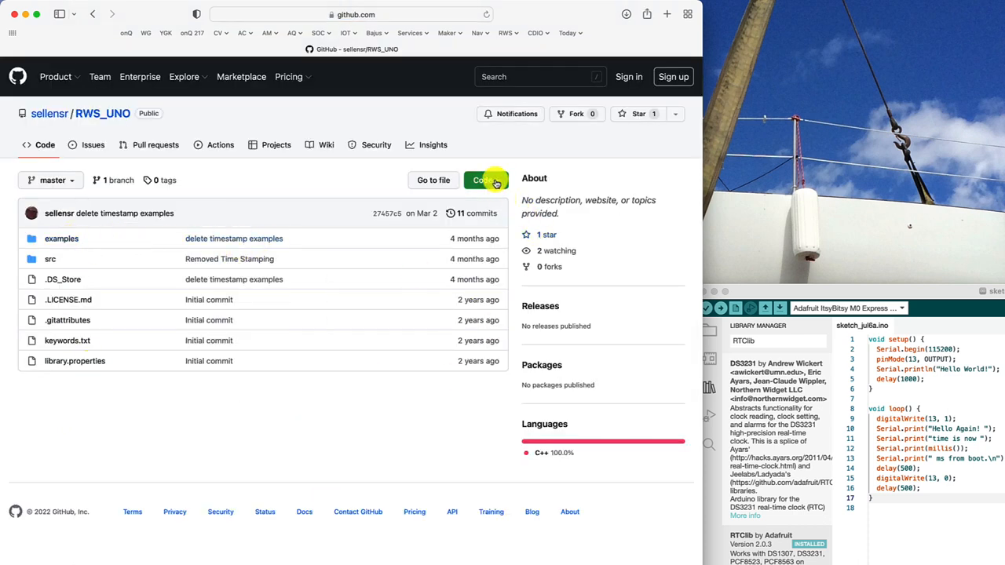
left_click(483, 179)
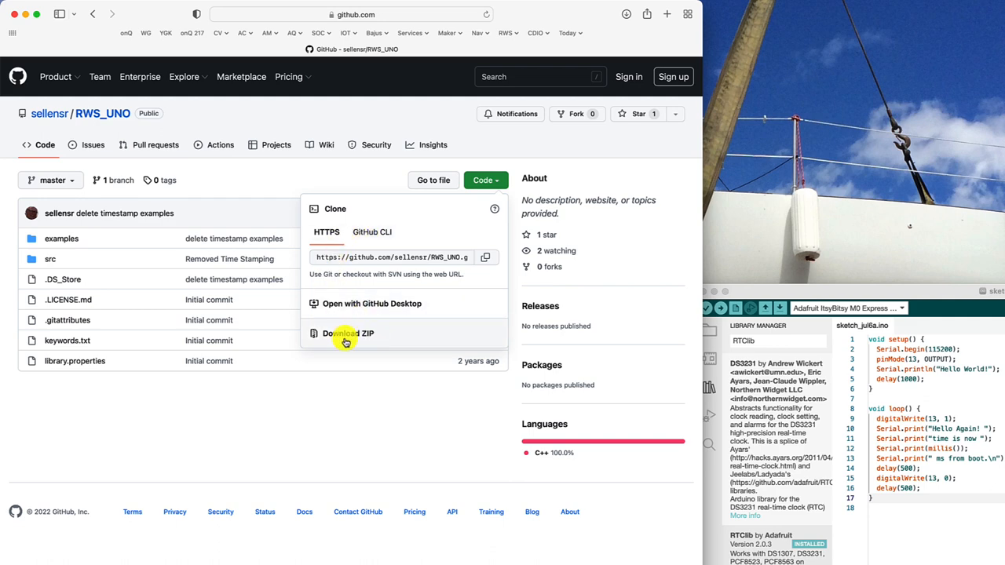
left_click(348, 333)
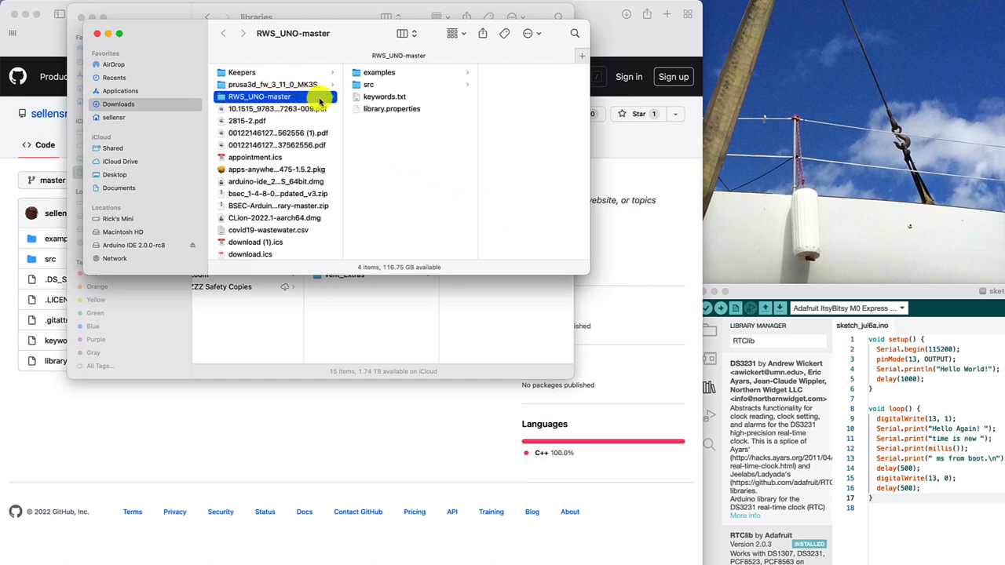
mouse_move(385, 104)
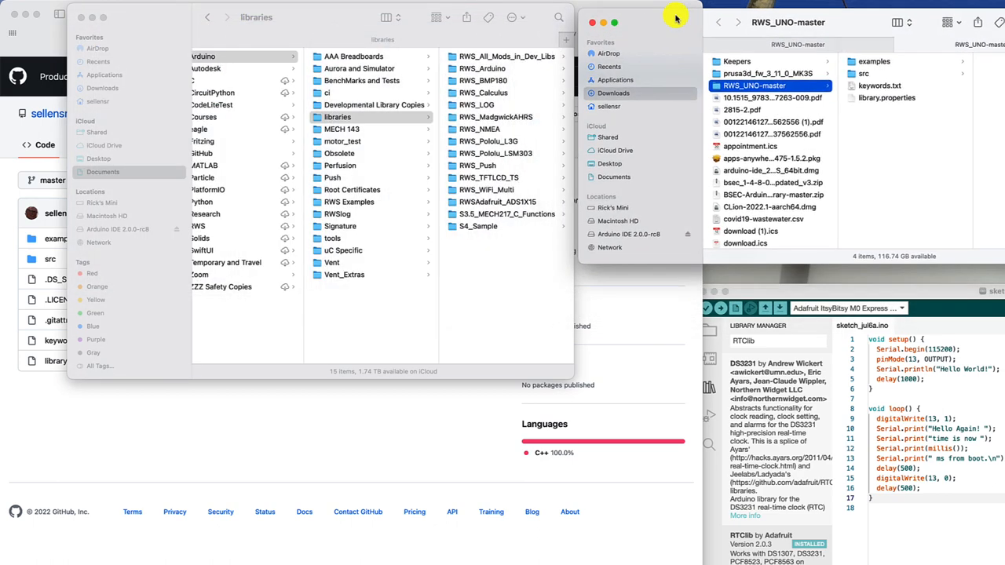
mouse_move(782, 90)
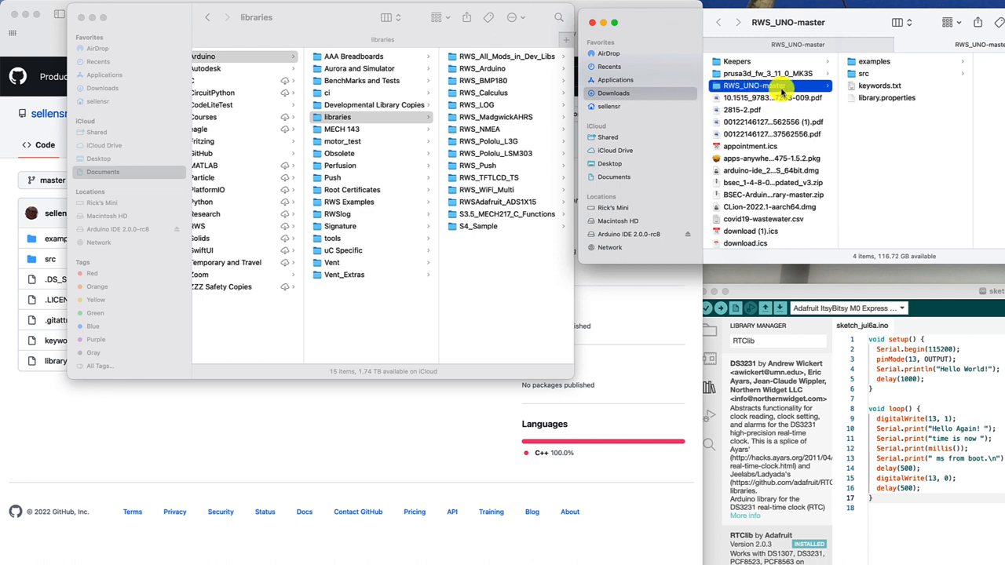
Select the downloaded RWS_UNO-master folder in the Downloads window beside the libraries window.
left_click(864, 74)
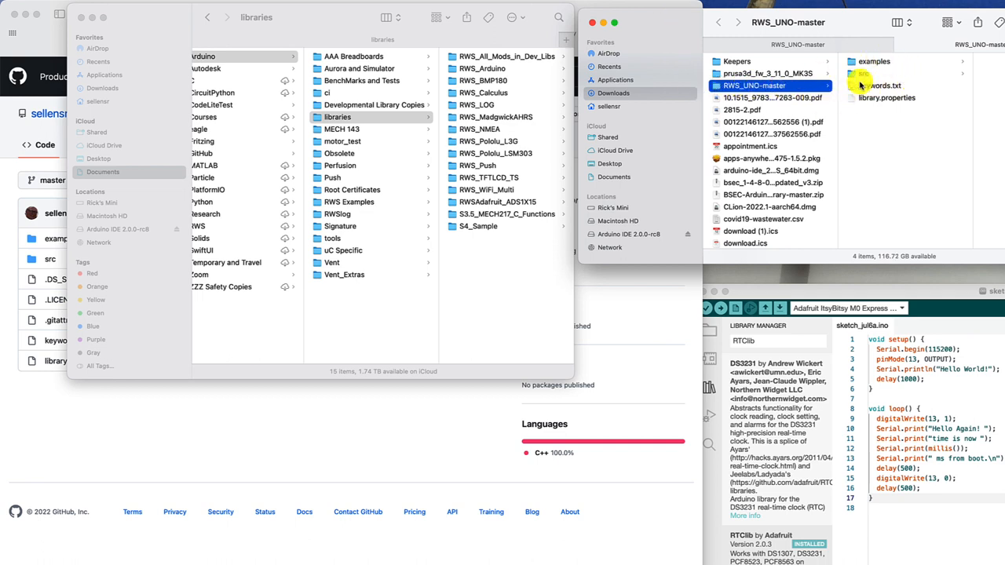
left_click(754, 85)
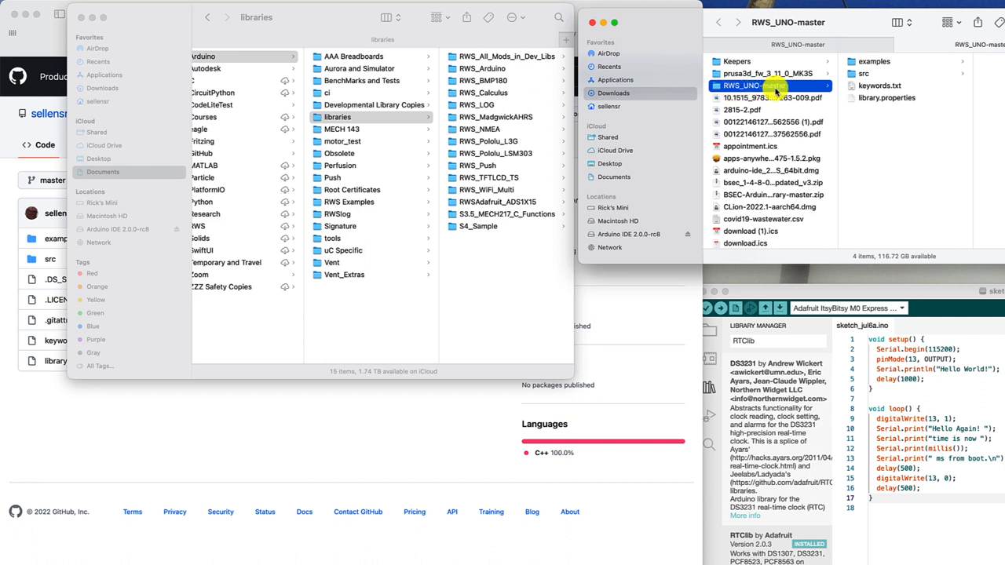
mouse_move(867, 88)
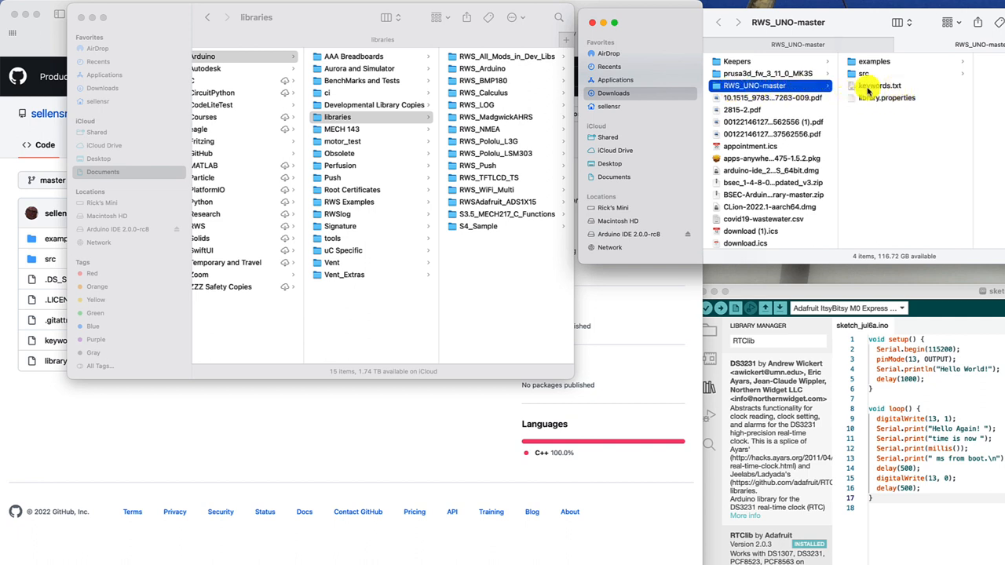
mouse_move(911, 116)
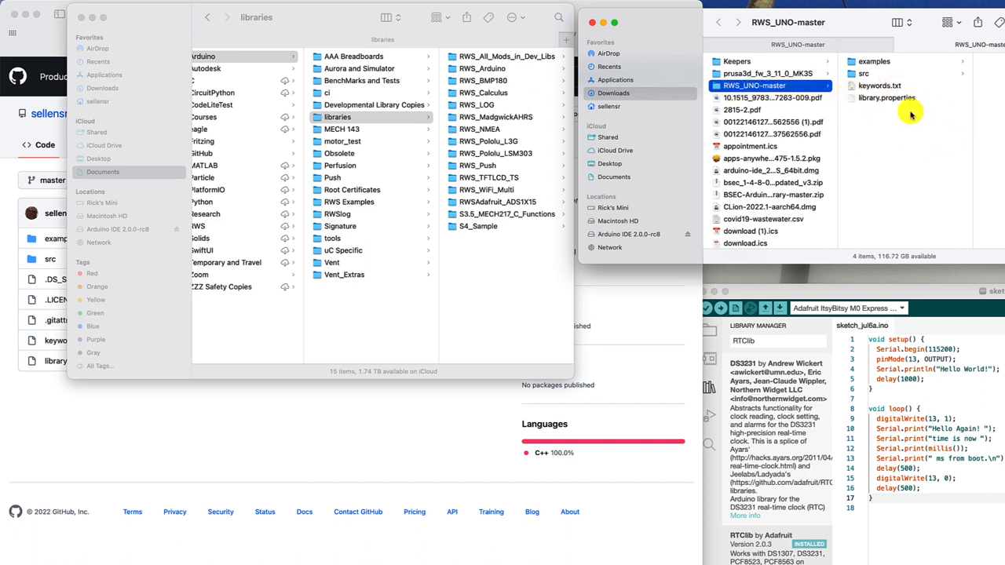
mouse_move(863, 122)
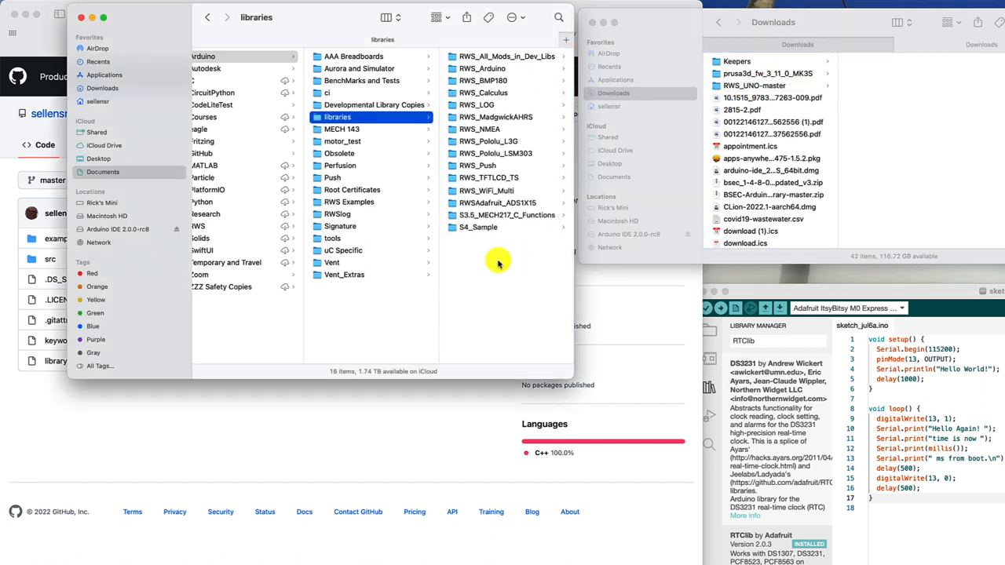
Select the RWS_UNO-master folder inside Documents/Arduino/libraries to confirm its contents.
left_click(355, 190)
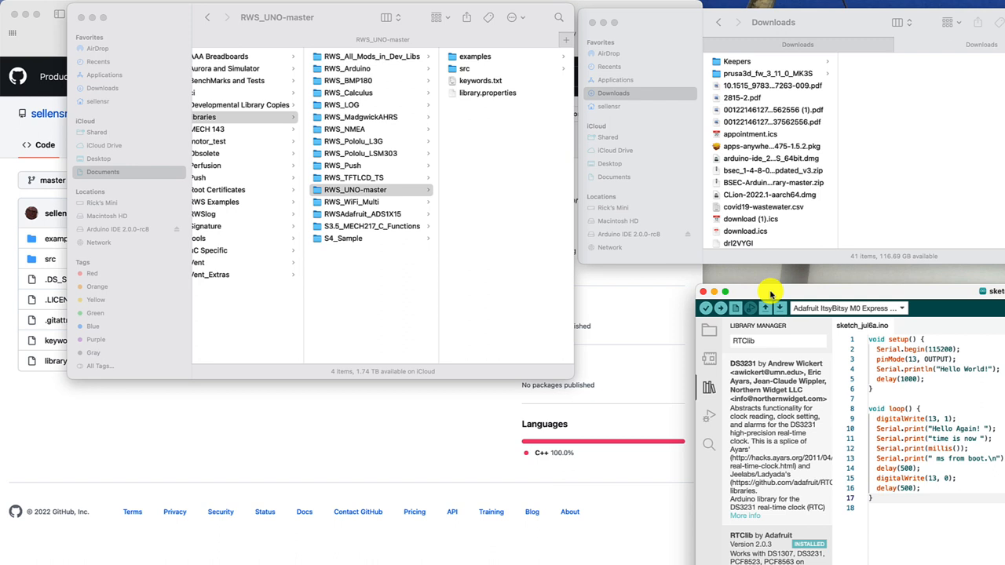
mouse_move(767, 292)
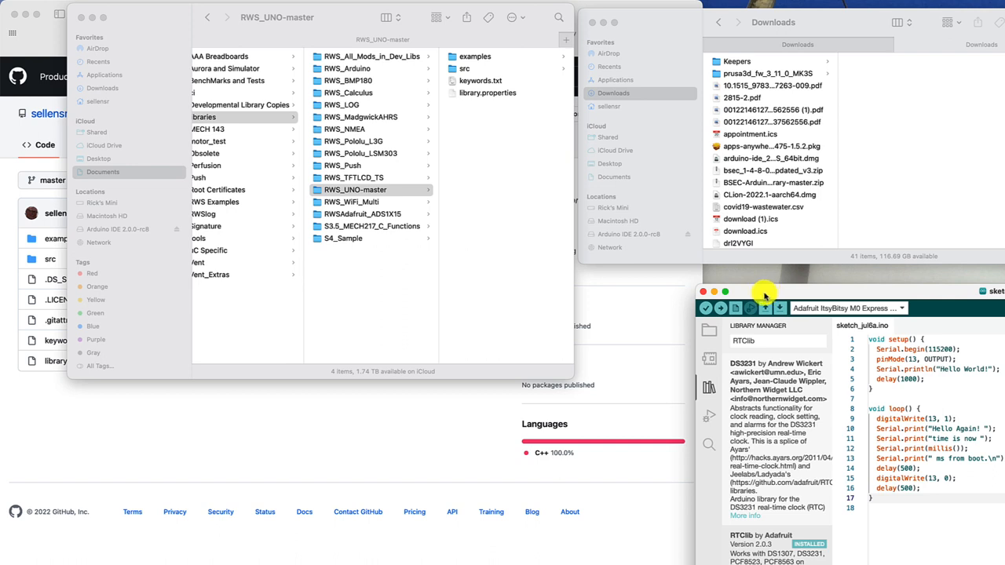
mouse_move(44, 7)
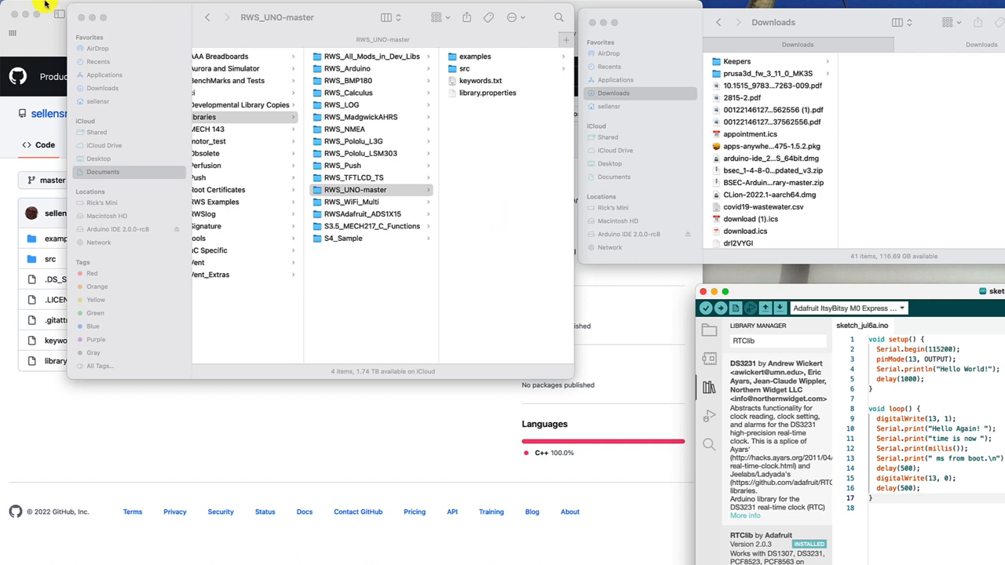
Quit Arduino IDE from its application menu so it can be relaunched.
left_click(60, 6)
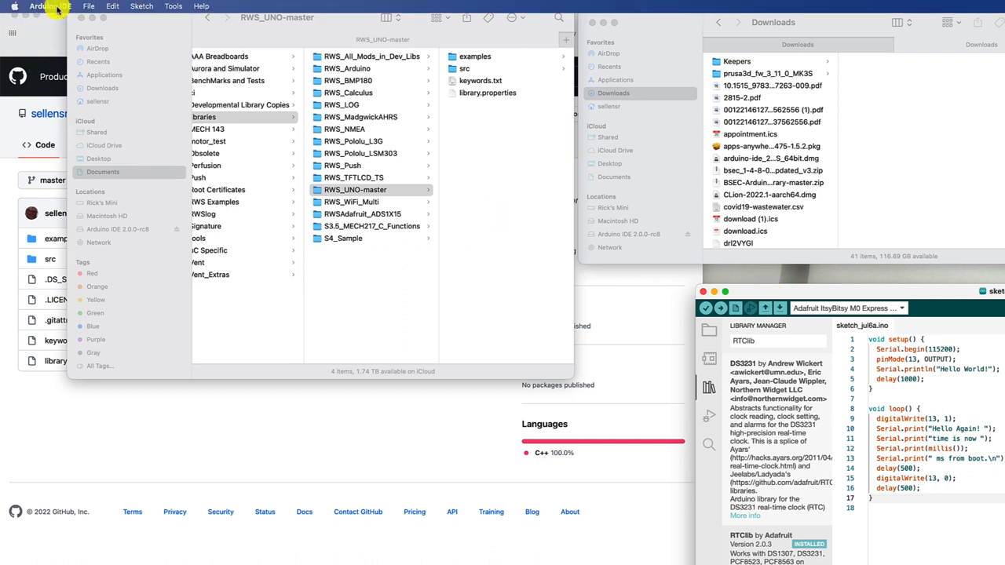
mouse_move(56, 134)
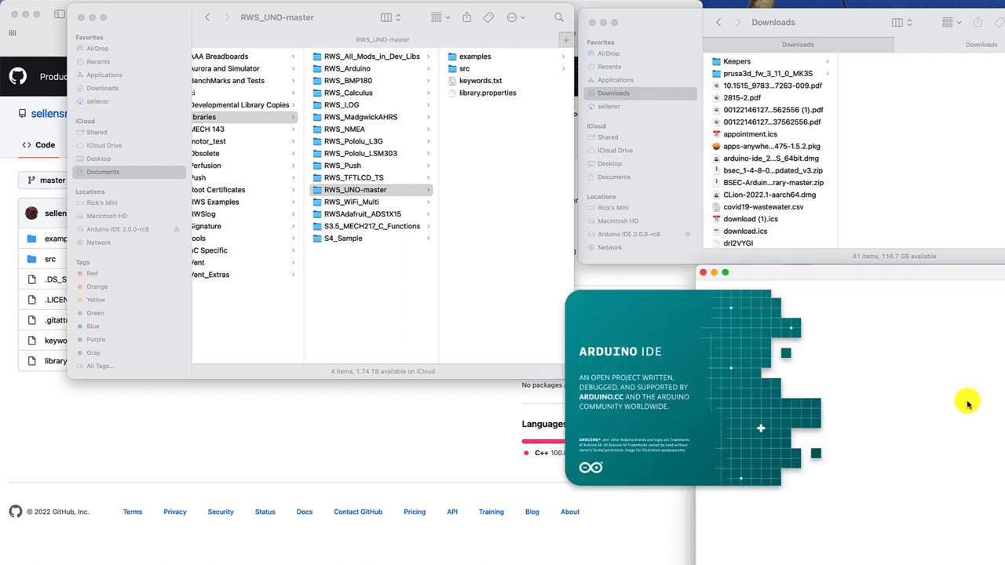
mouse_move(961, 380)
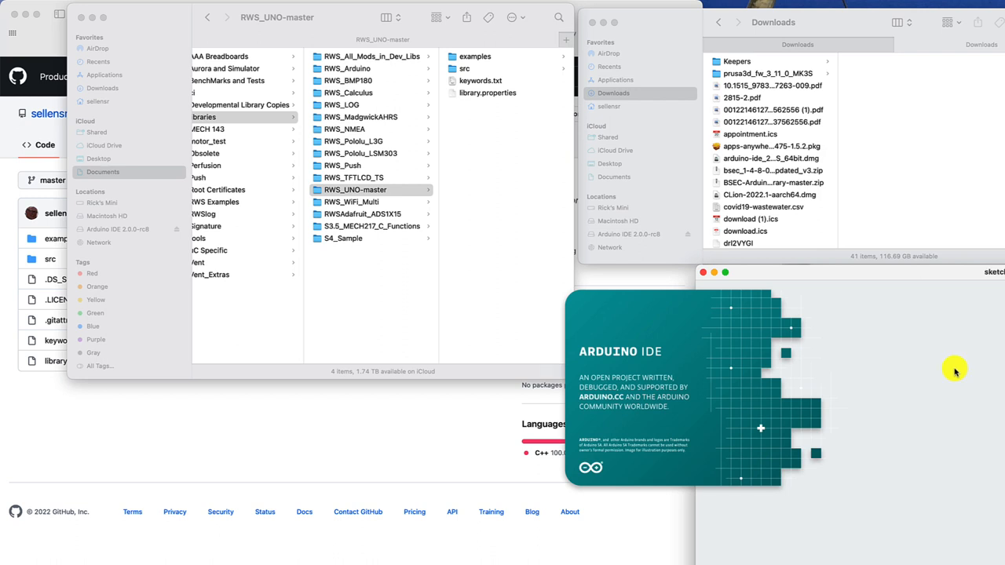
mouse_move(936, 350)
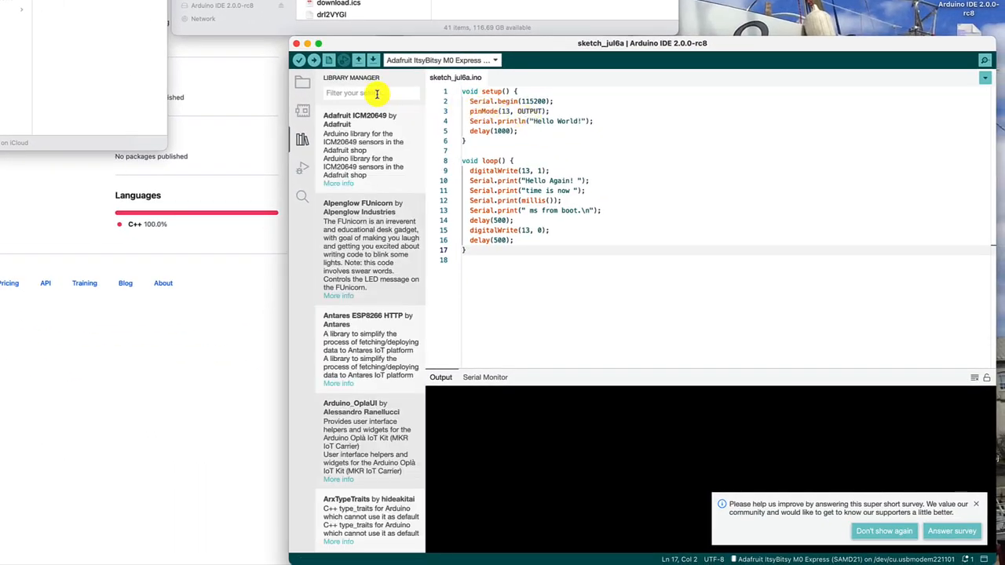
Search the Library Manager for 'RWS'.
left_click(369, 93)
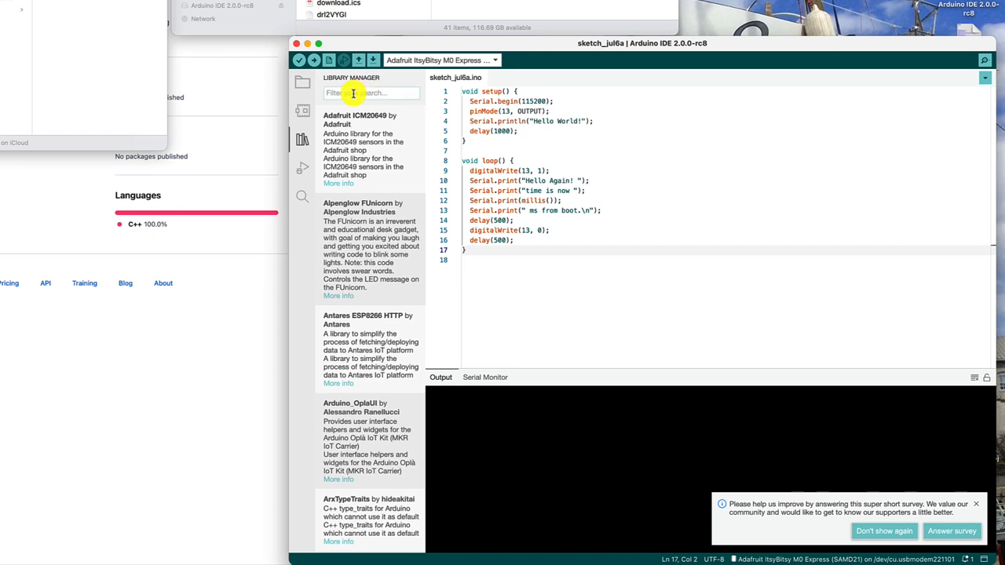
type("RWS")
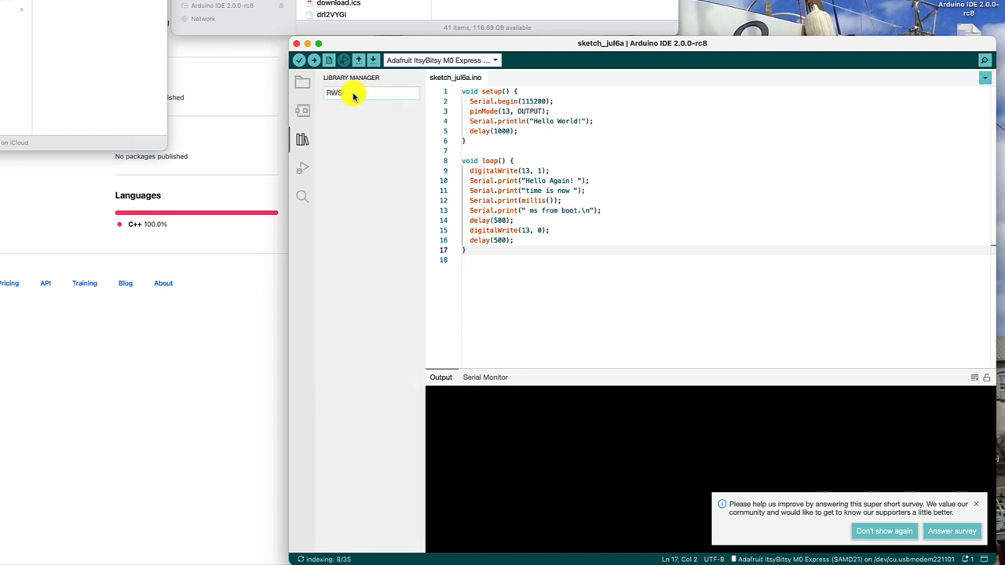
mouse_move(383, 149)
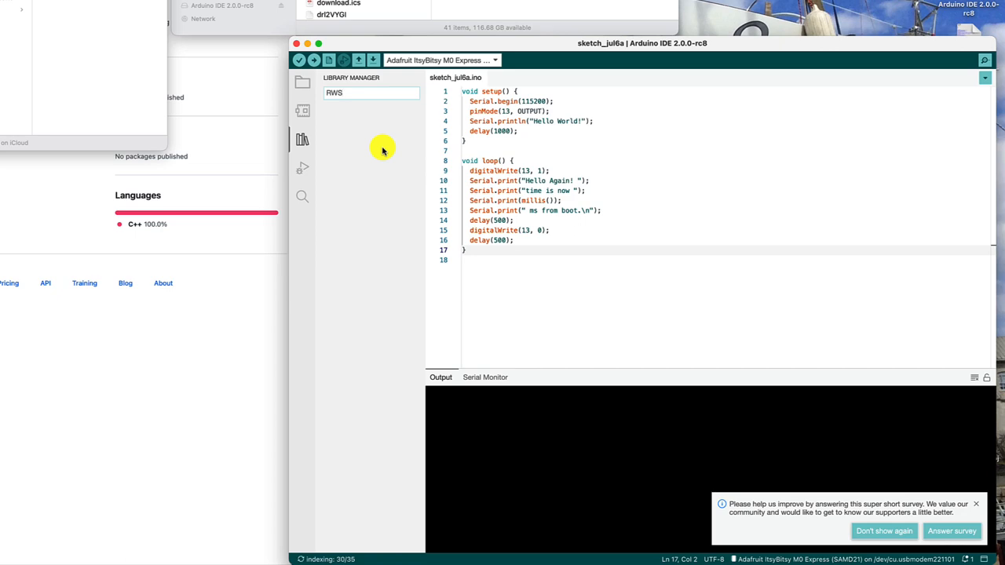
mouse_move(380, 167)
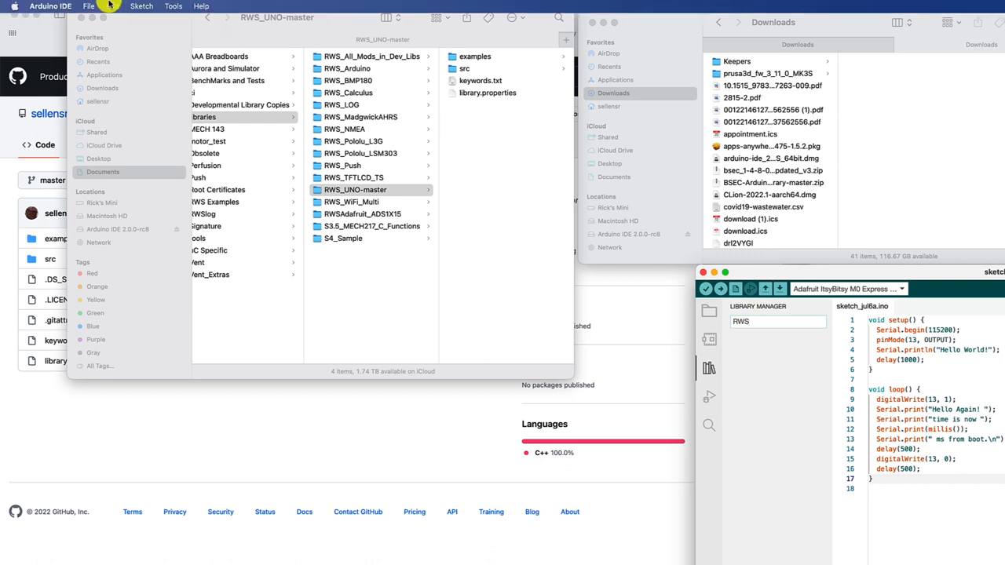
Browse File > Examples to the RWS Arduino Extensions library's I2C_Scan sketch.
left_click(88, 7)
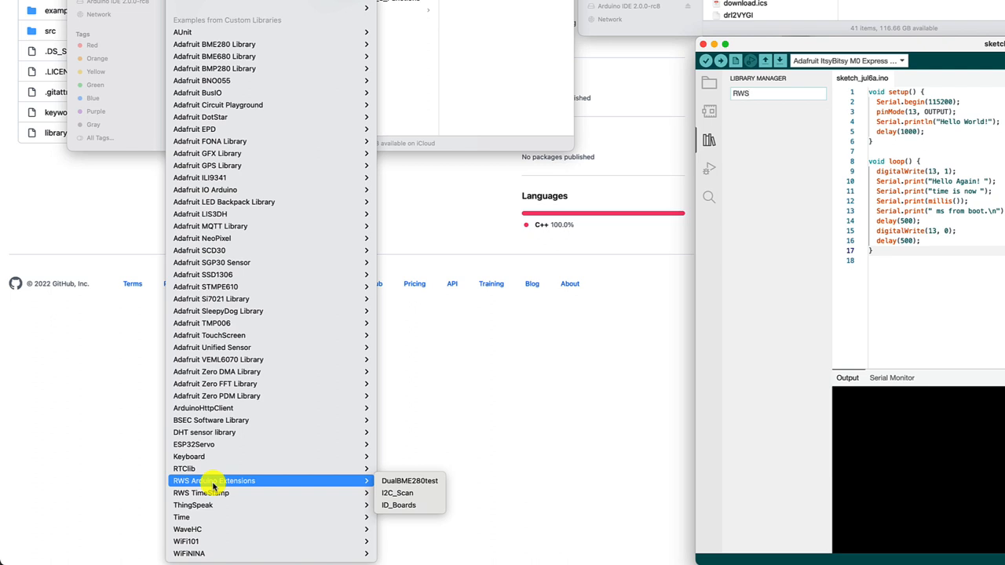
mouse_move(352, 487)
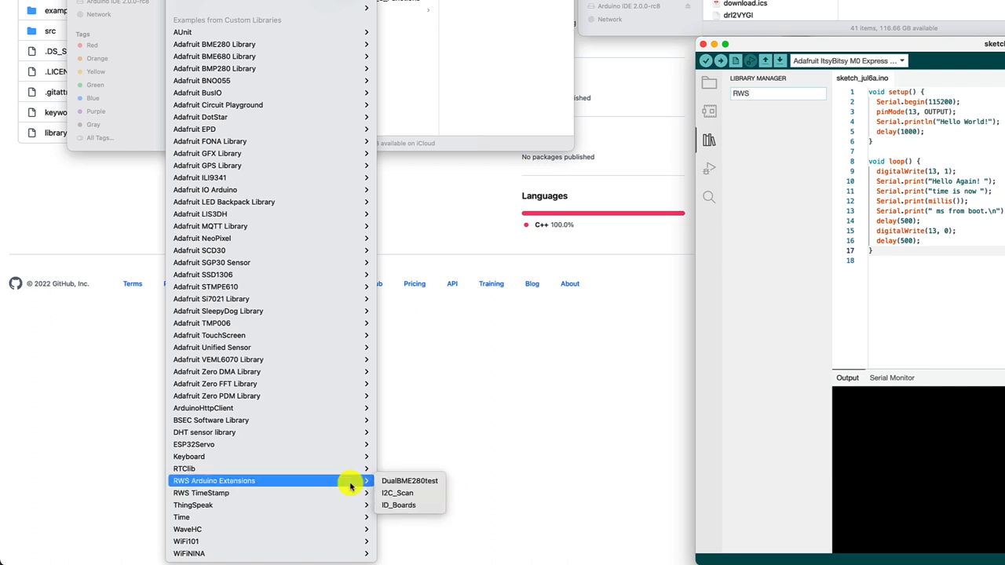
mouse_move(398, 493)
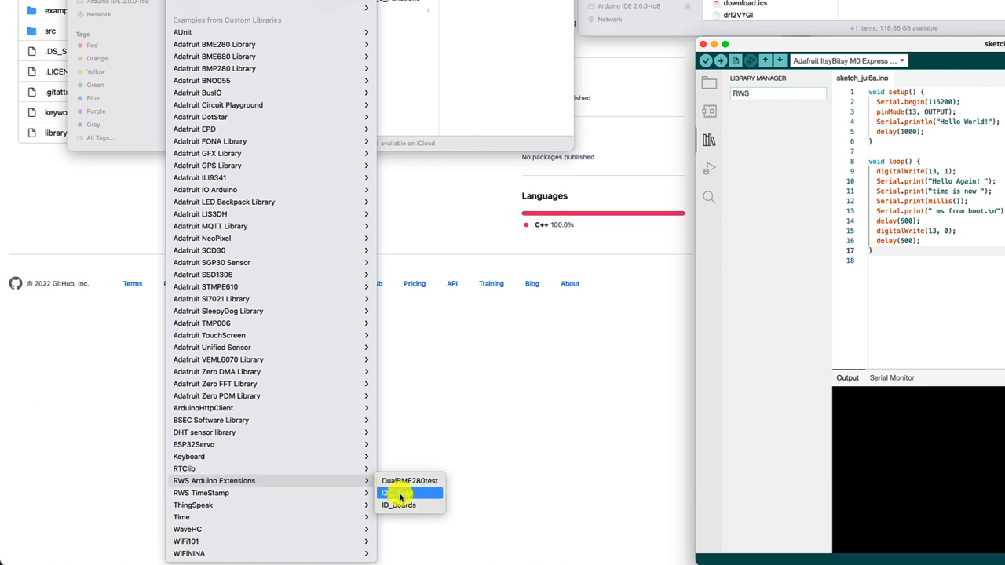
mouse_move(408, 480)
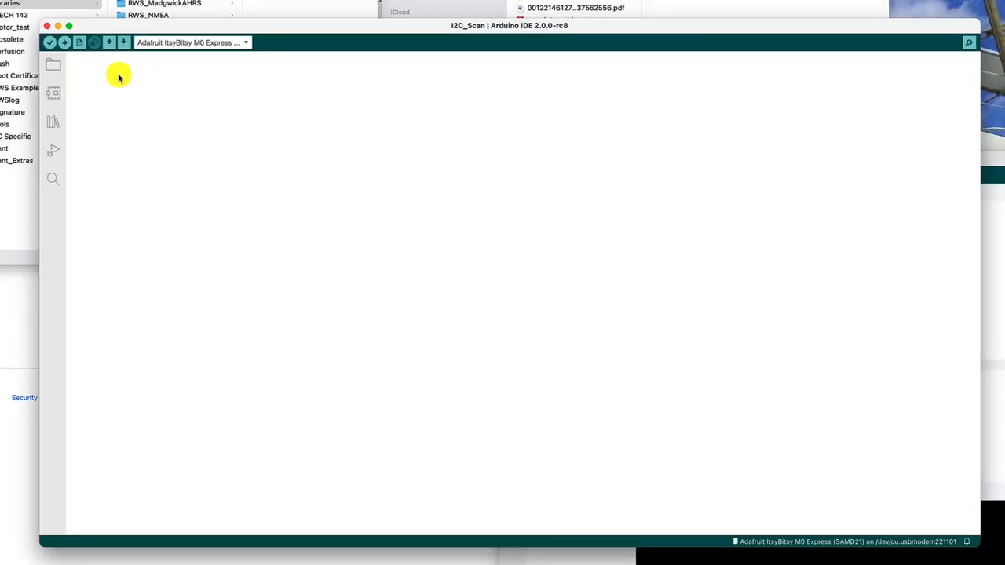
Upload I2C_Scan with the #include "RWS_UNO.h" line to the ItsyBitsy M0 until 'Verify successful'.
left_click(49, 42)
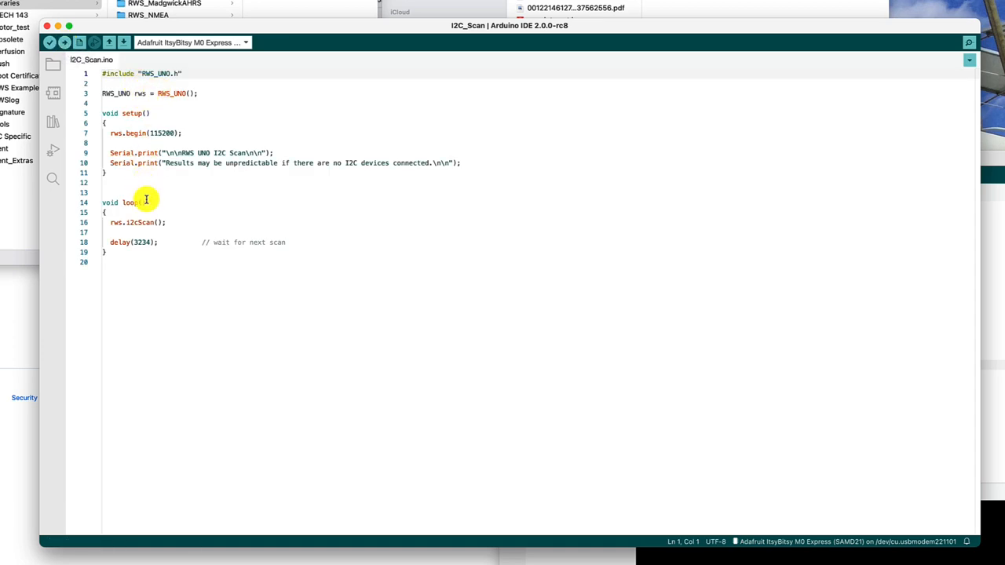
mouse_move(190, 146)
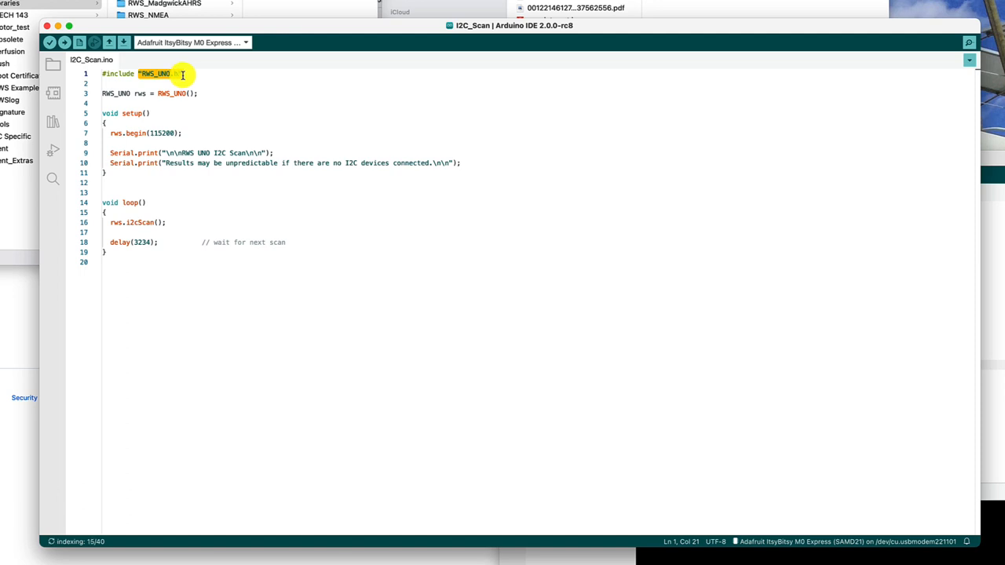
type(".h\"")
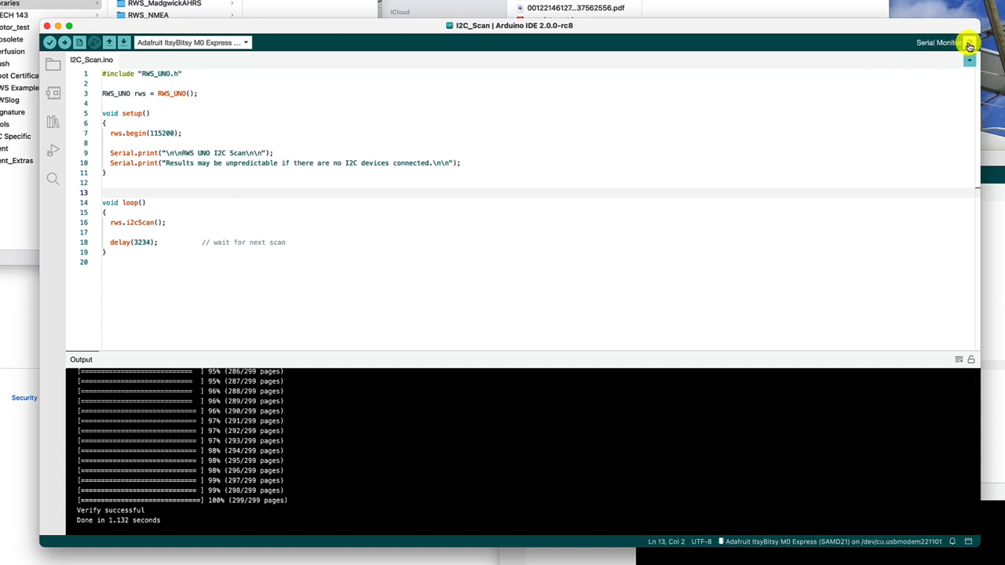
Show the Serial Monitor reporting I2C devices at 0x61 and 0x76.
left_click(969, 43)
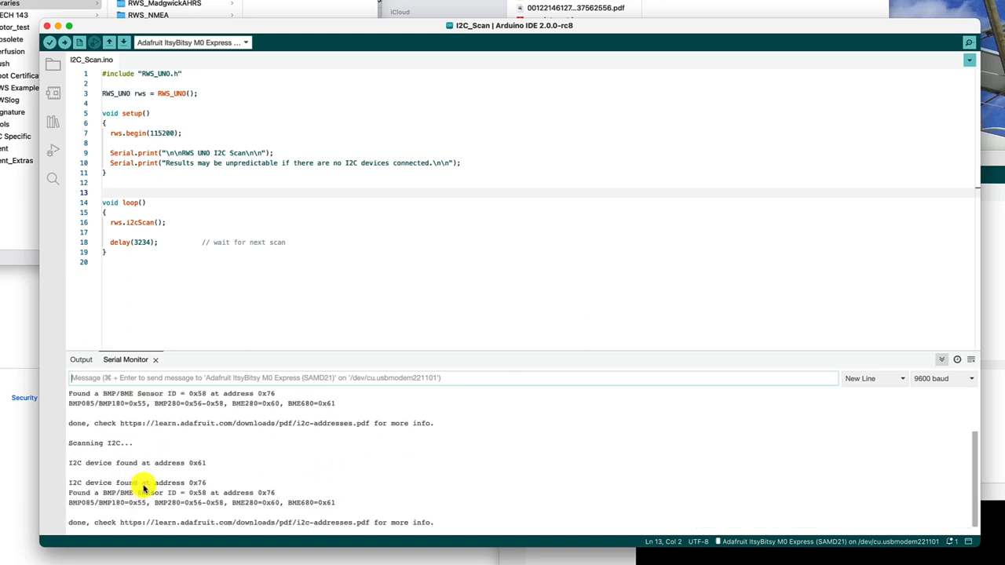
mouse_move(245, 502)
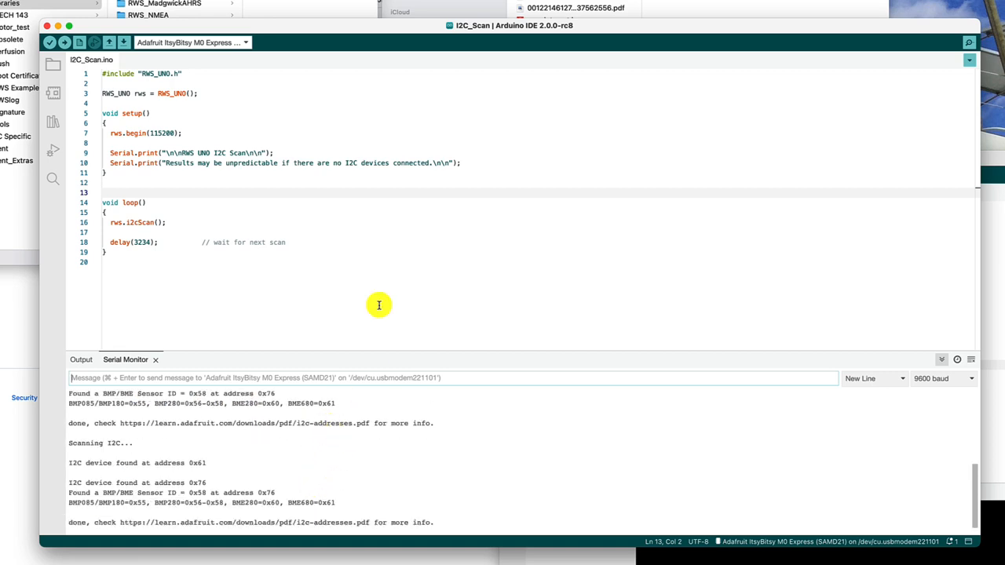
mouse_move(463, 359)
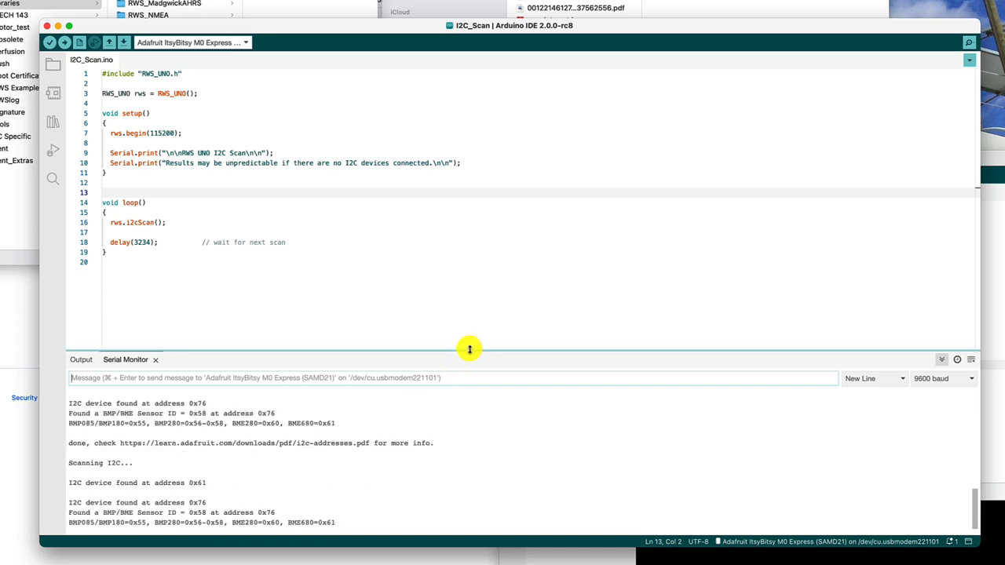
scroll("down", 3)
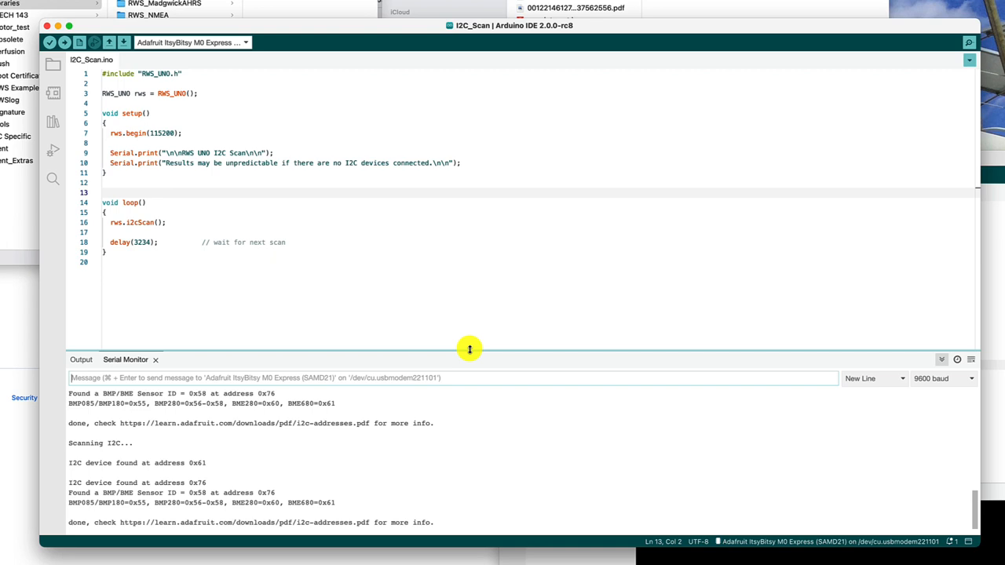
mouse_move(477, 299)
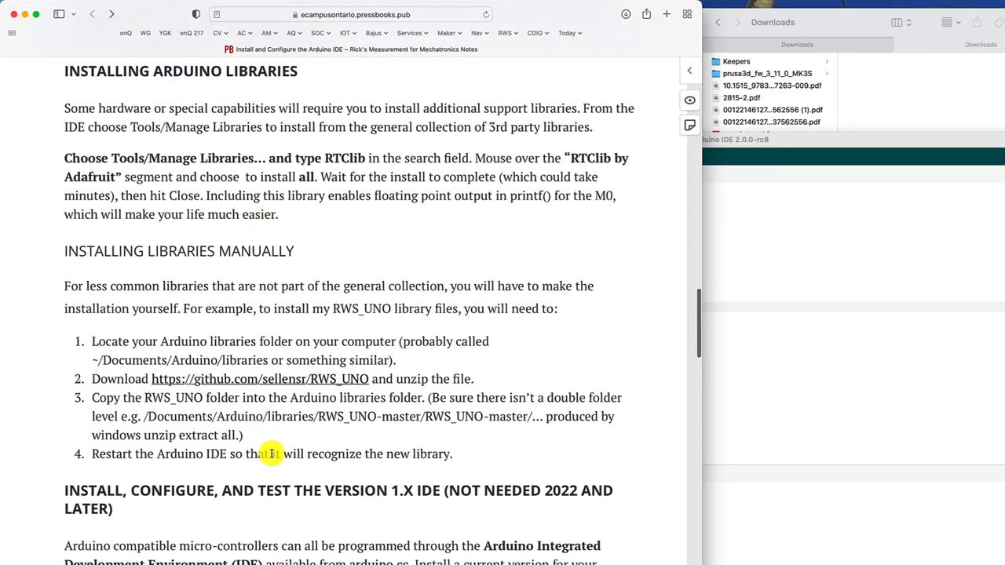
Scroll the ecampusontario Arduino guide up to the Arduino IDE install section.
scroll("up", 3)
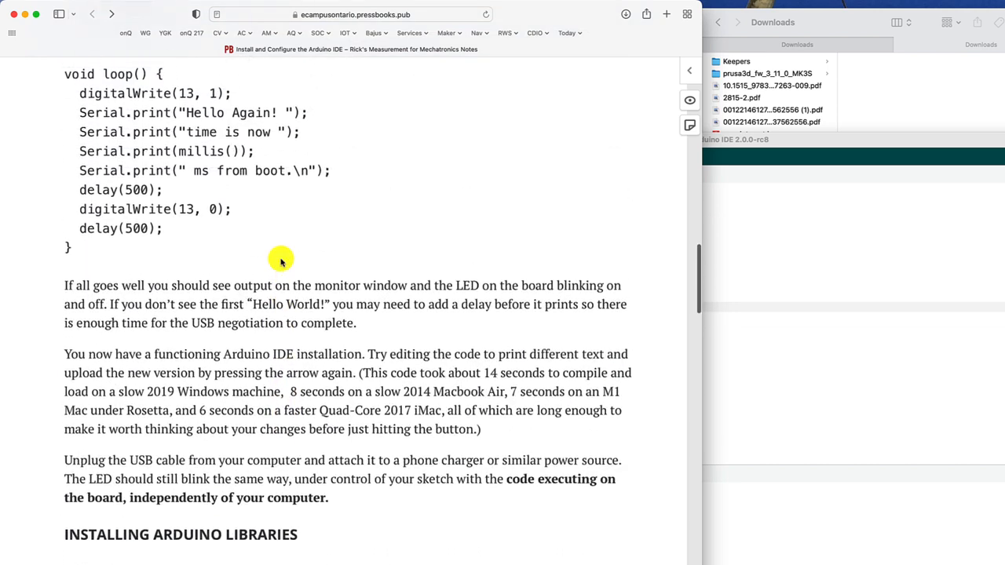
scroll("up", 3)
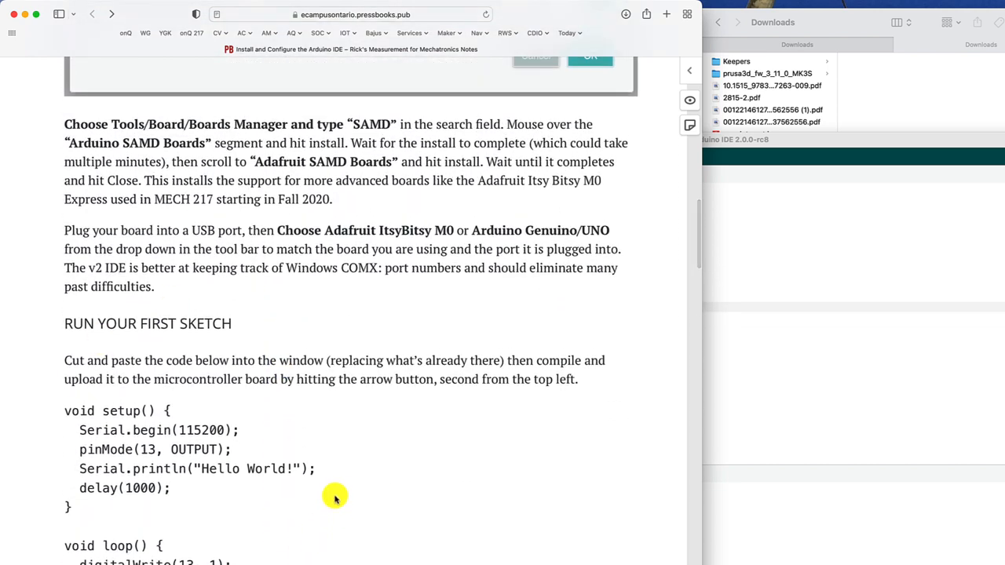
scroll("up", 3)
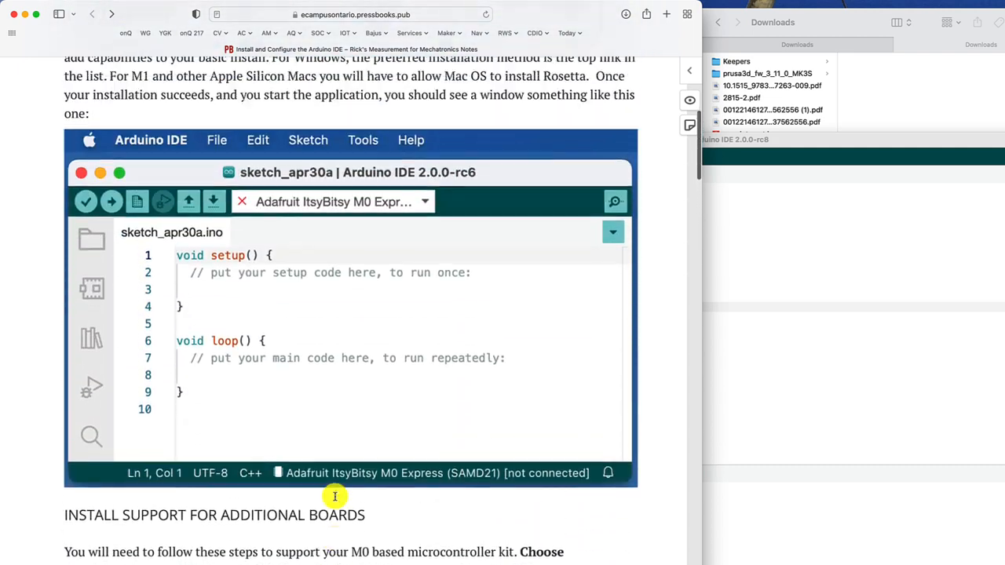
scroll("up", 3)
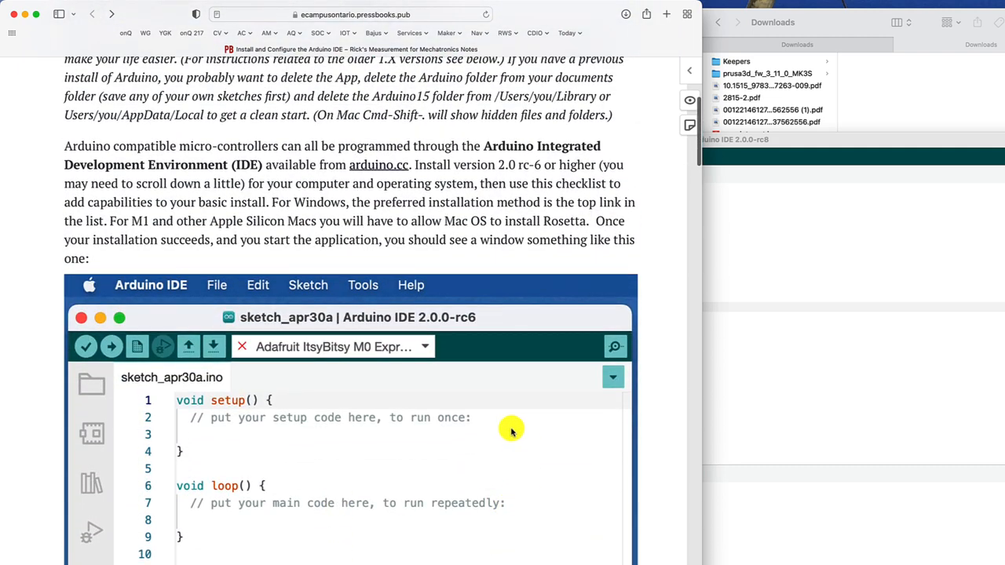
mouse_move(455, 325)
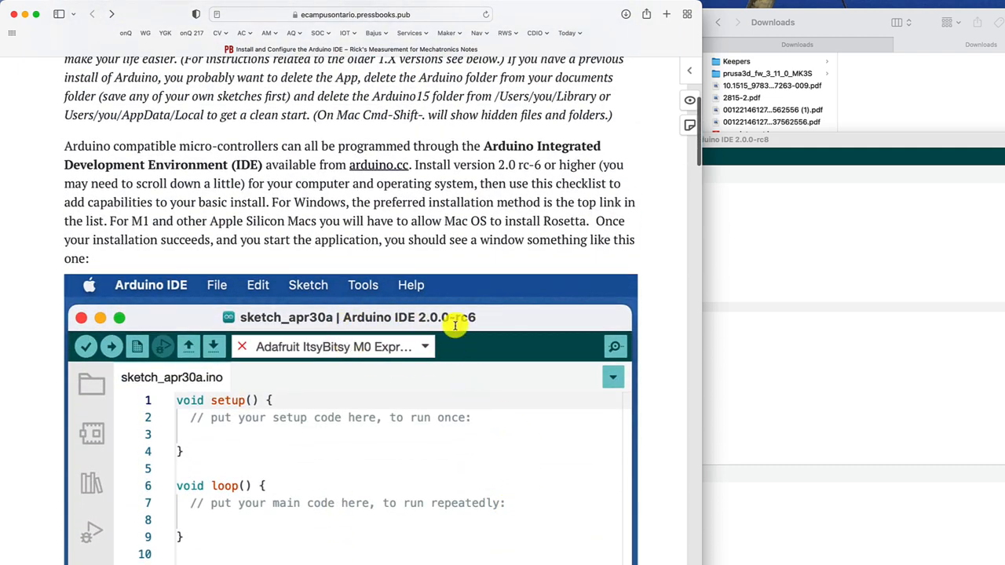